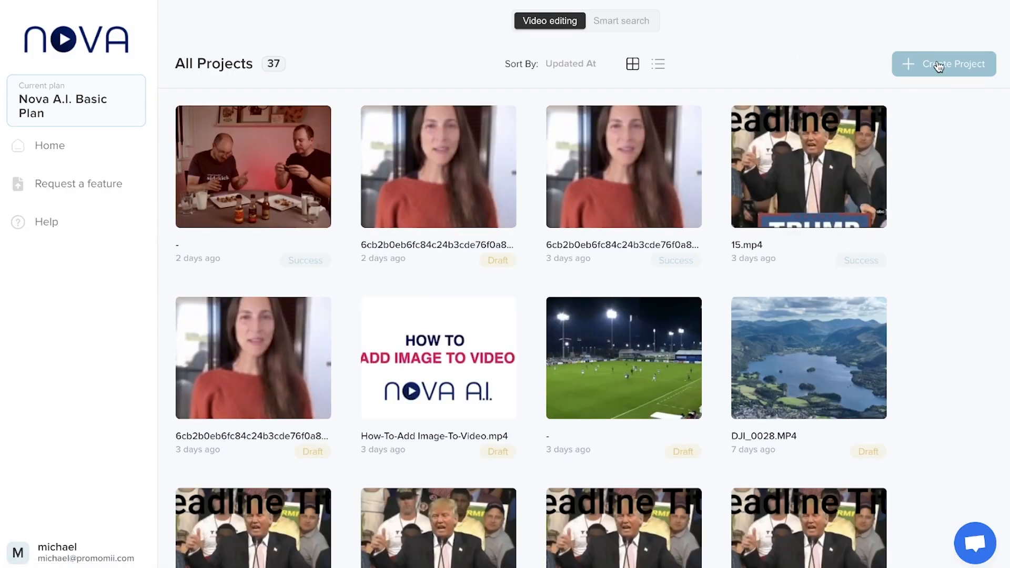
Step: Create a new project and upload Add Subtitles small.mp4 from the computer
click(943, 64)
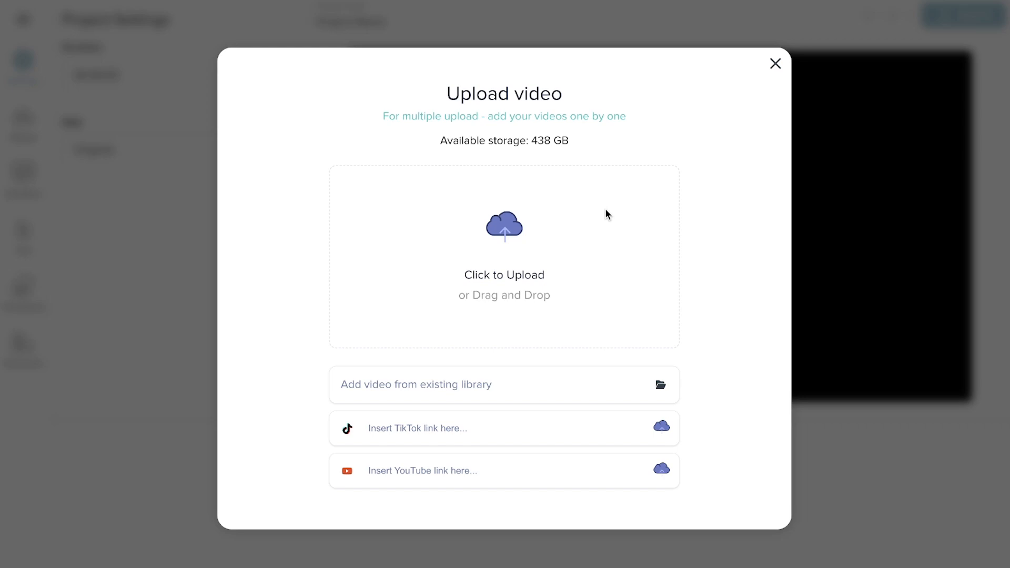
mouse_move(595, 391)
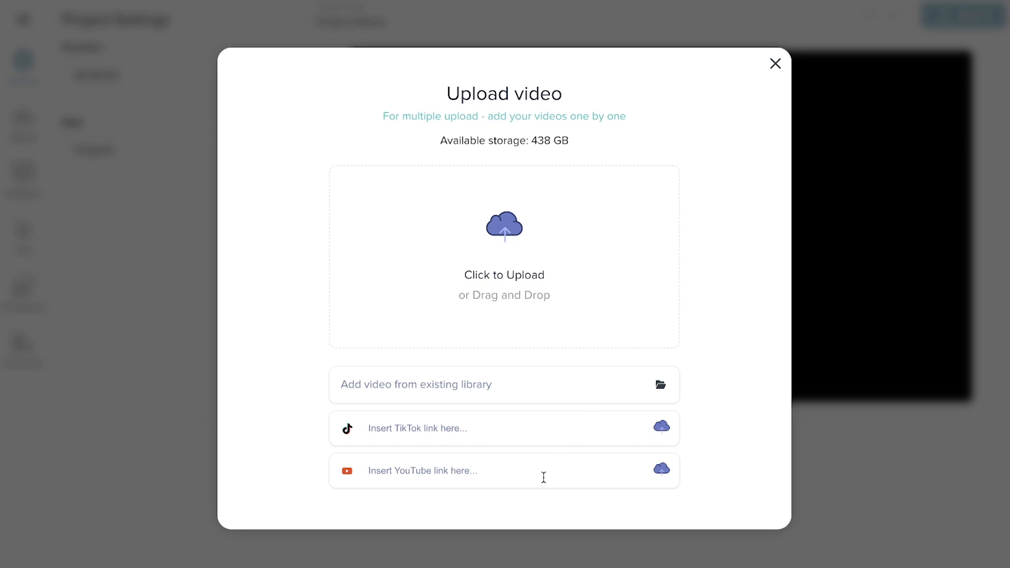
mouse_move(514, 234)
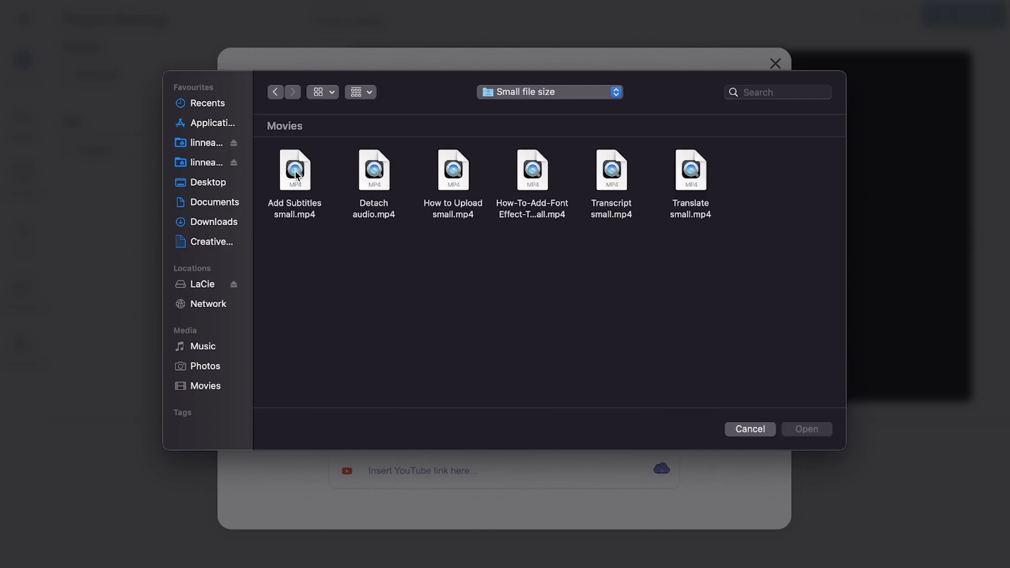
click(295, 172)
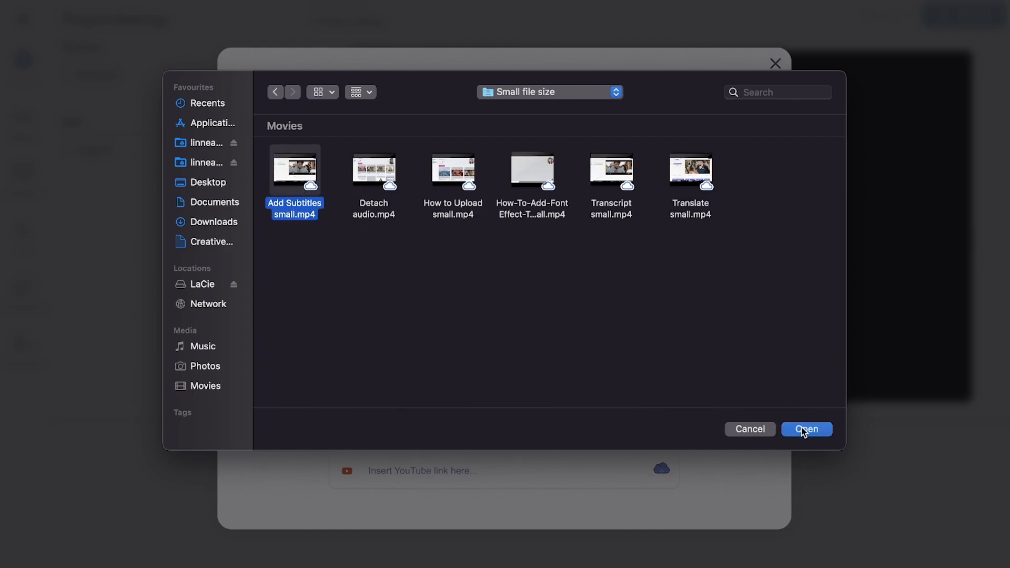
click(806, 429)
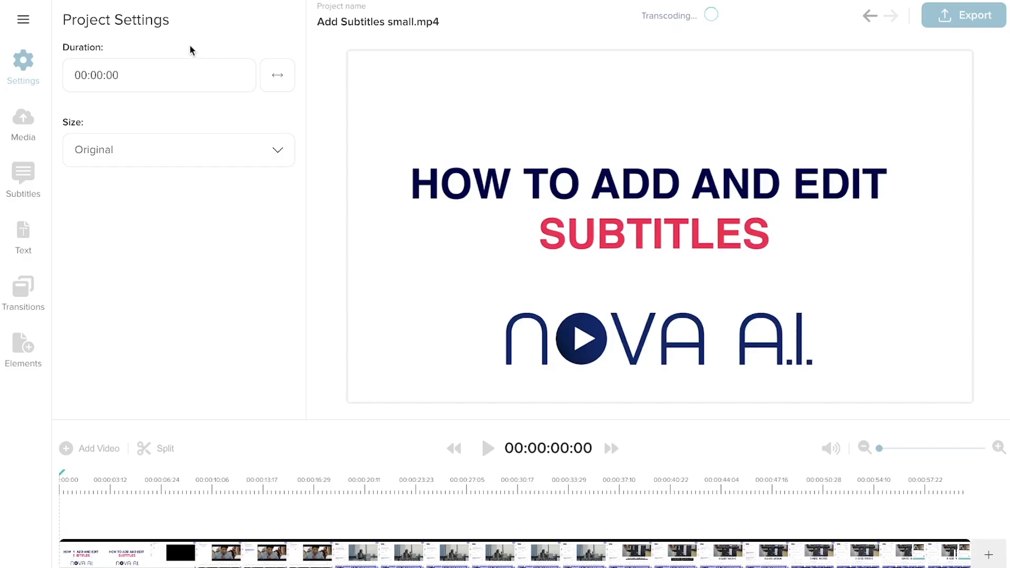
Step: Return to the dashboard's Smart search library and review the transcript language choices
click(22, 19)
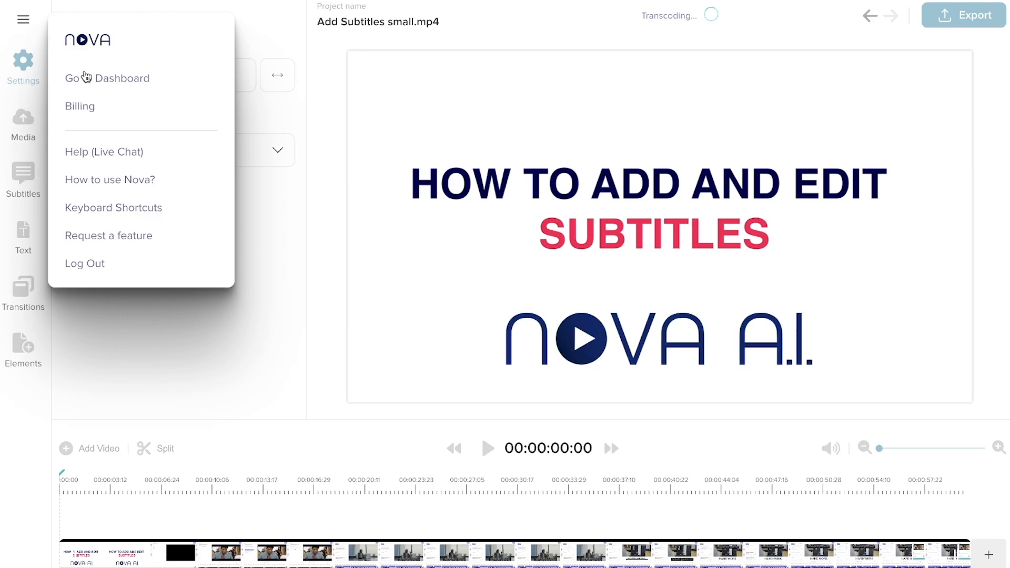
click(107, 78)
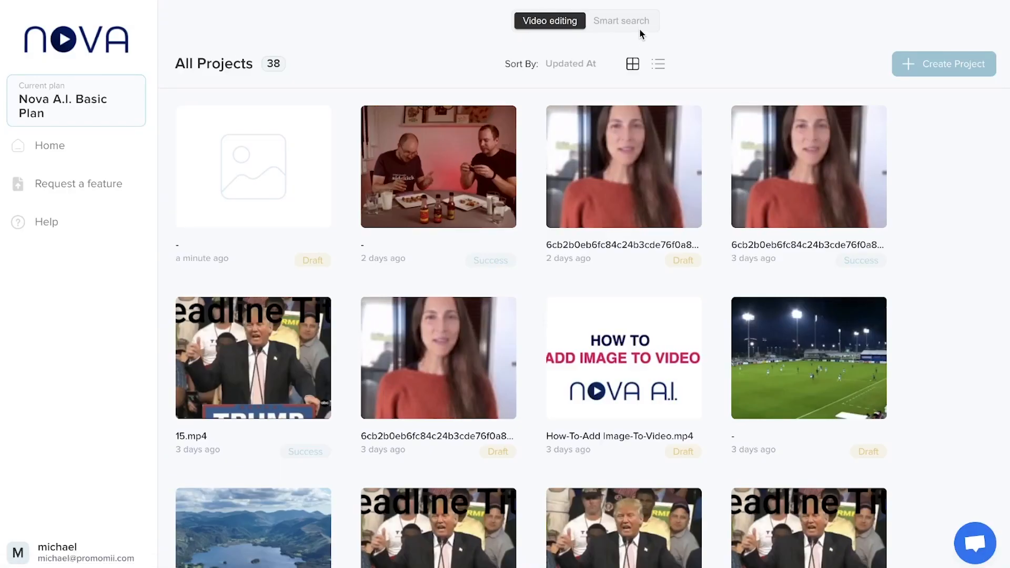
click(620, 20)
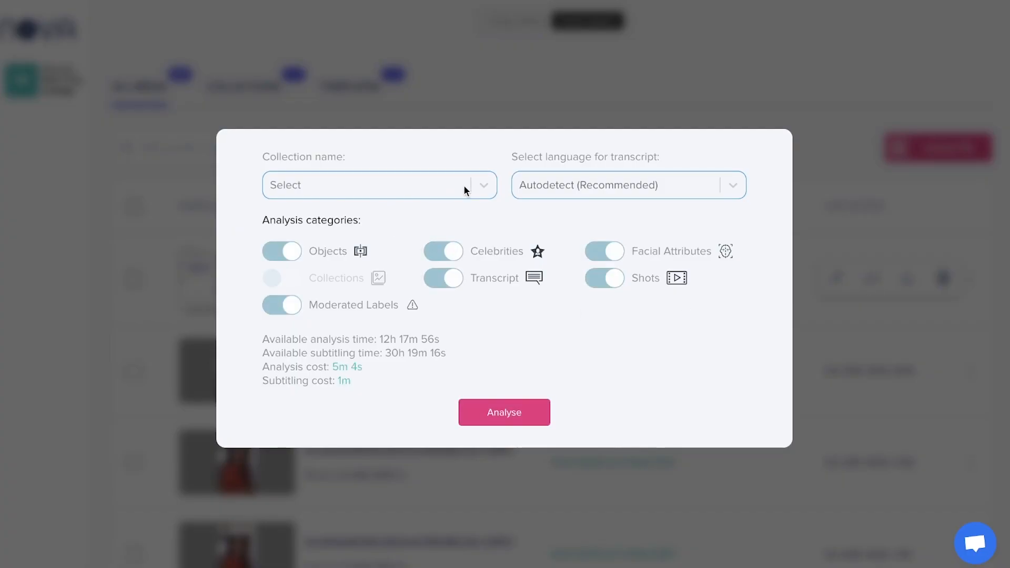
click(628, 185)
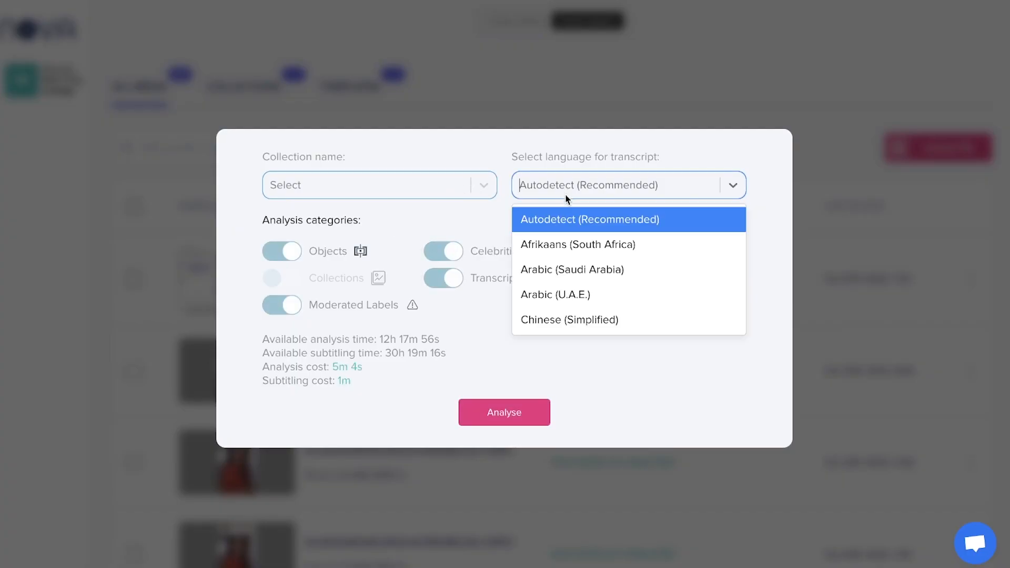
scroll(down, 3)
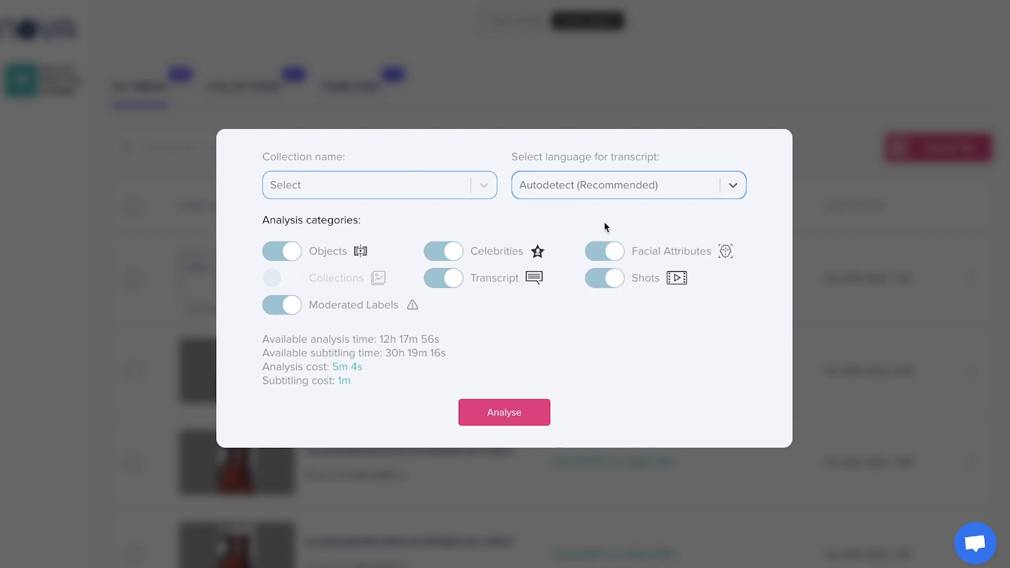
Step: Keep every analysis category on, including object detection, and analyse the uploaded video
click(282, 251)
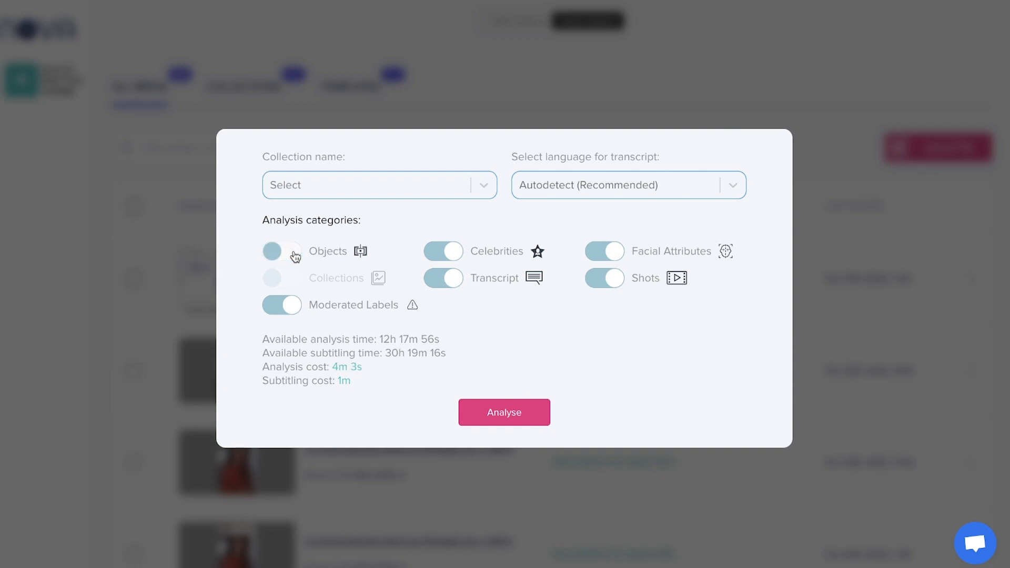
click(282, 250)
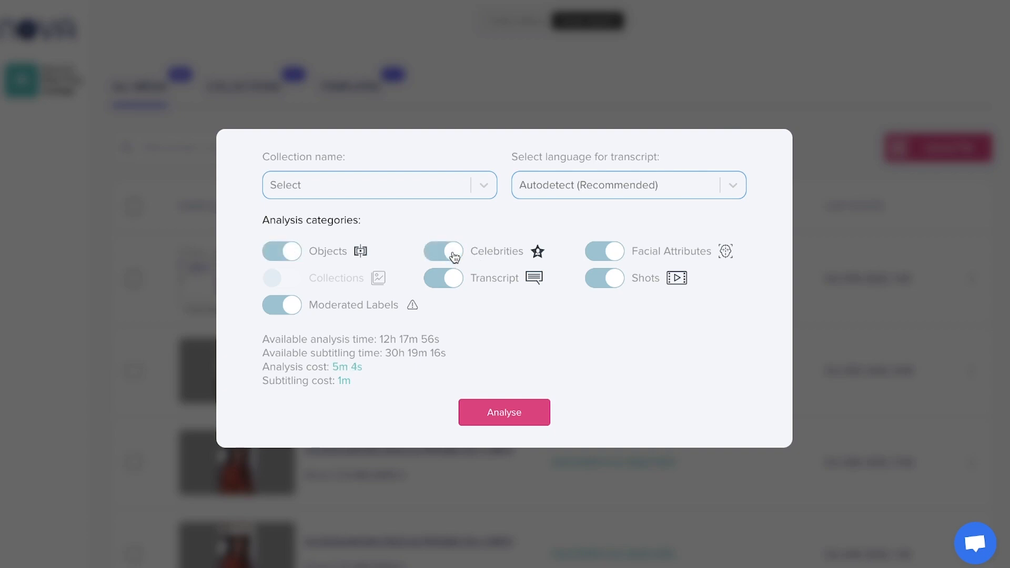
click(443, 250)
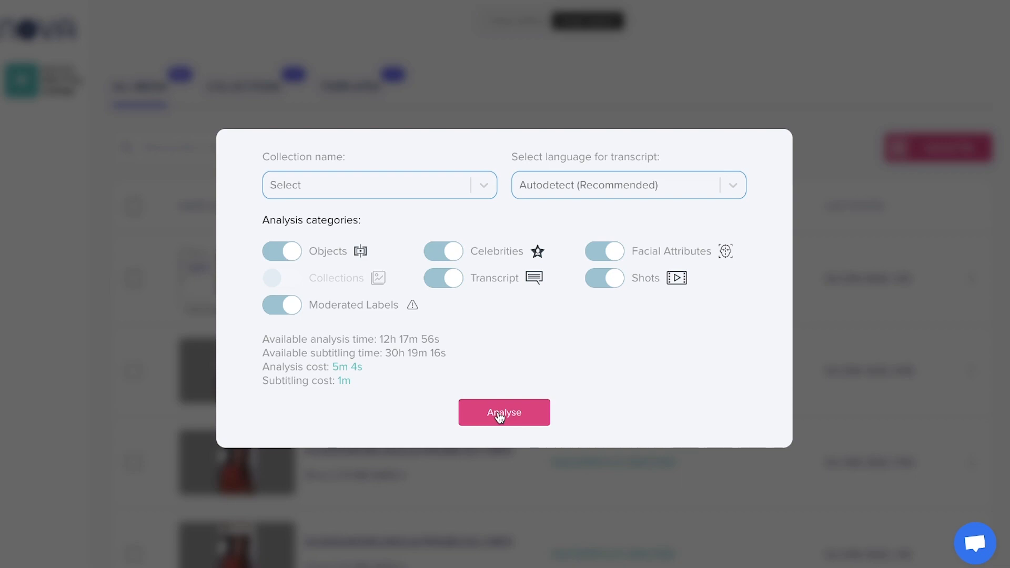
click(504, 412)
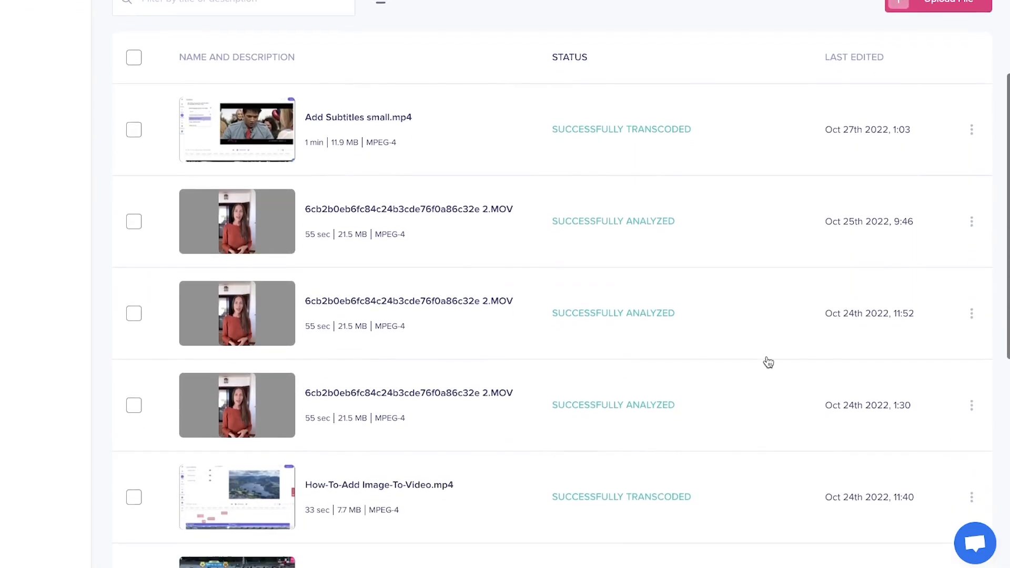
Step: Filter All Media by 'mission' and load Mission Impossible - Fallout.mp4 in the viewer
scroll(down, 3)
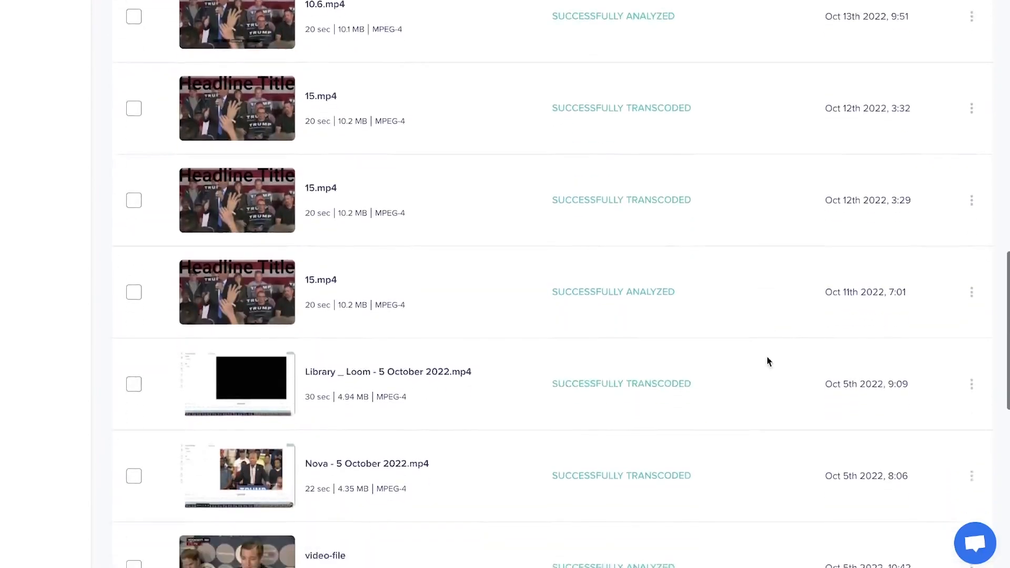
scroll(down, 3)
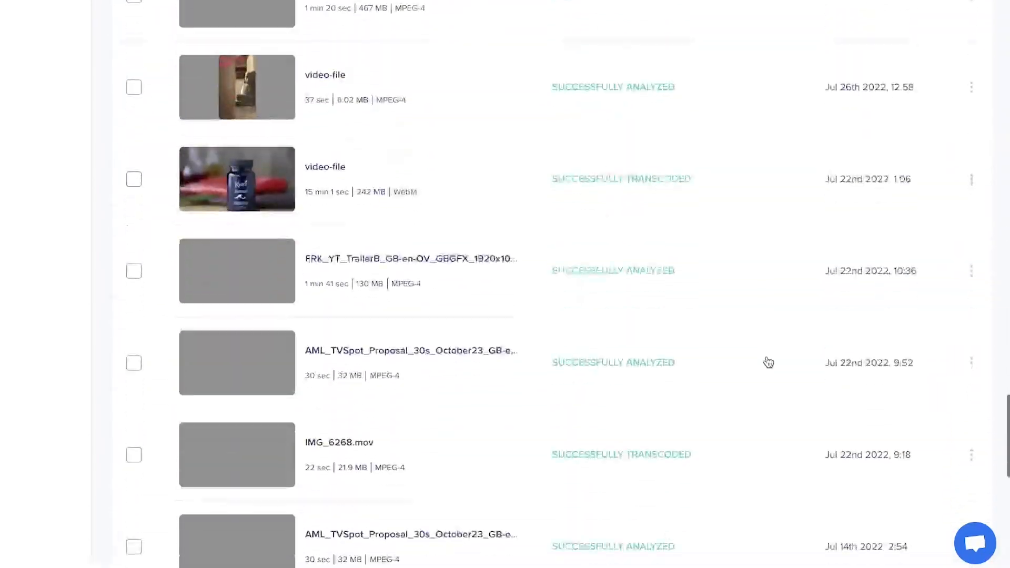
scroll(down, 3)
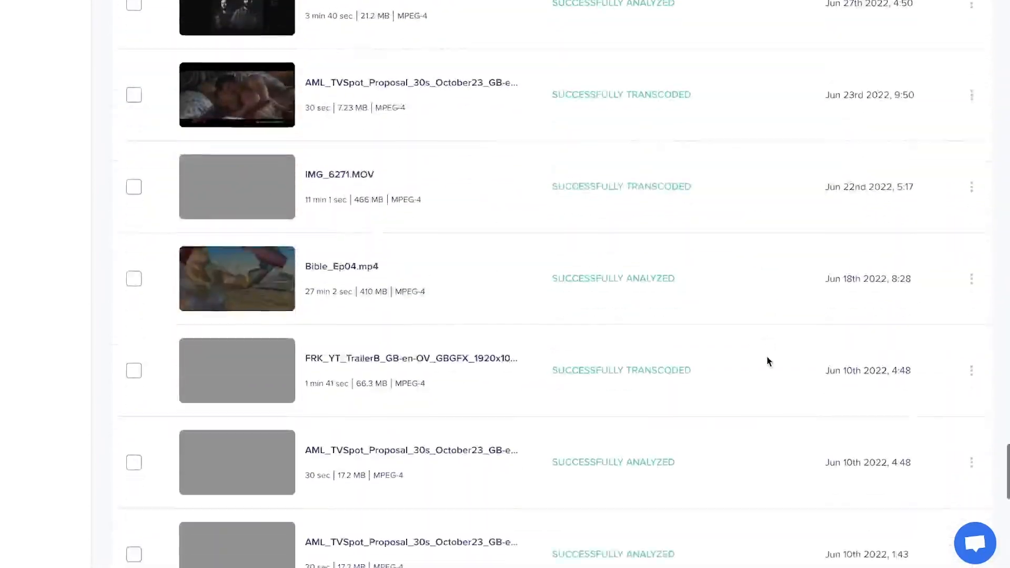
scroll(down, 3)
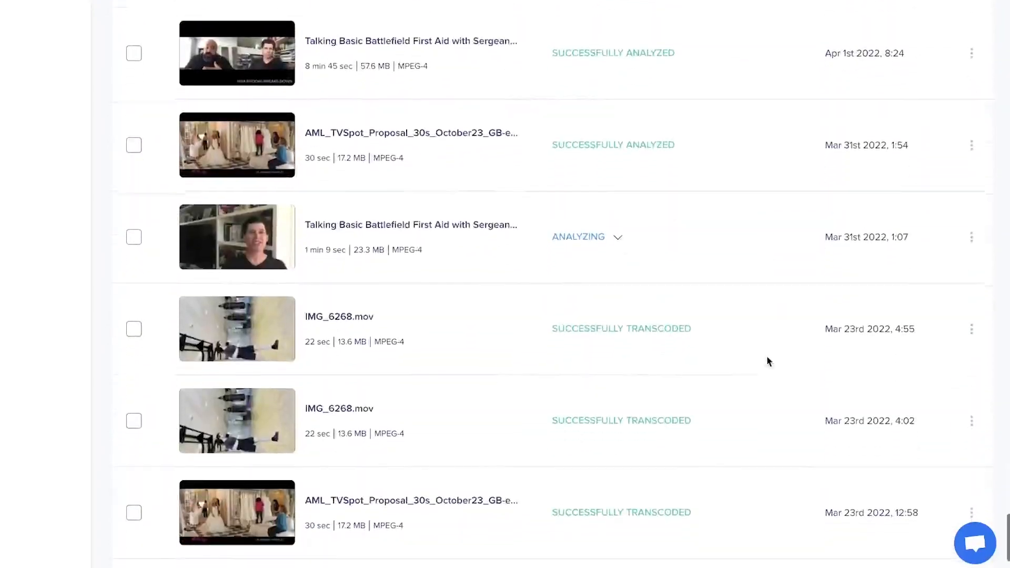
scroll(down, 3)
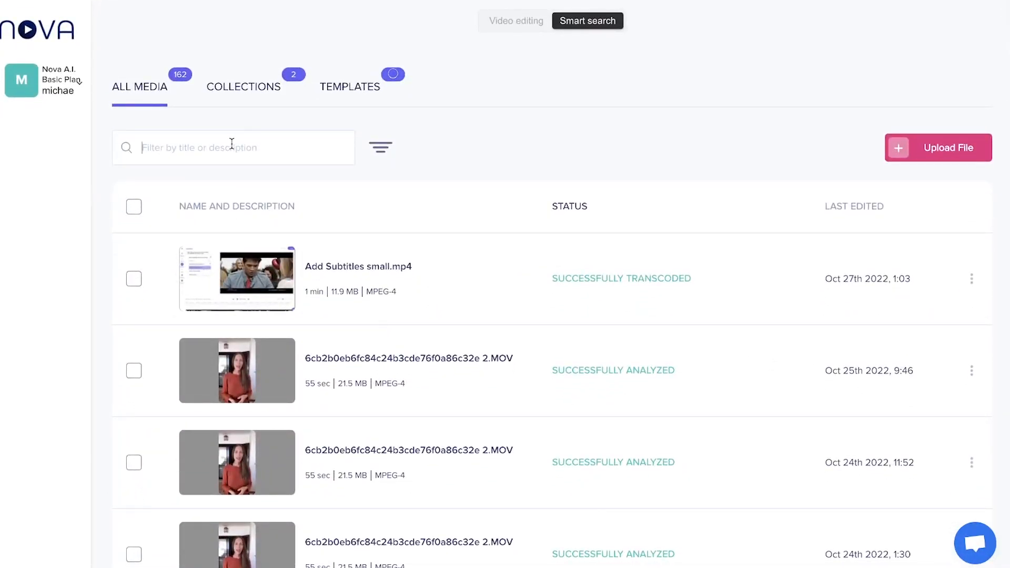
text(mission)
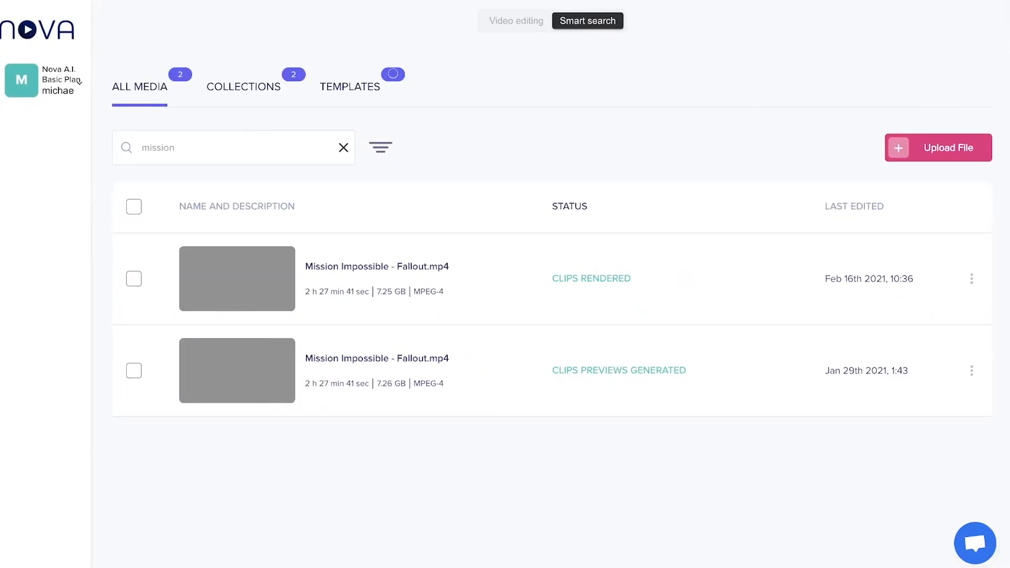
click(587, 21)
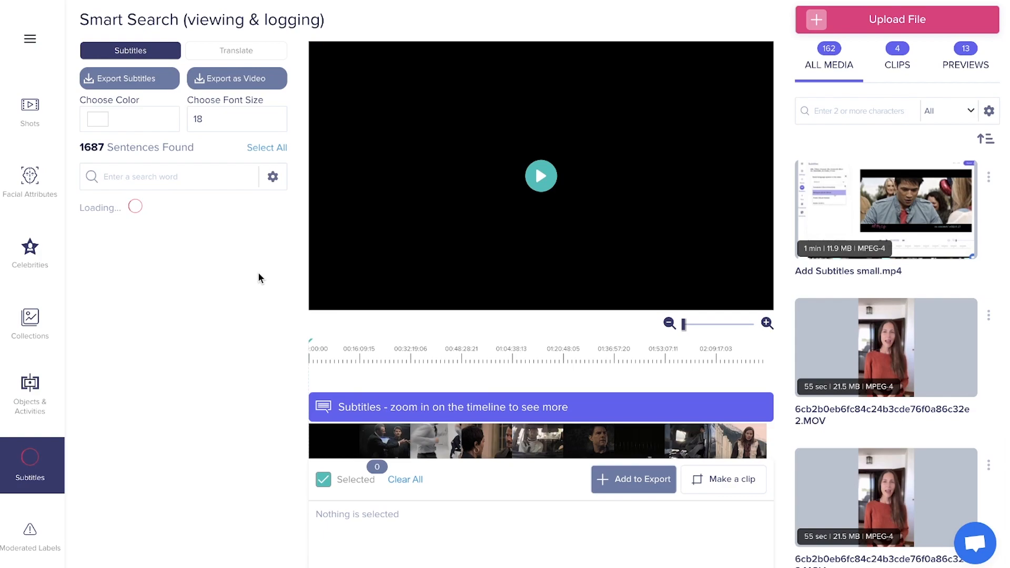
mouse_move(286, 268)
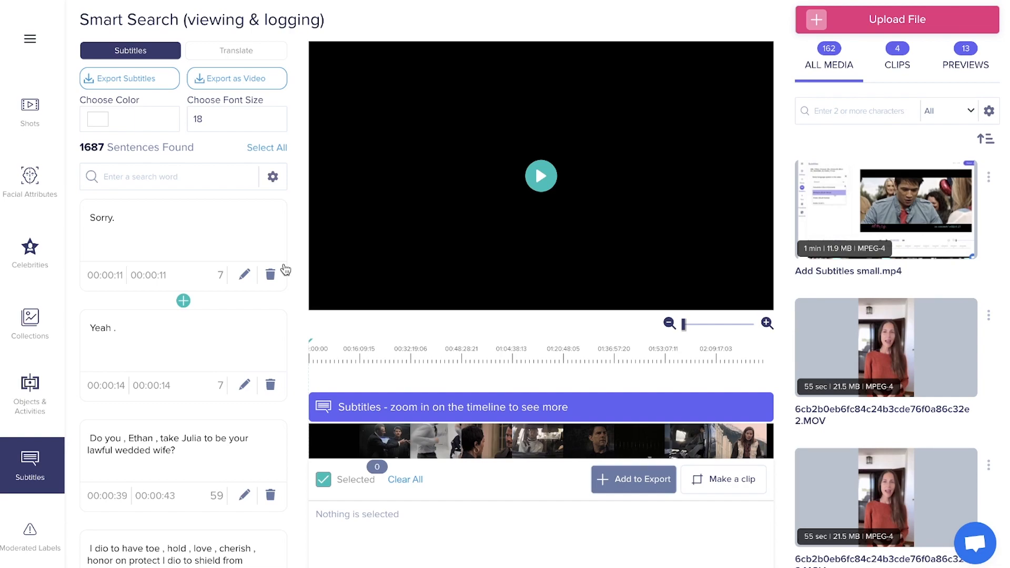
mouse_move(24, 115)
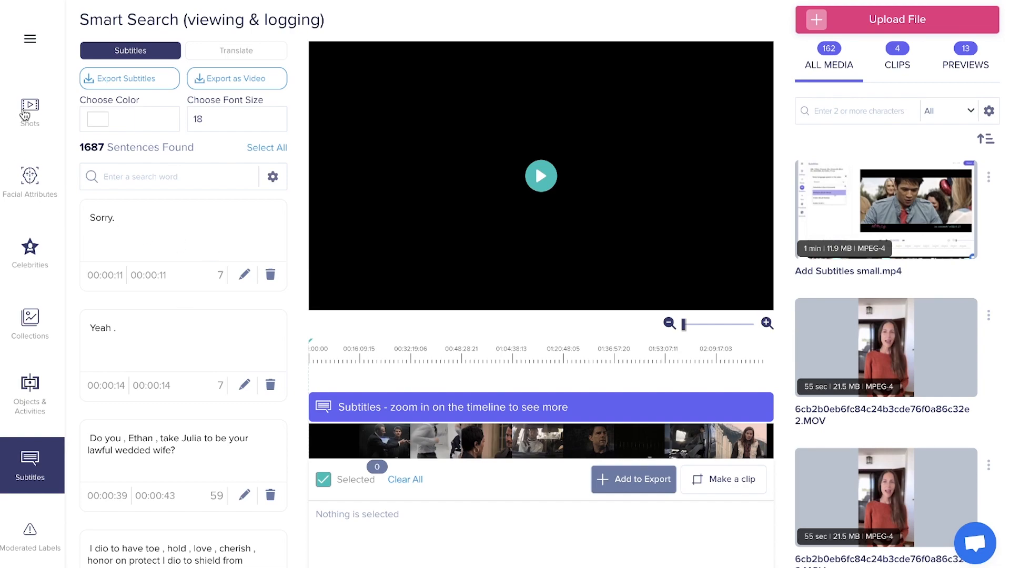
Step: Filter shots to Tom Cruise with emotion Angry (30 results) and play the 01:58:24 shot
click(30, 110)
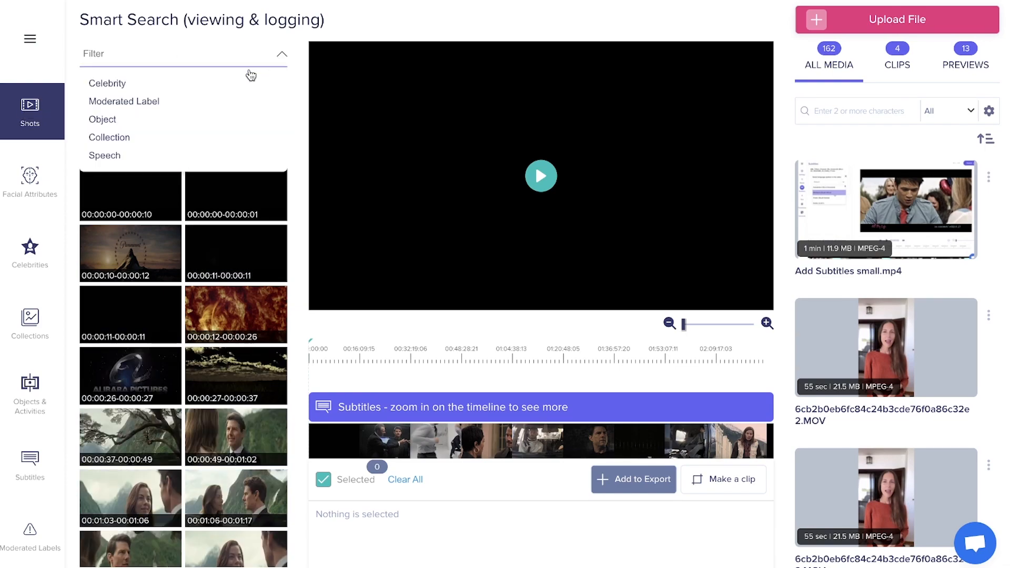
text(to)
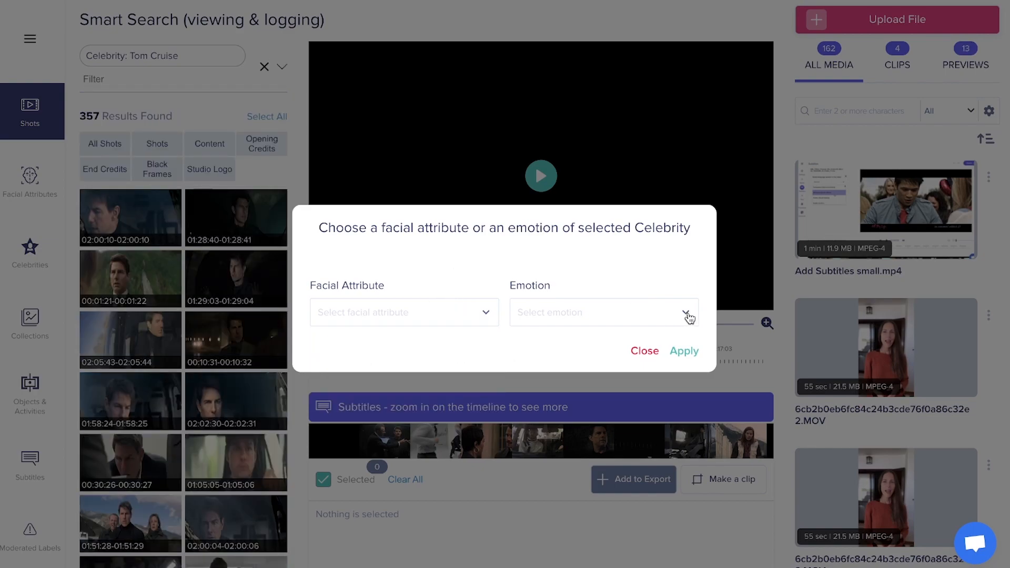
click(603, 311)
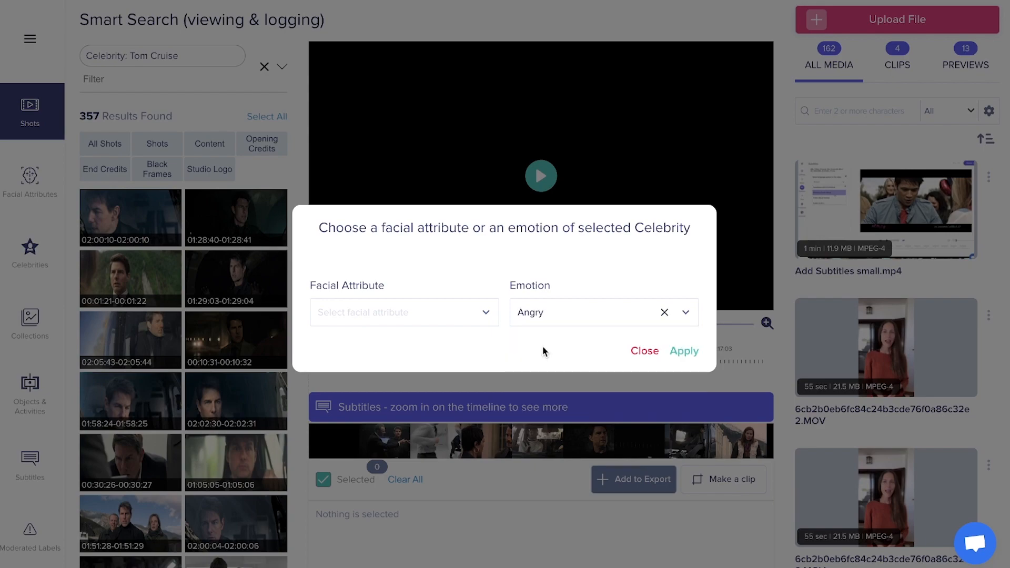
click(684, 352)
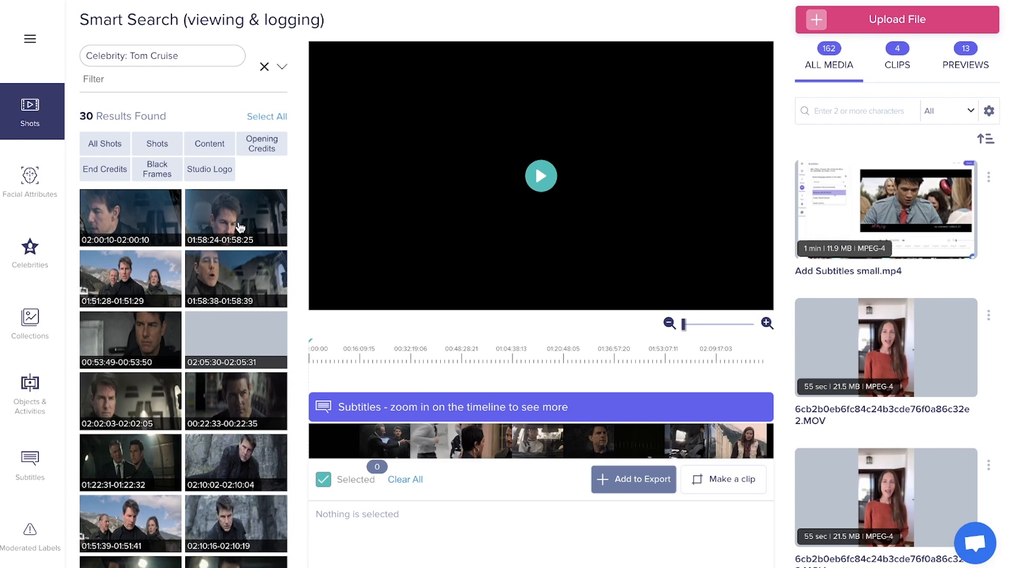
click(235, 217)
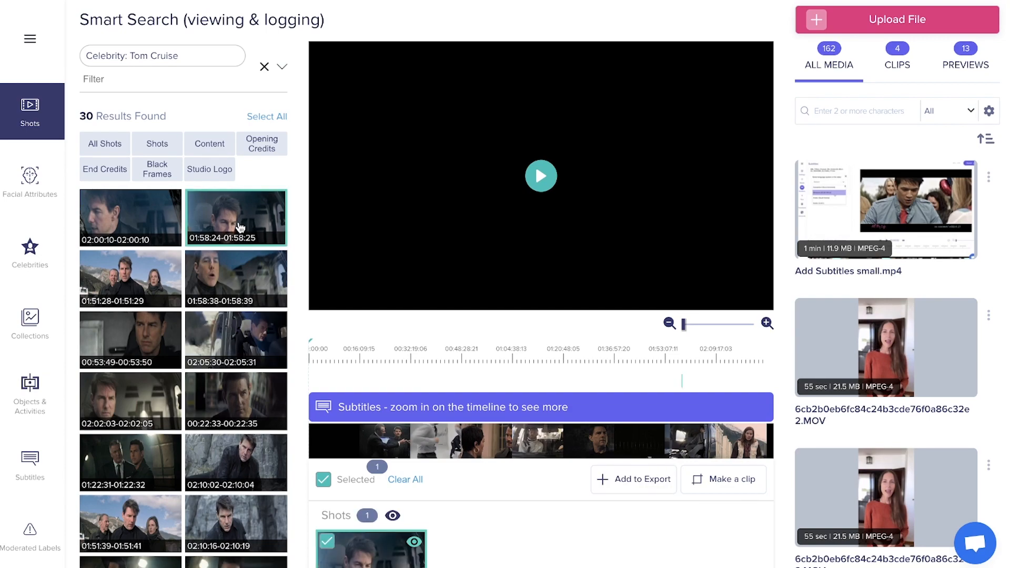
click(541, 175)
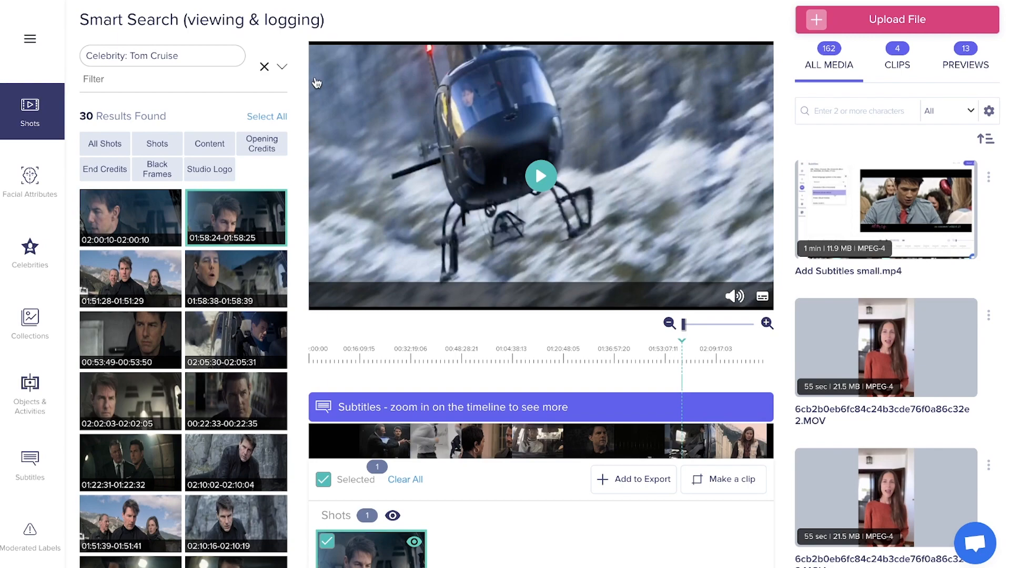
Step: Re-enter the Tom Cruise filter and add an Object filter for Gun, leaving six shots
click(263, 67)
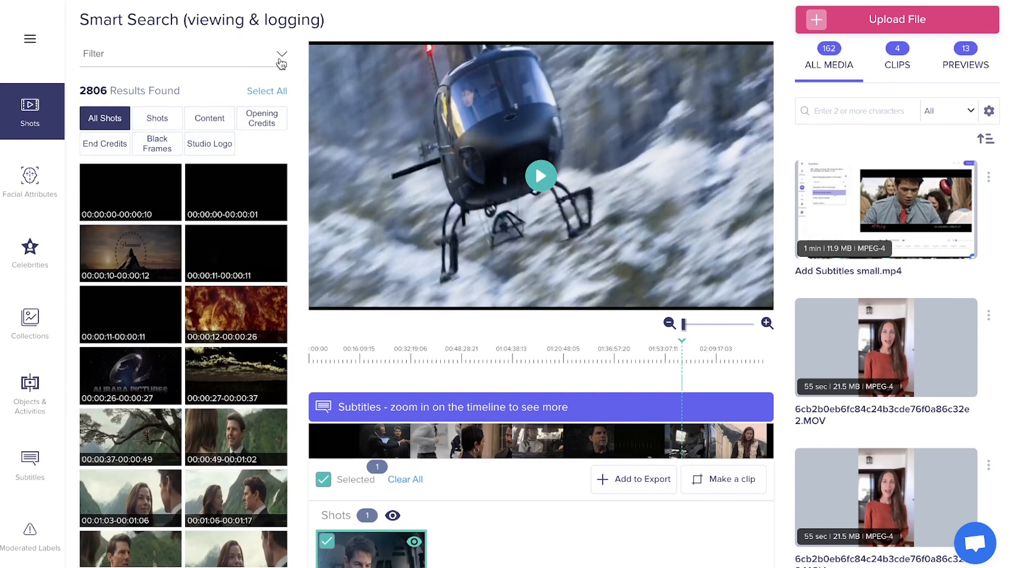
text(tom)
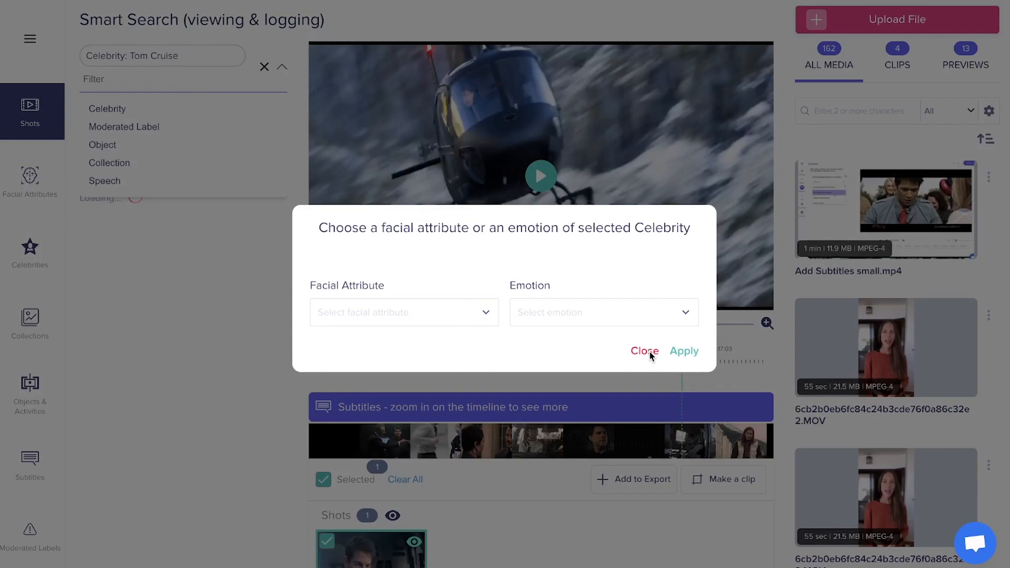
click(644, 351)
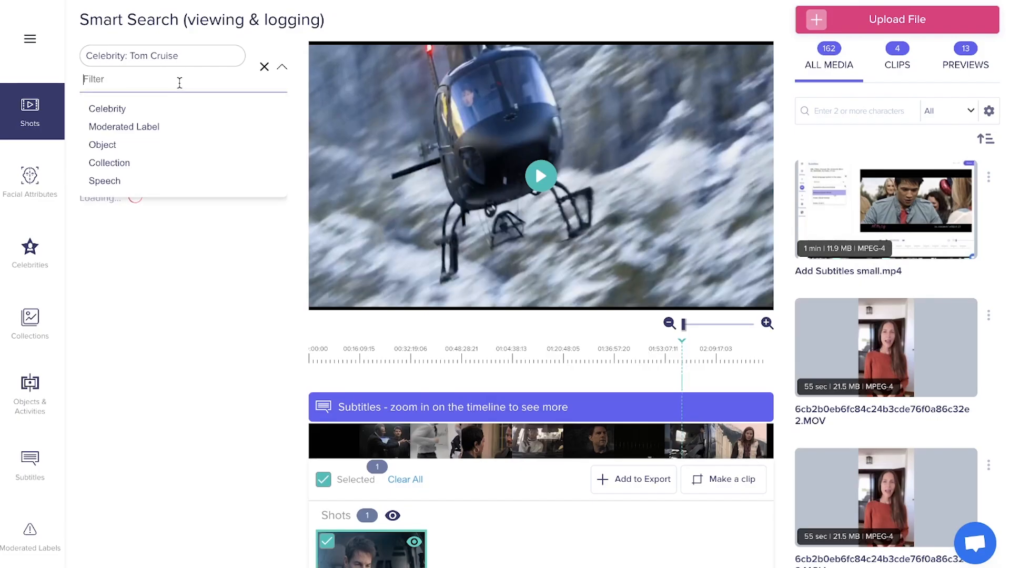
click(102, 144)
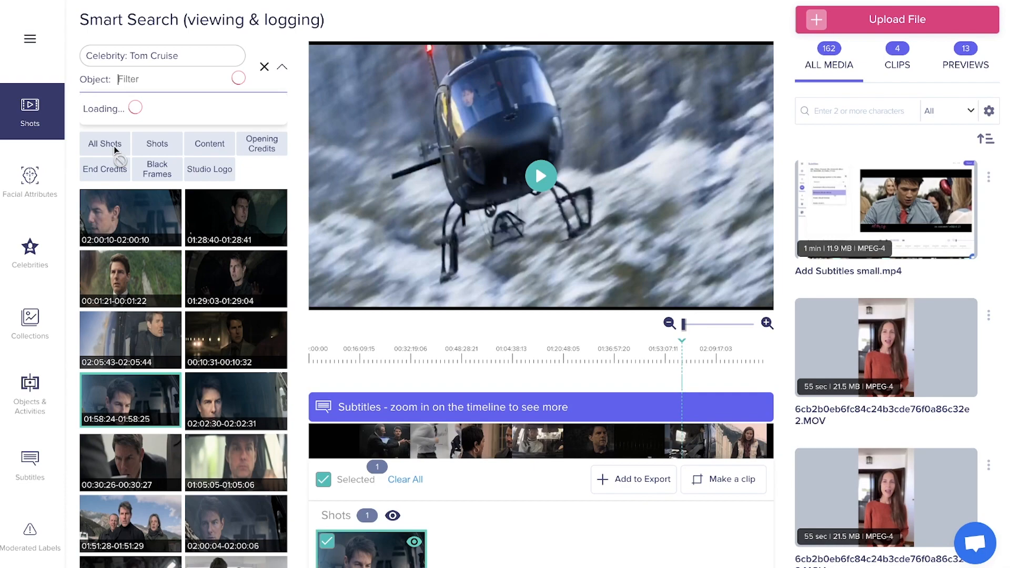
text(gun)
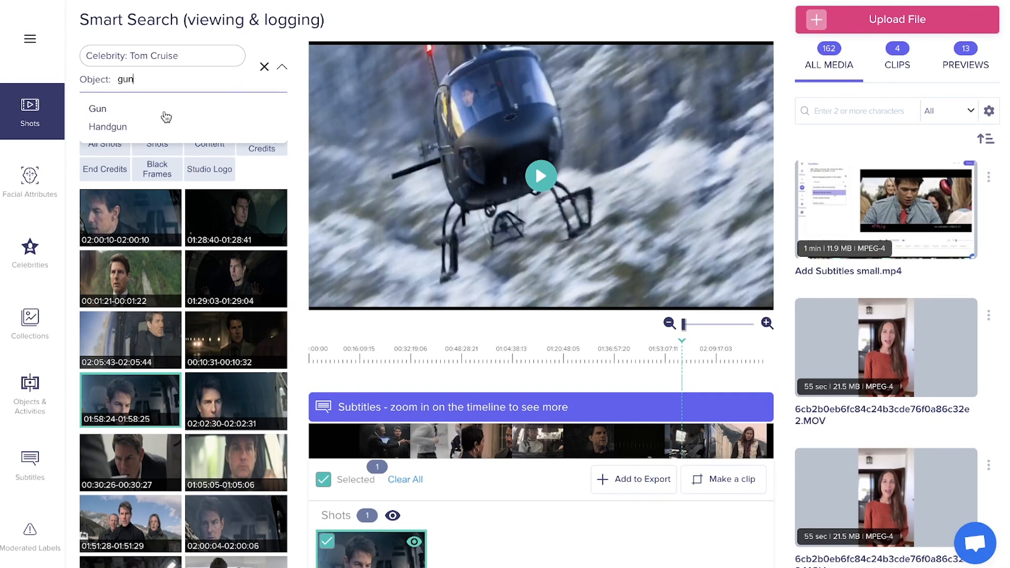
click(97, 109)
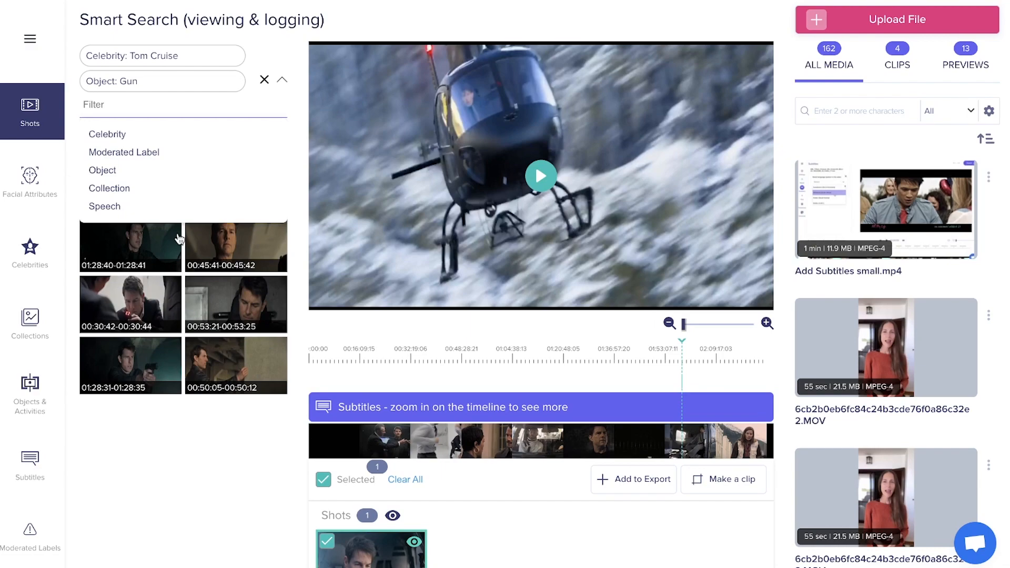
Step: Select the 00:45:41 result and collapse the active filters
click(236, 243)
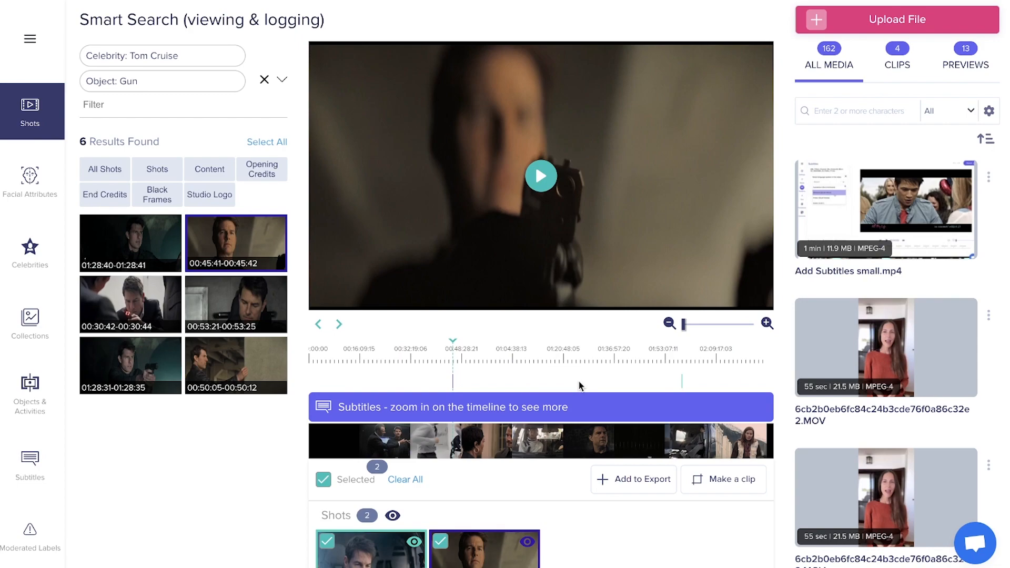
click(263, 79)
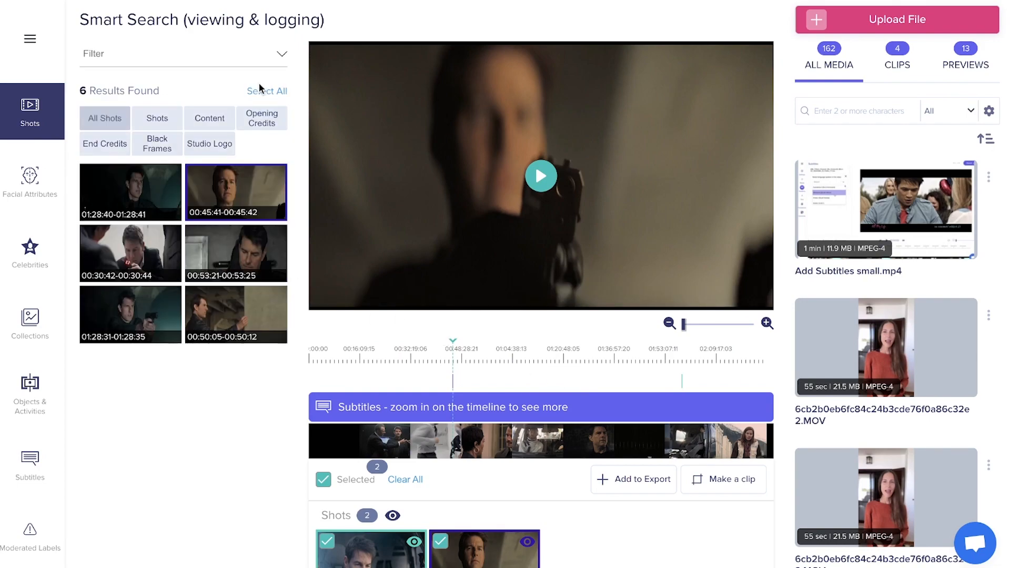
Step: Apply the Mustache facial attribute to the timeline and jump to the next mustache moment
click(30, 182)
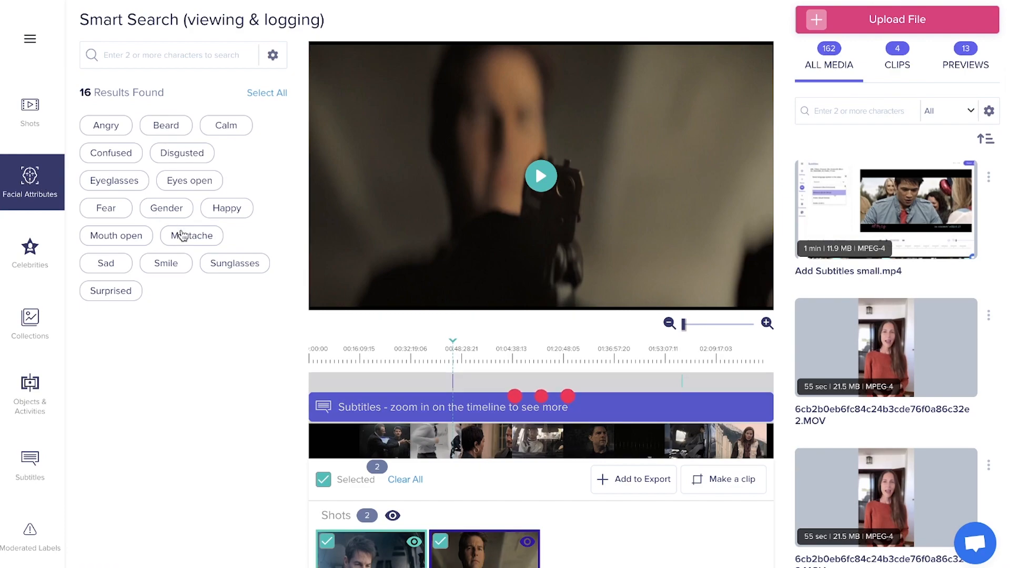
click(191, 235)
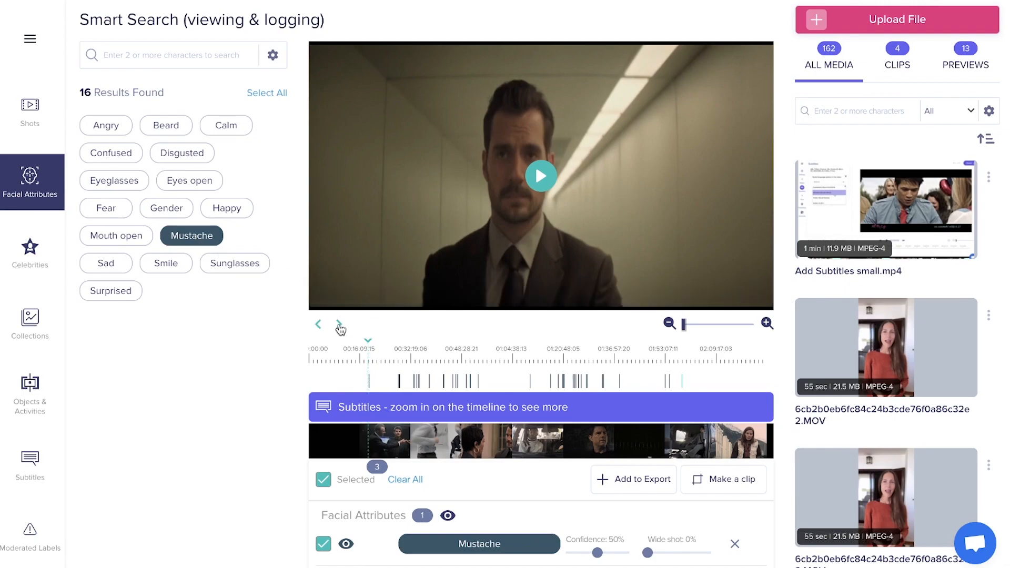
click(340, 324)
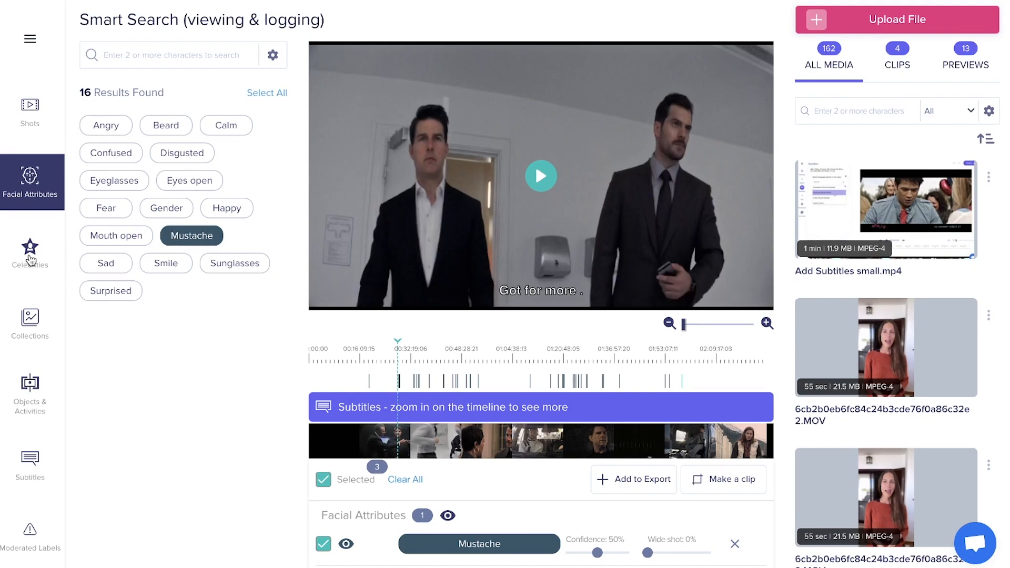
Step: Mark Alec Baldwin's moments from the Celebrities list, then view the empty Collections list
click(29, 252)
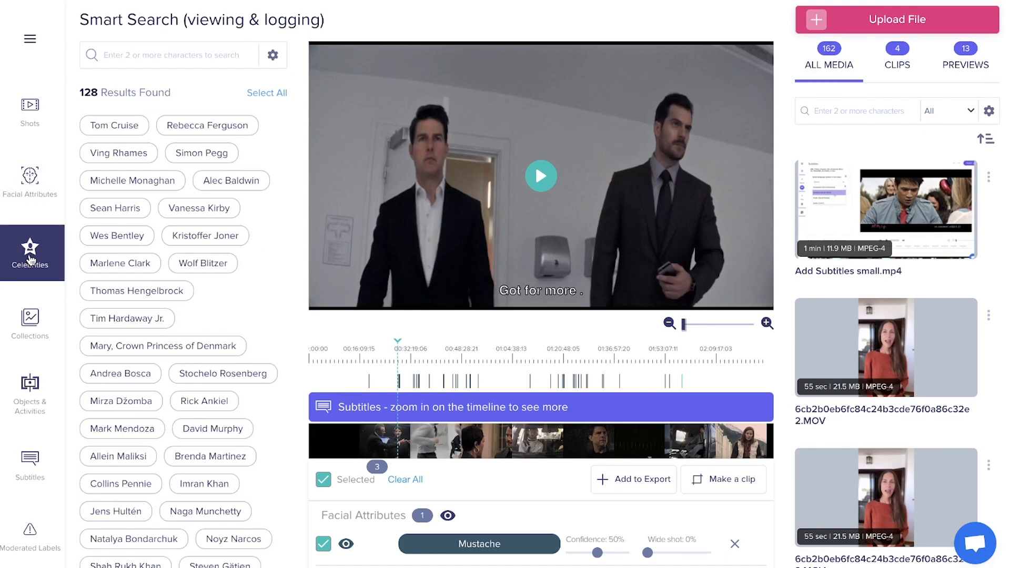
mouse_move(261, 151)
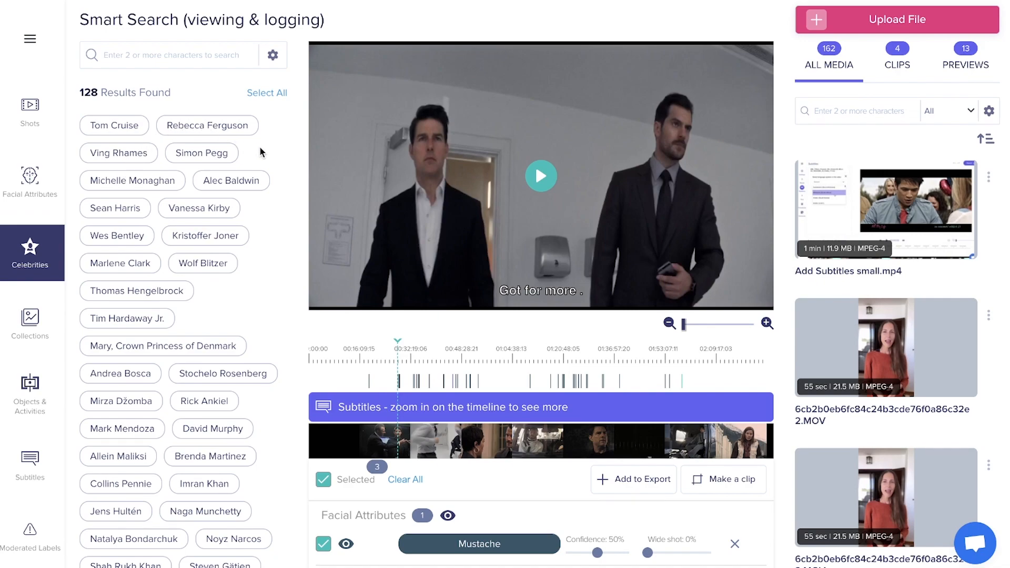
mouse_move(240, 193)
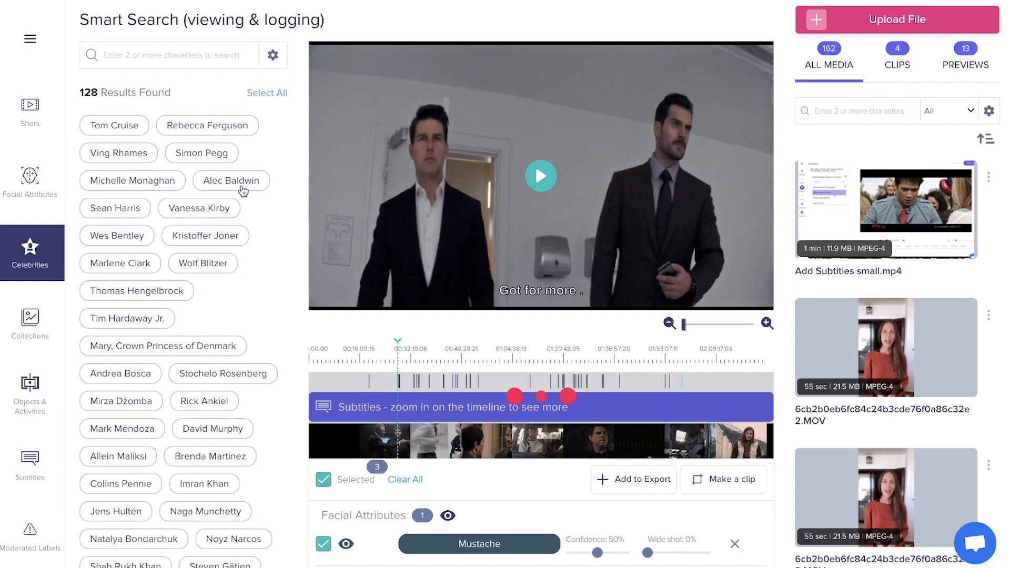
click(231, 180)
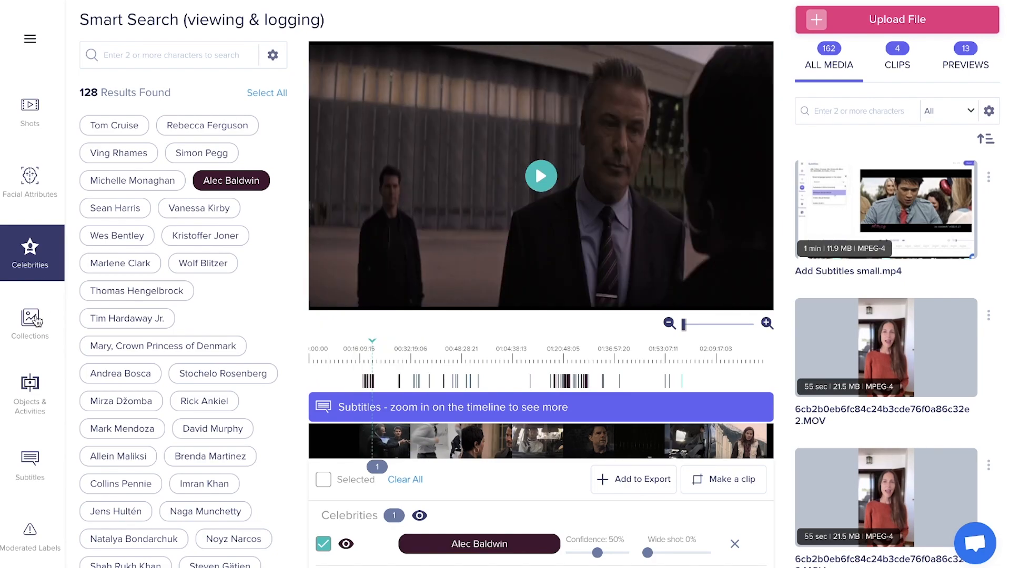
click(29, 323)
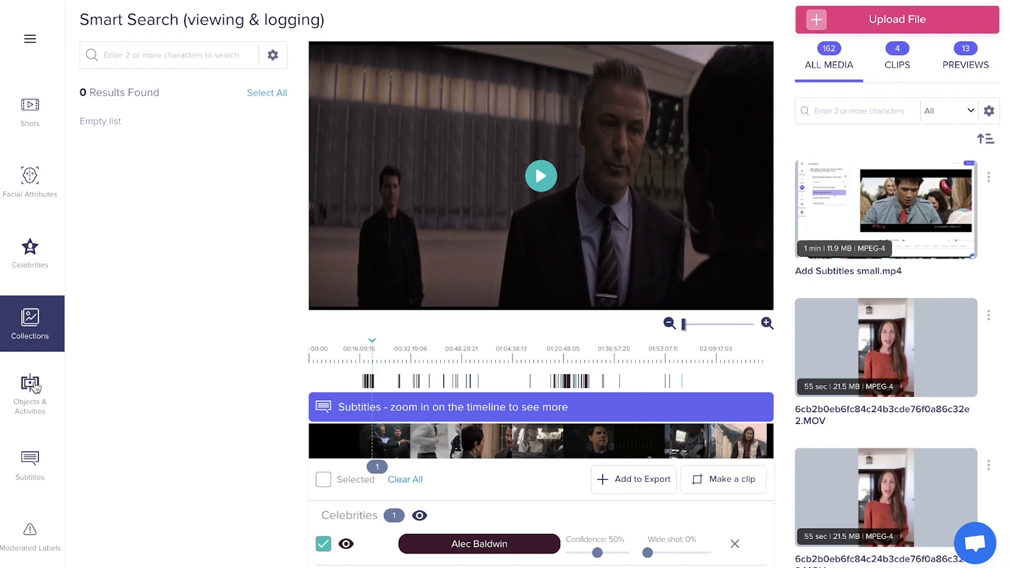
Step: In Objects & Activities, untick the Alec Baldwin row and mark the Aerial View moments
click(29, 394)
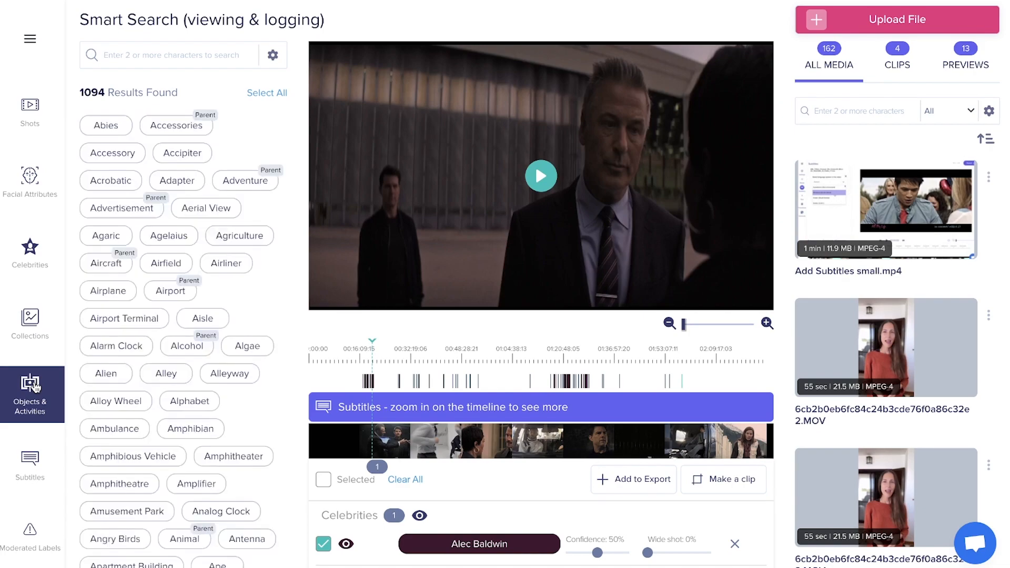
click(323, 544)
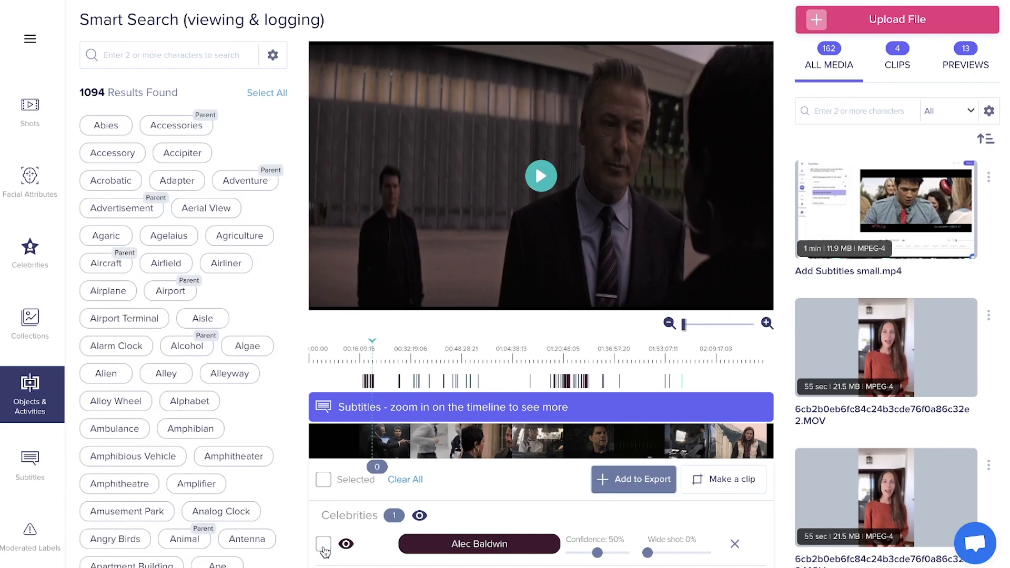
mouse_move(331, 504)
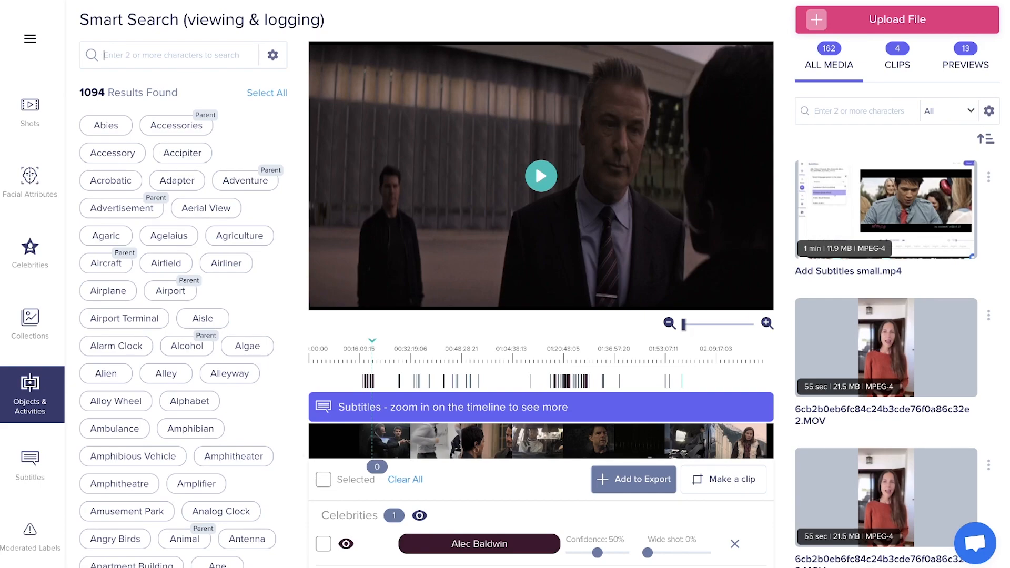
text(aeri)
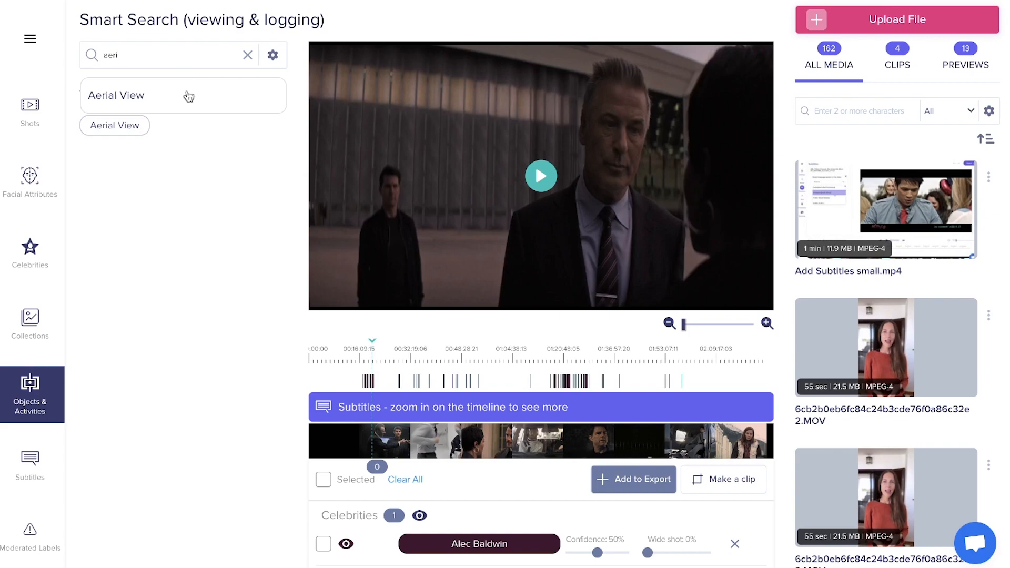
click(116, 95)
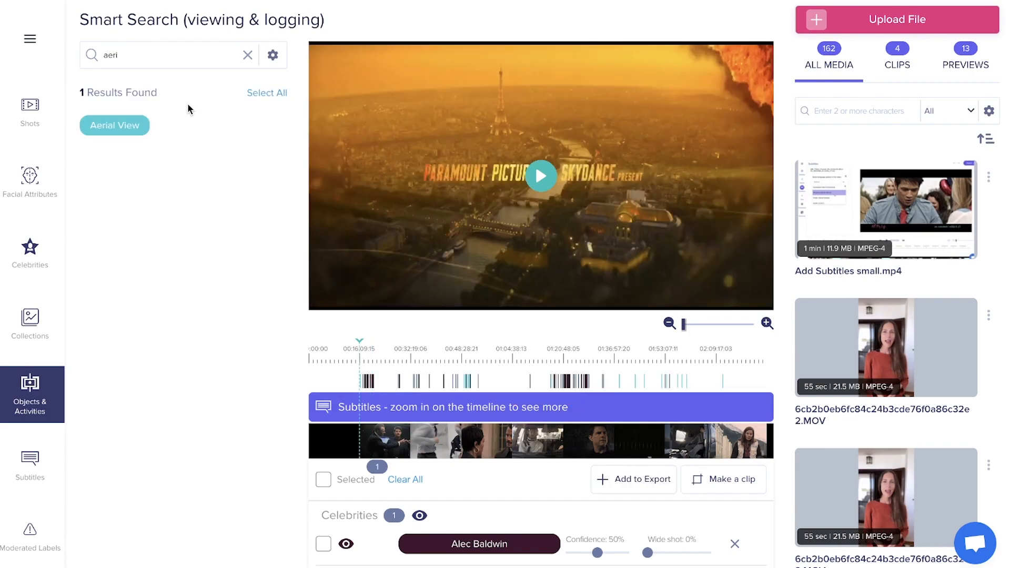
mouse_move(466, 285)
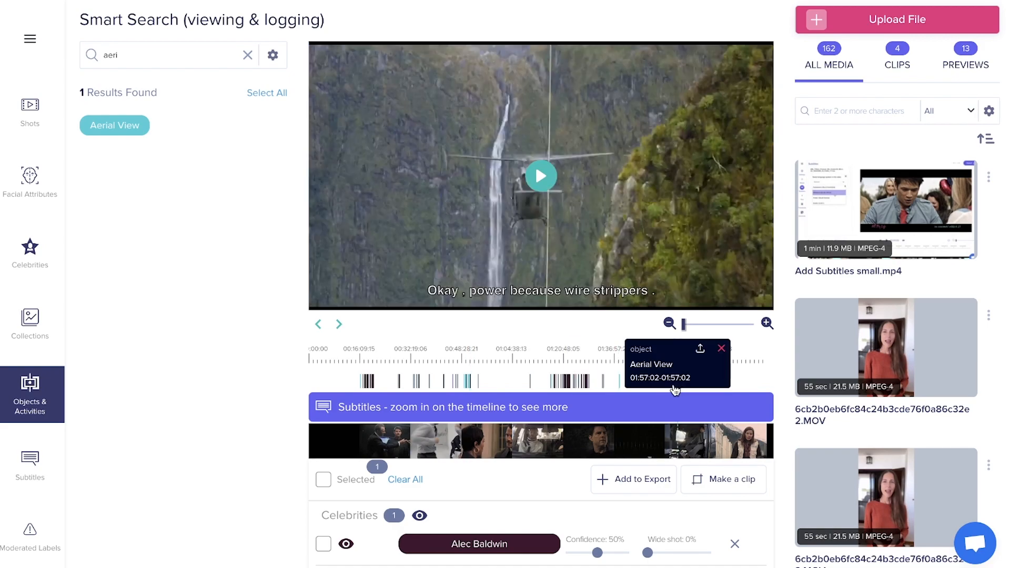
Step: Step through the aerial-view moments and bring up the Subtitles panel
click(338, 324)
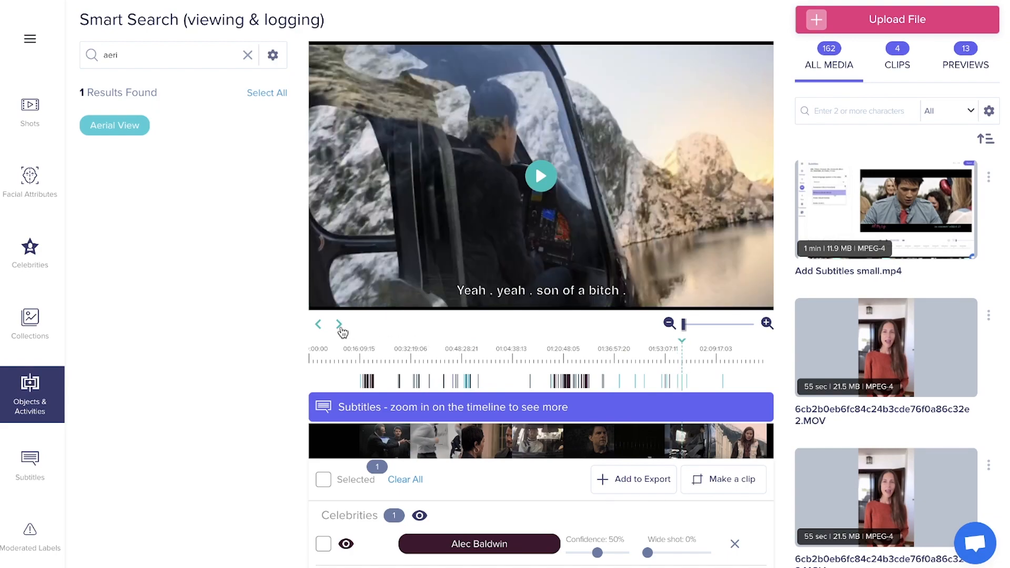
click(338, 324)
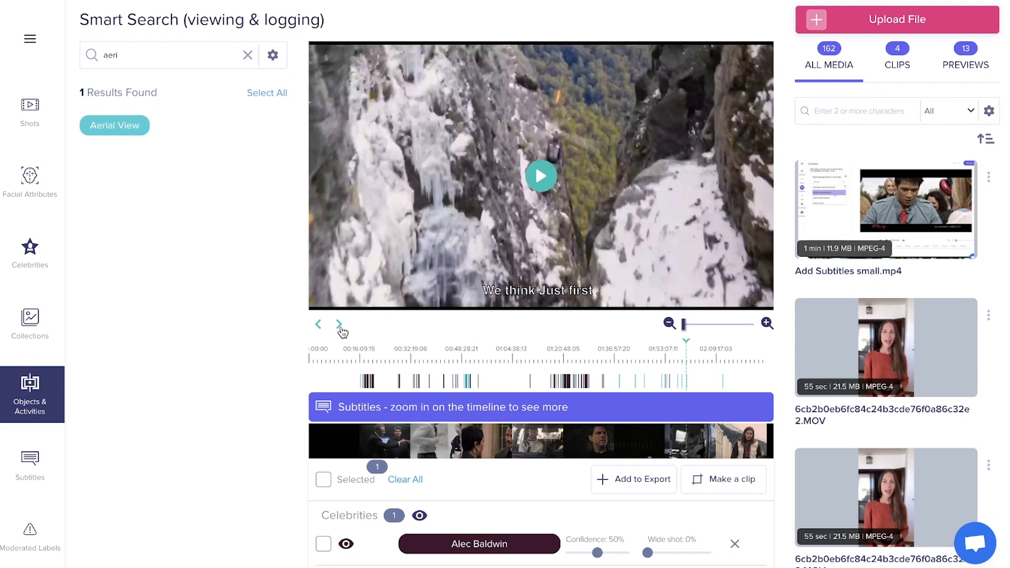
click(337, 324)
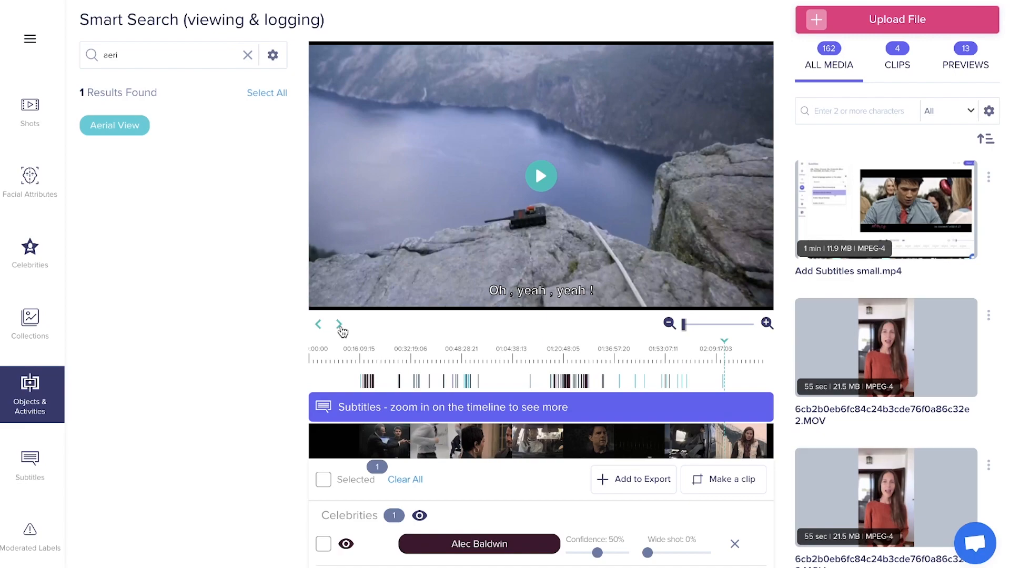
click(29, 464)
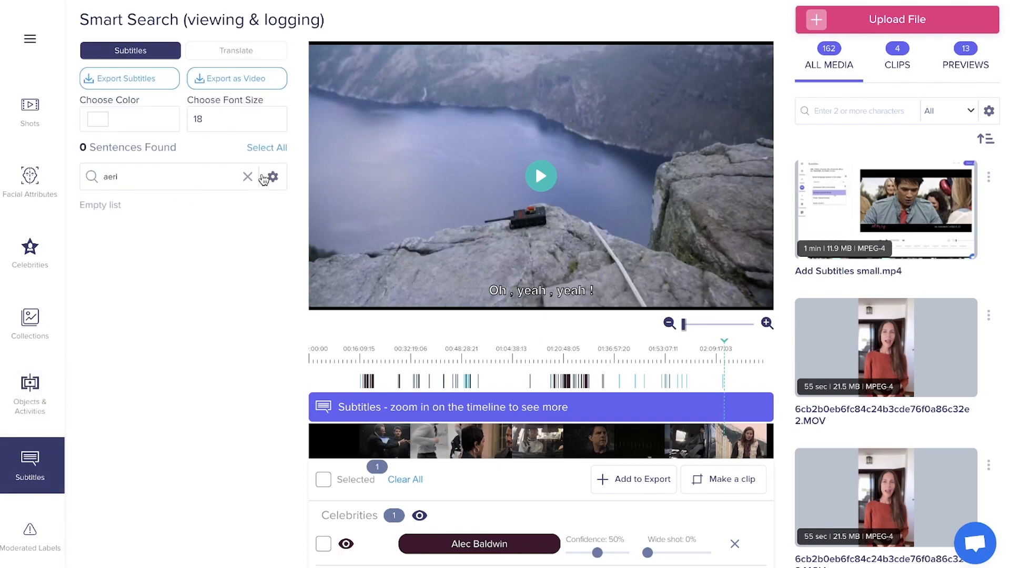
Step: Search subtitles for 'sorry', play and pause a match, then clear back to all 1687 sentences
click(247, 177)
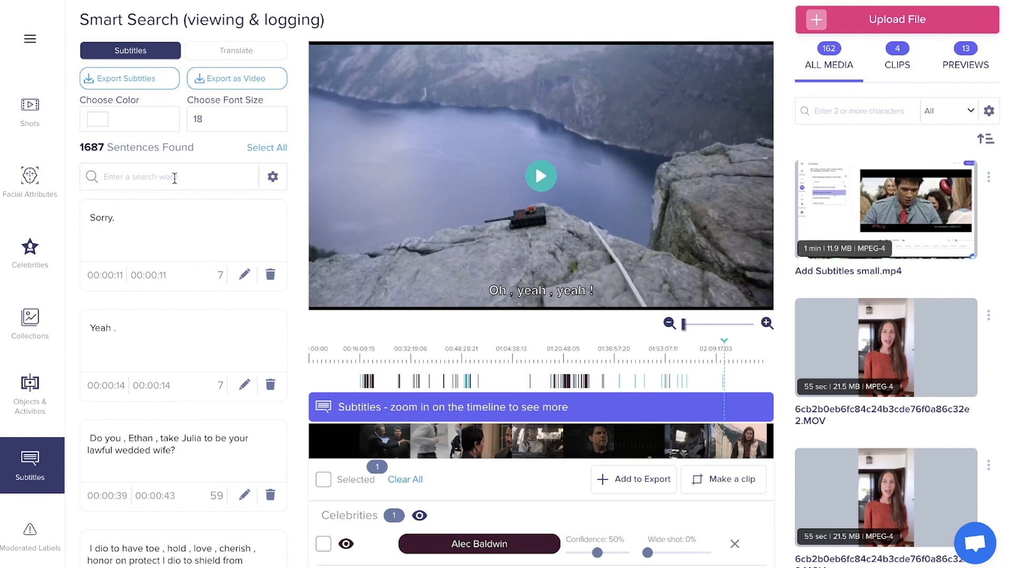
text(sorry)
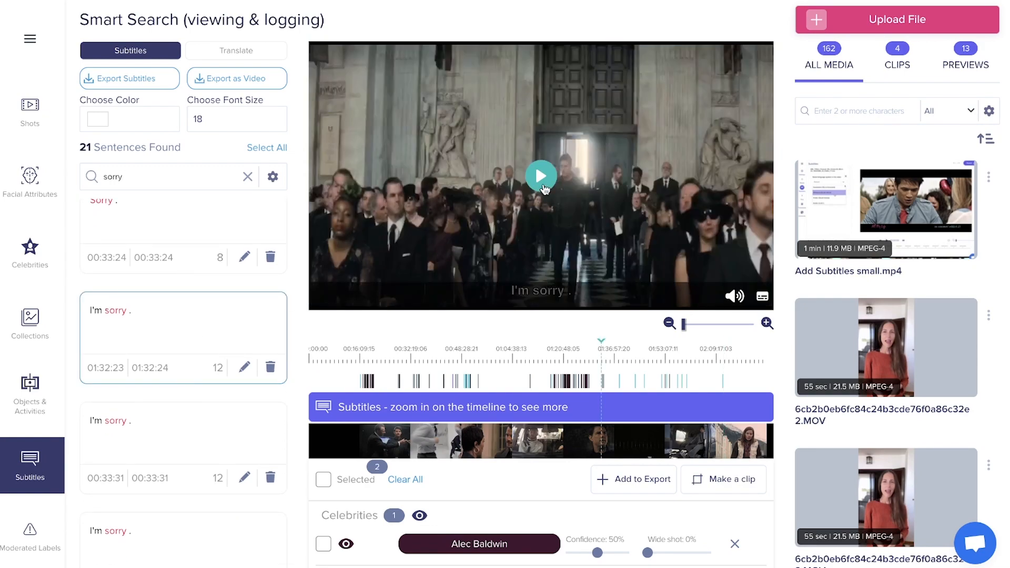
click(540, 175)
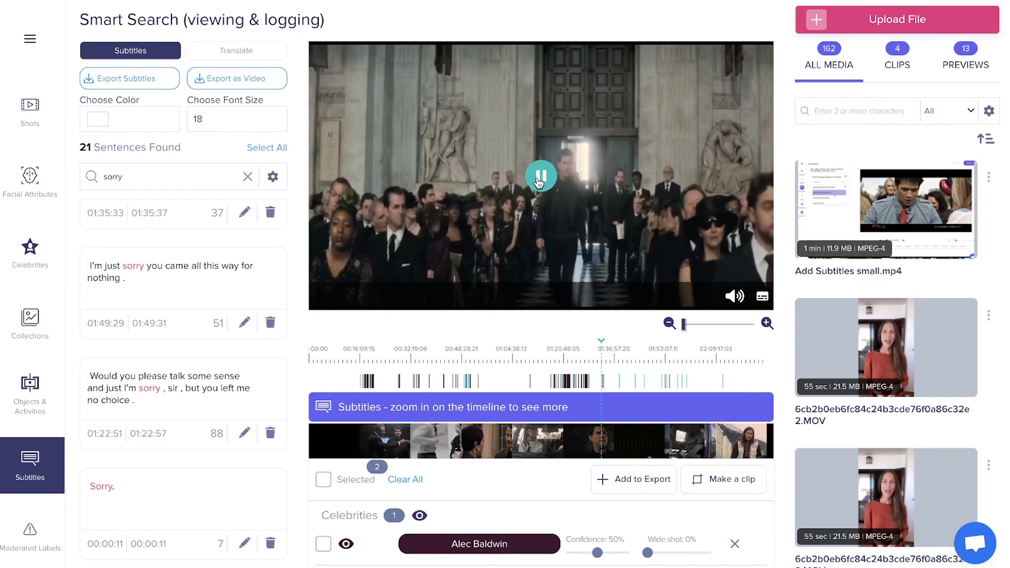
click(541, 175)
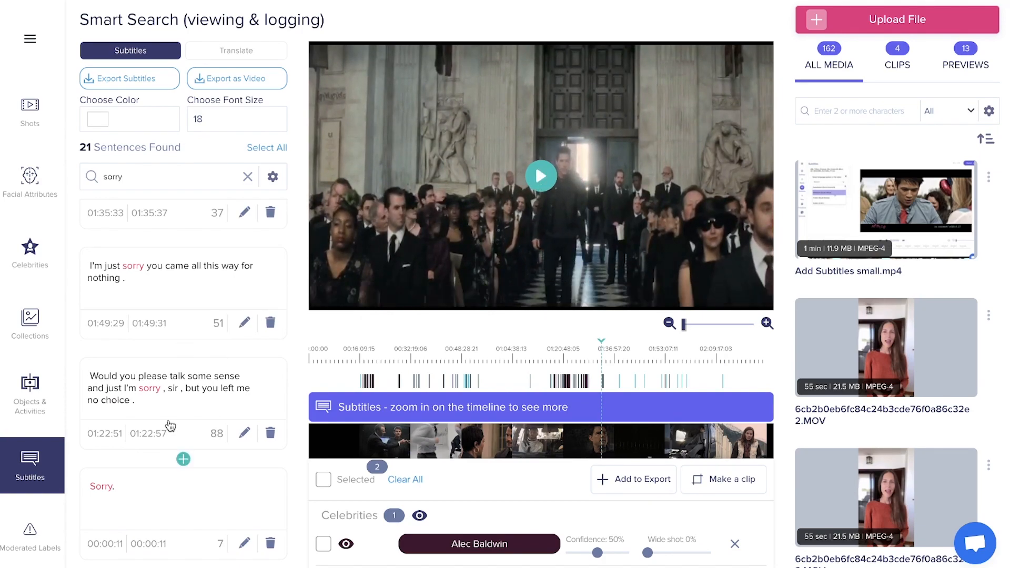
scroll(down, 3)
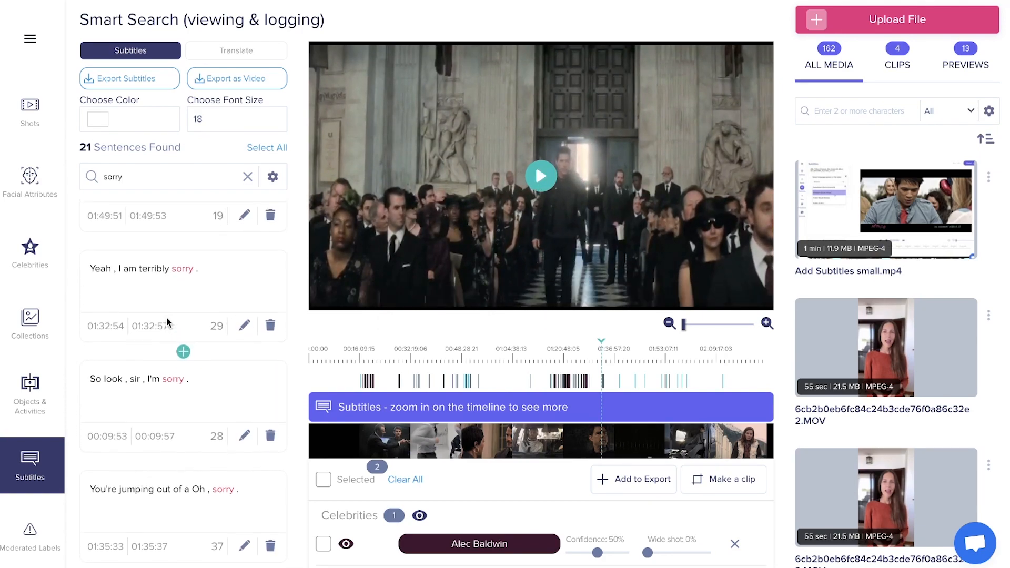
click(249, 177)
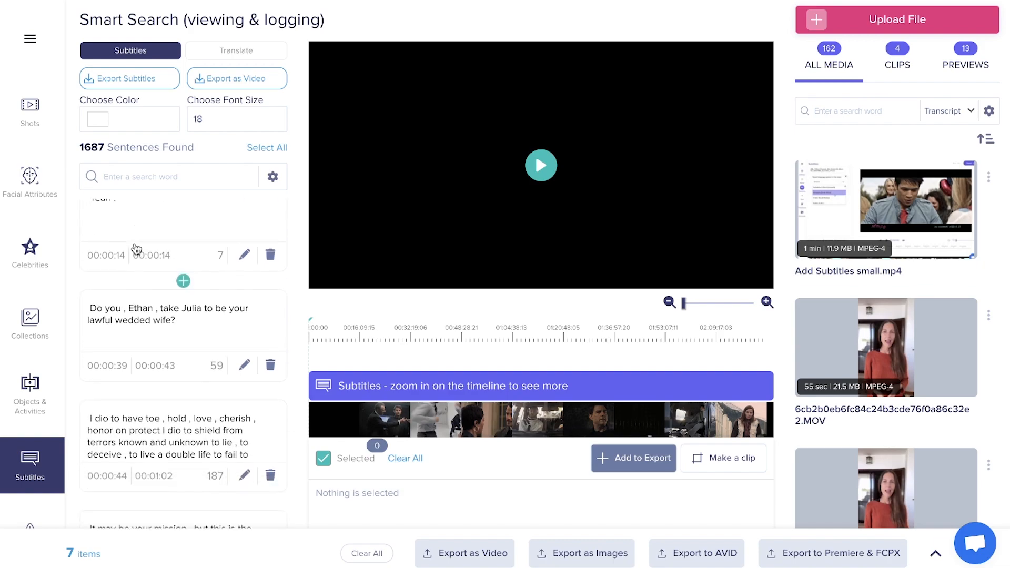
Step: Remove the space before the comma in the CIA's plane subtitle line and save it
scroll(down, 3)
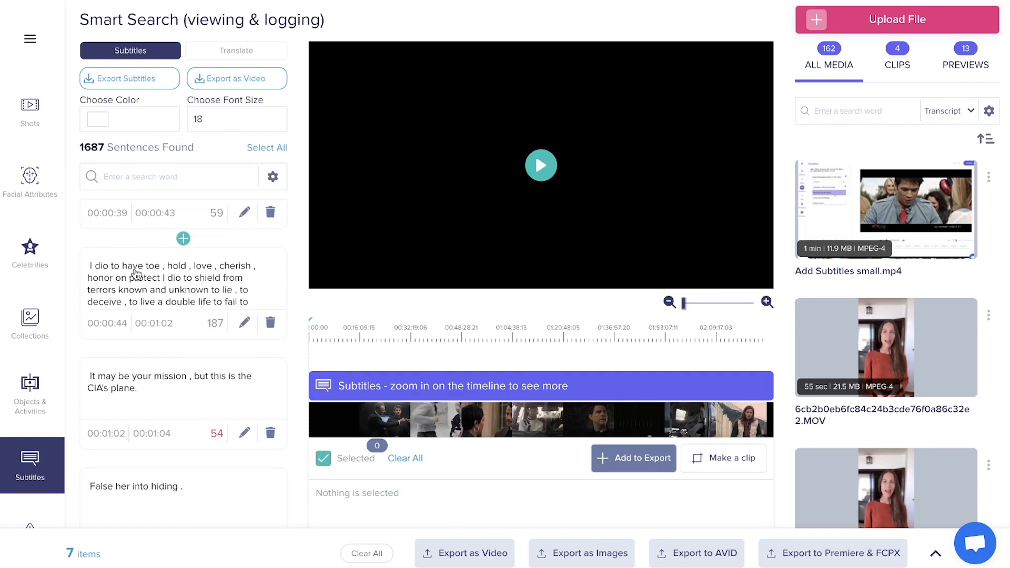
scroll(down, 3)
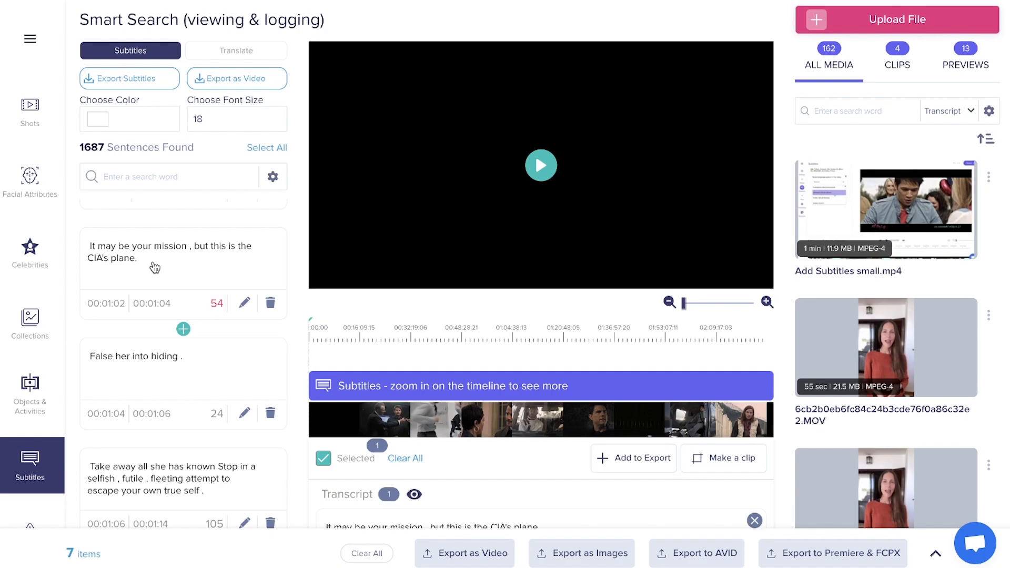
click(183, 258)
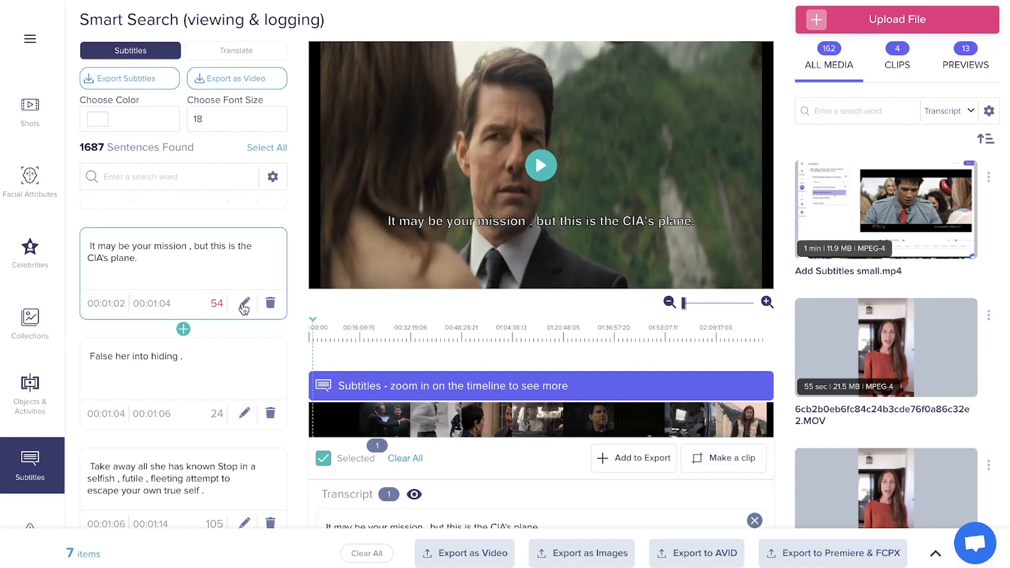
click(243, 303)
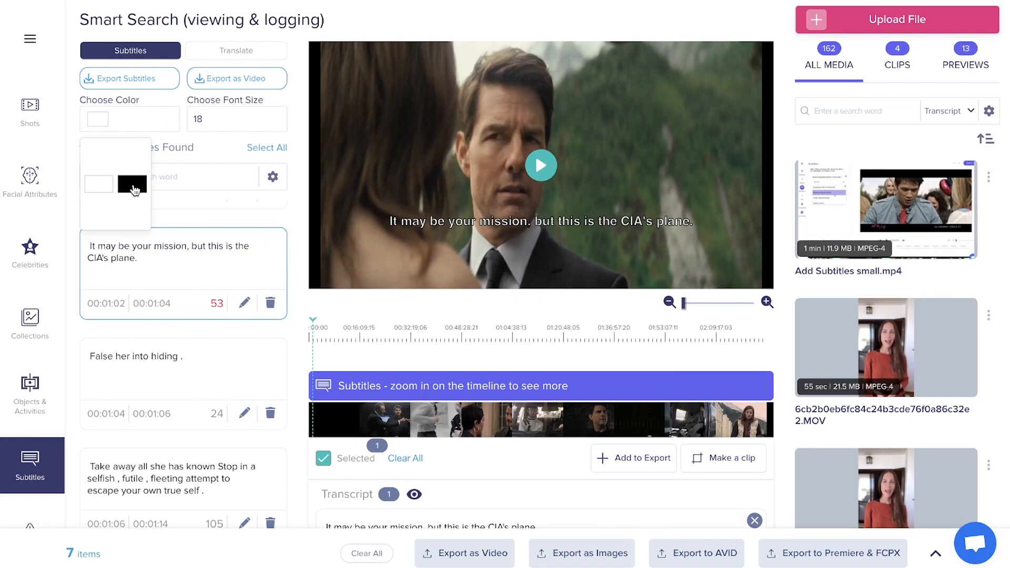
Step: Preview black subtitles and font size 30, then set the size back to 18
click(133, 183)
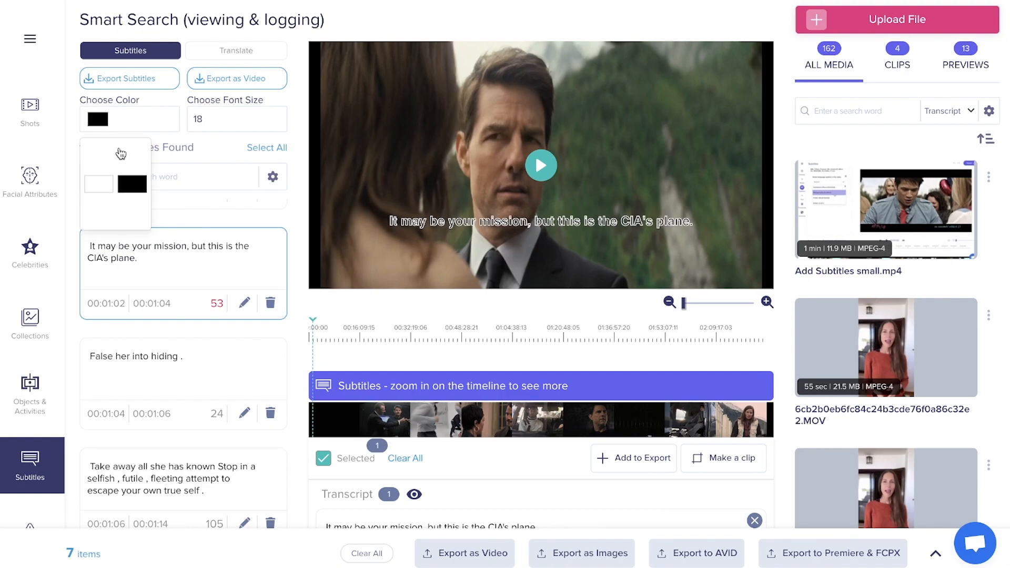
click(236, 119)
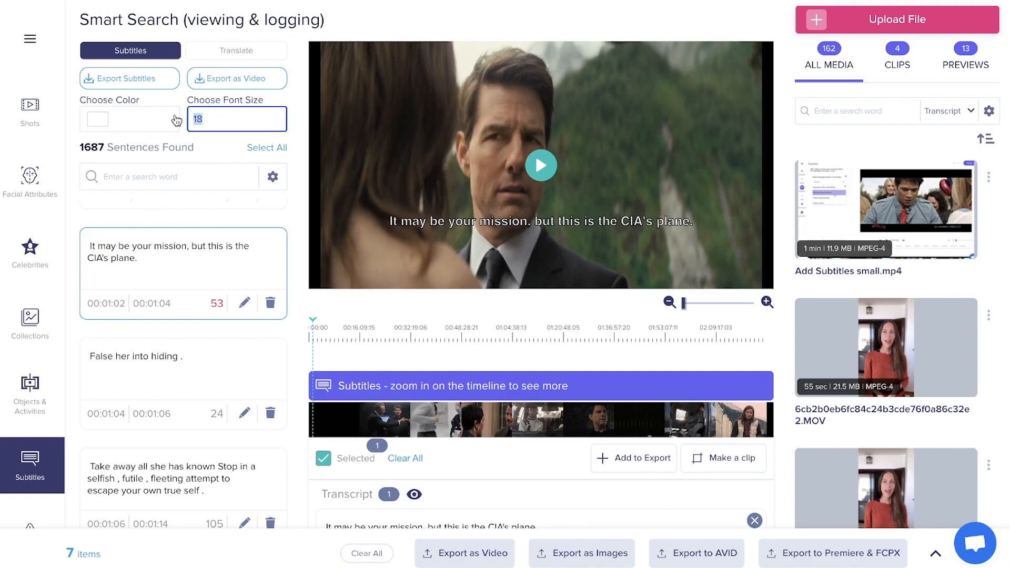
text(30)
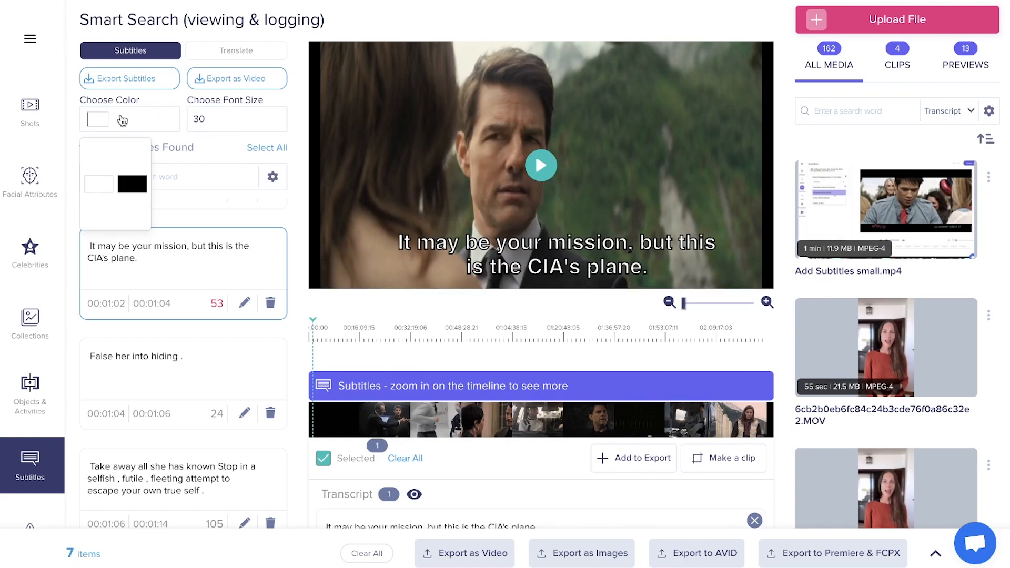
text(18)
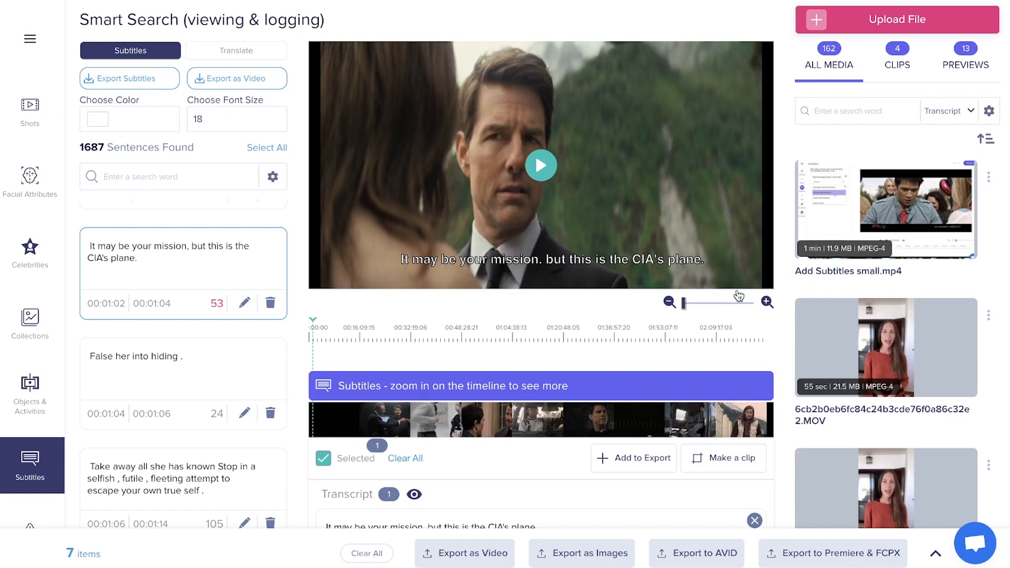
Step: Export the film's subtitles, choosing the SRT format from the export choices
click(128, 77)
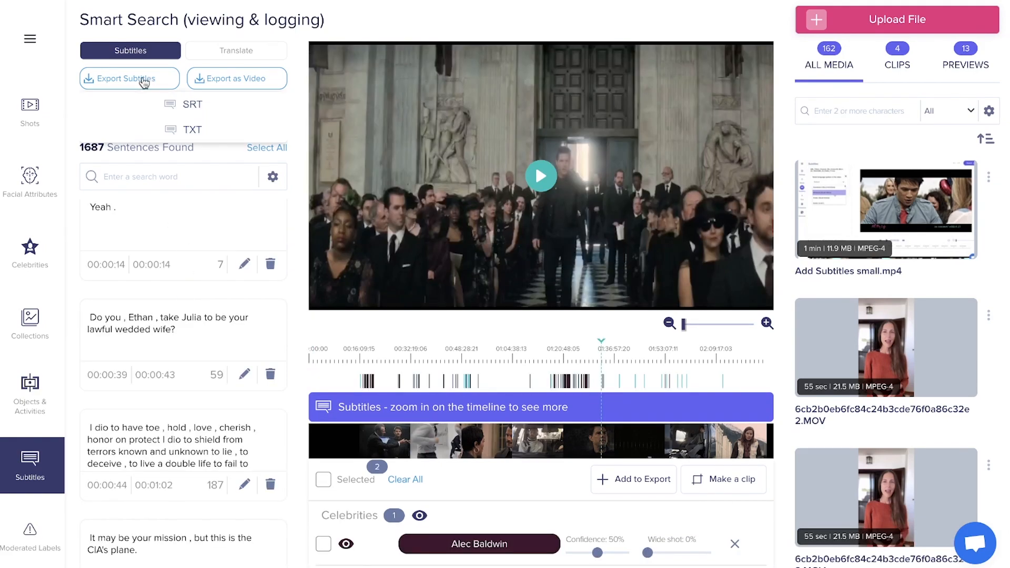
mouse_move(206, 104)
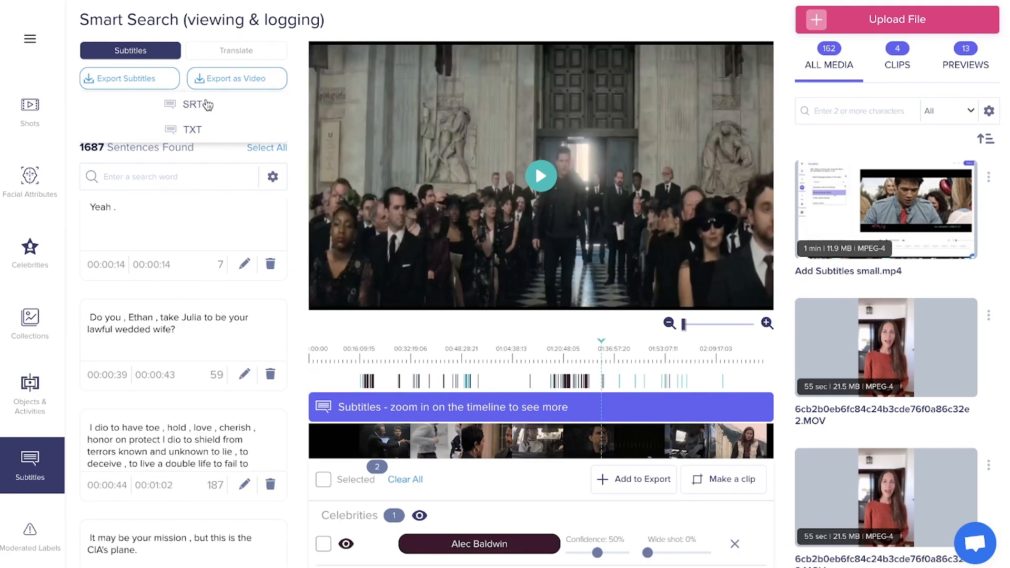
click(237, 78)
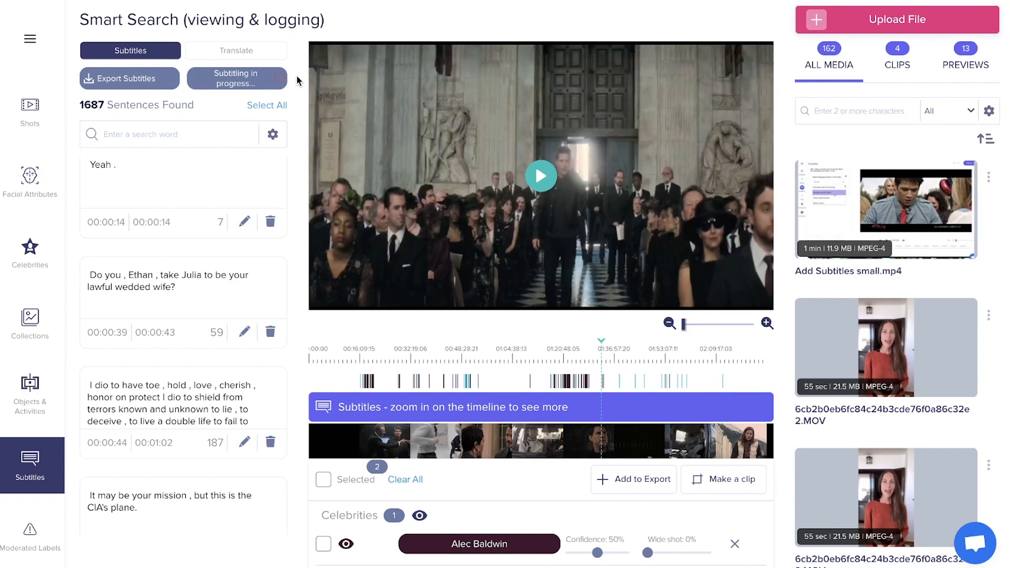
Step: Translate the subtitles and display the Spanish (United States) version over the film
click(236, 51)
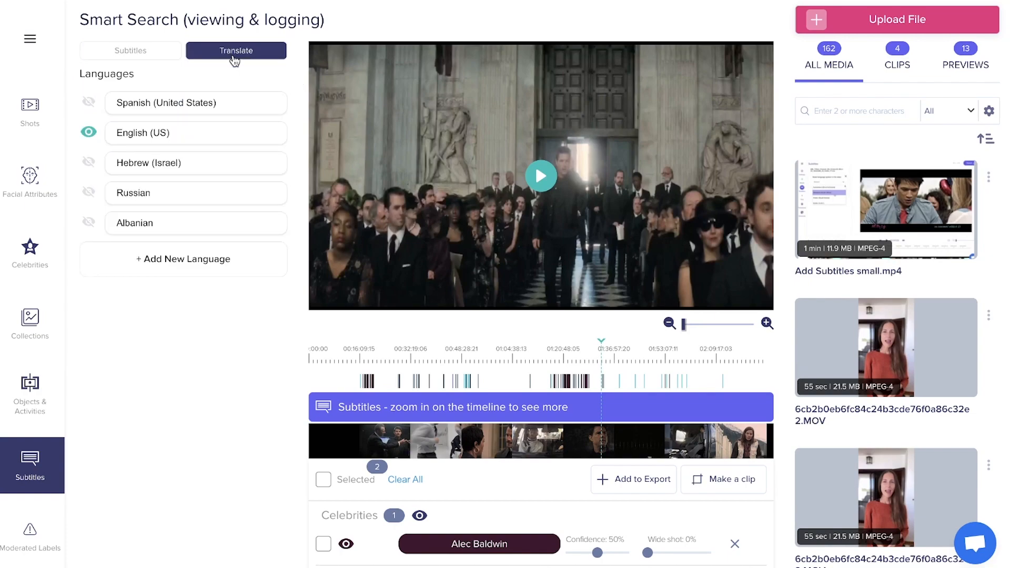
mouse_move(150, 232)
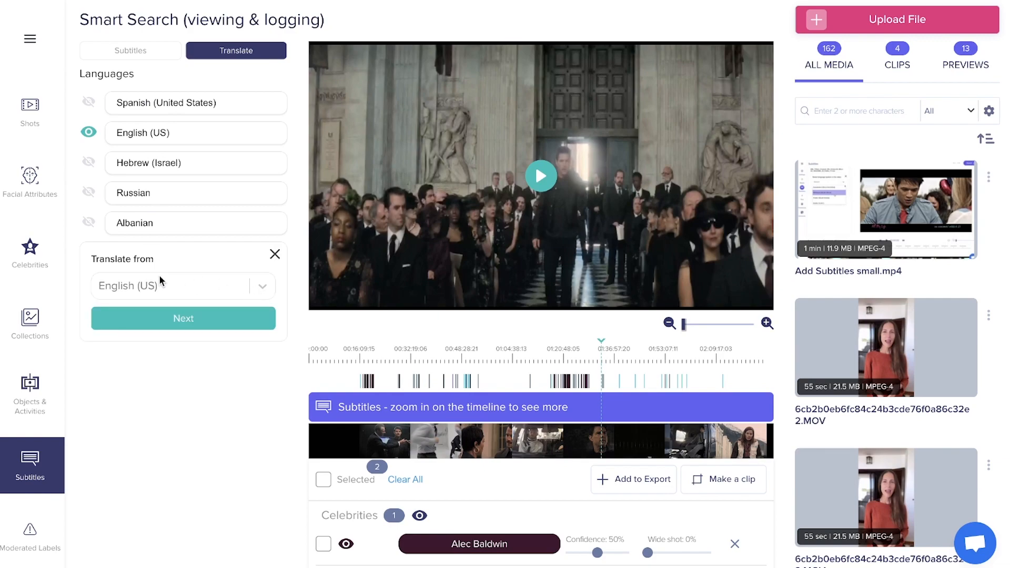
click(182, 285)
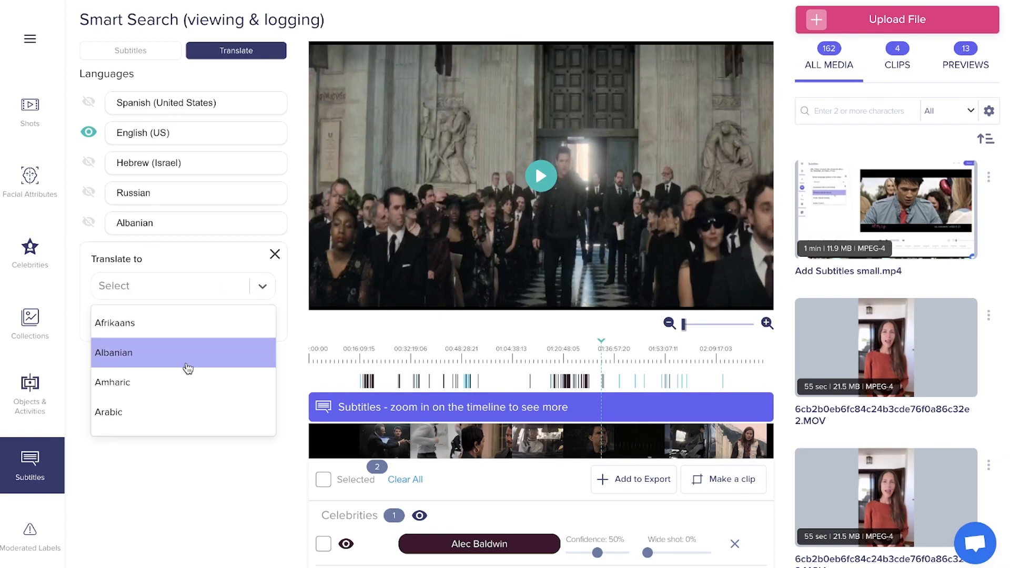
scroll(down, 3)
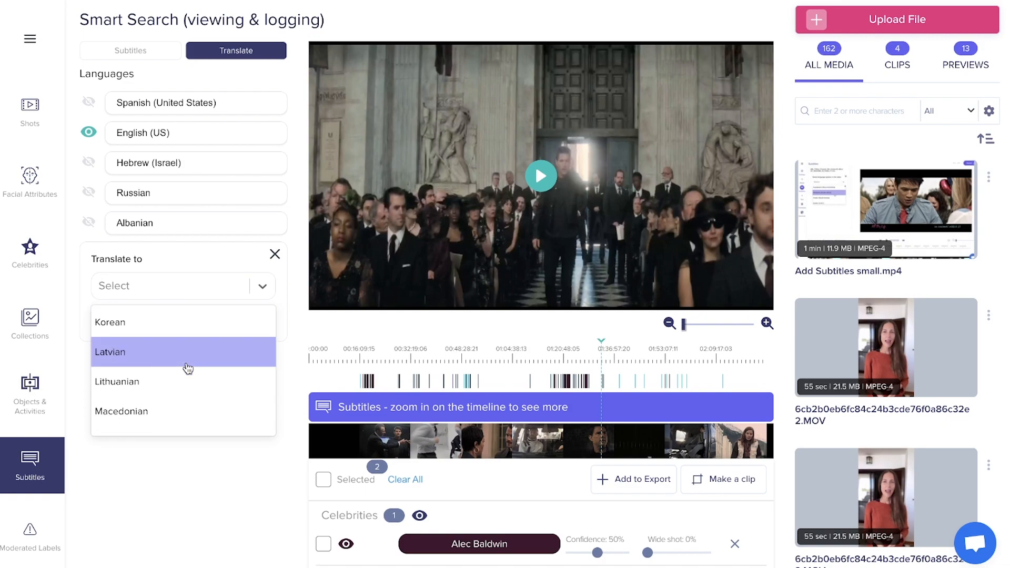
mouse_move(172, 412)
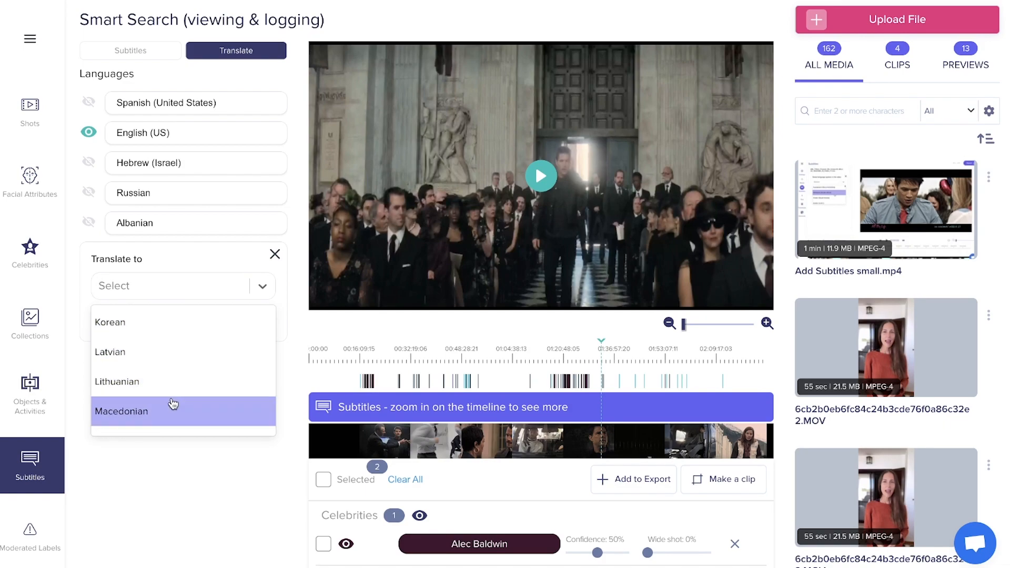
scroll(down, 3)
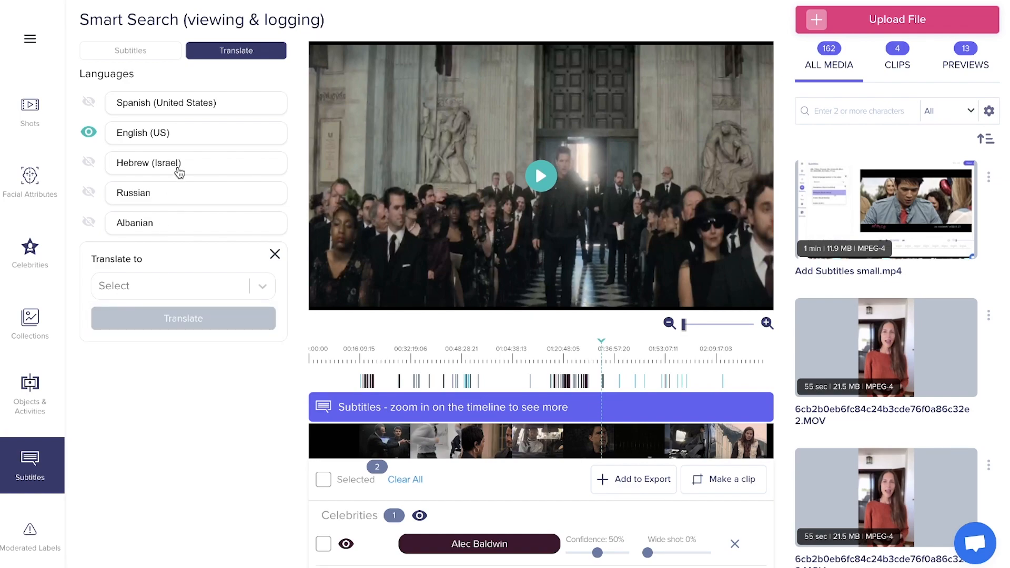
click(89, 102)
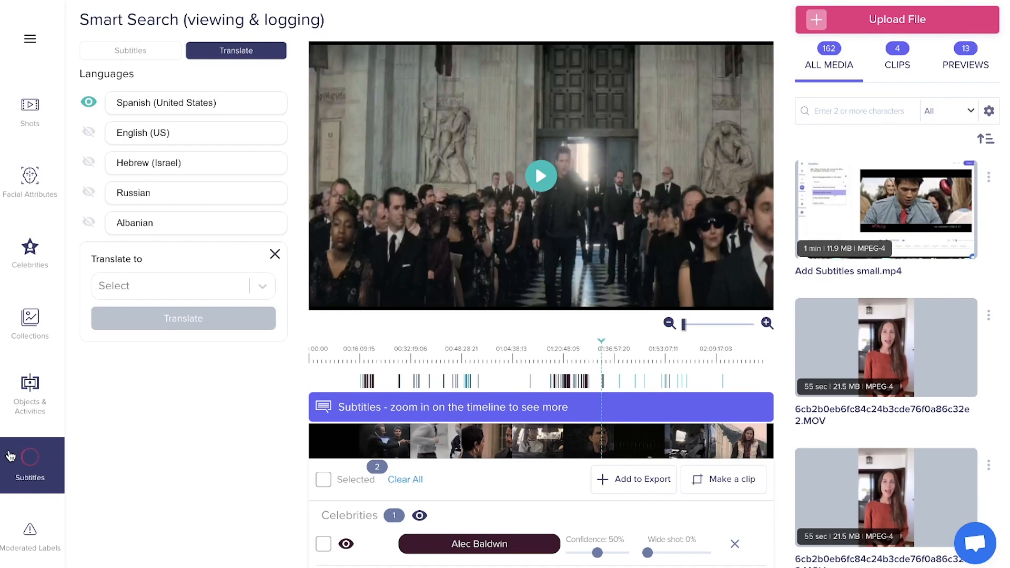
mouse_move(149, 35)
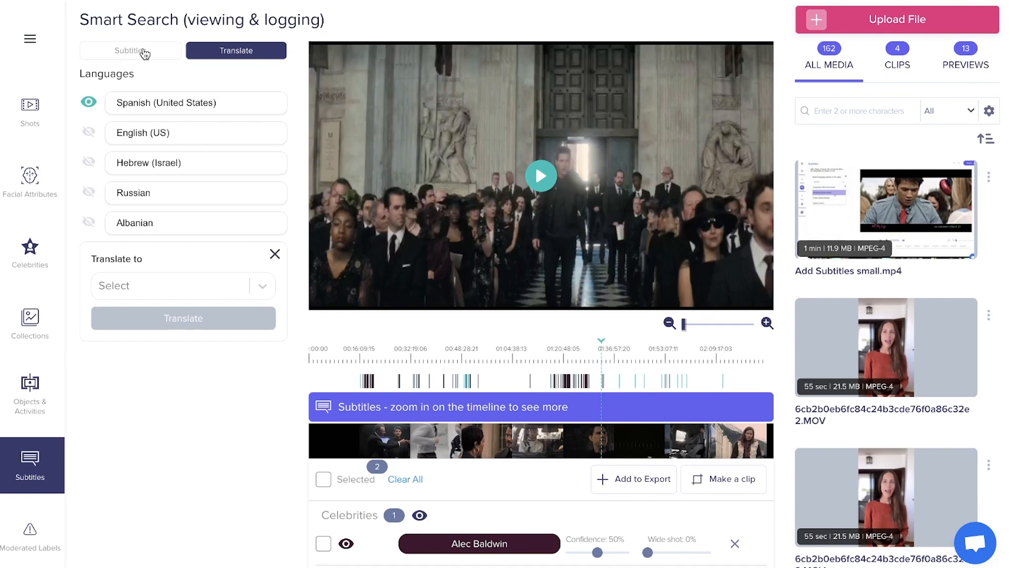
Step: Return to the subtitle sentence list and cancel the in-progress subtitled video export
click(130, 50)
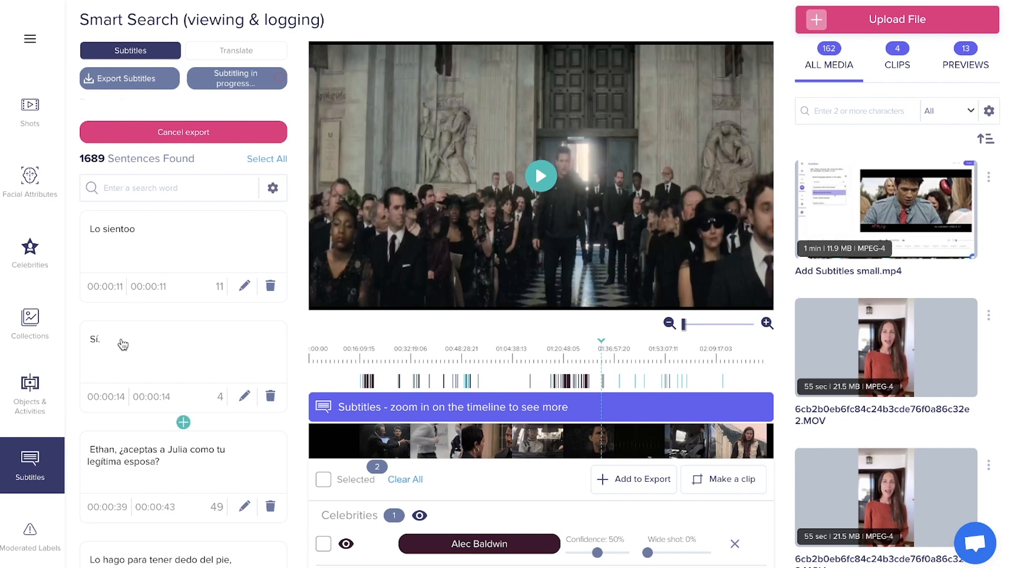
click(182, 400)
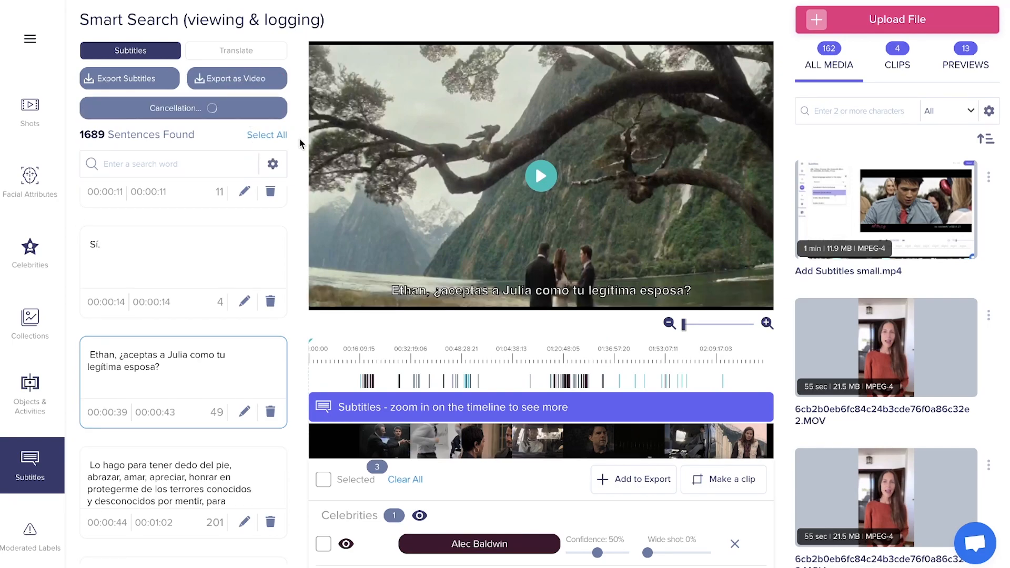
Step: View the moderated content labels, filtering Weapon Violence moments and then clearing the filter
click(30, 528)
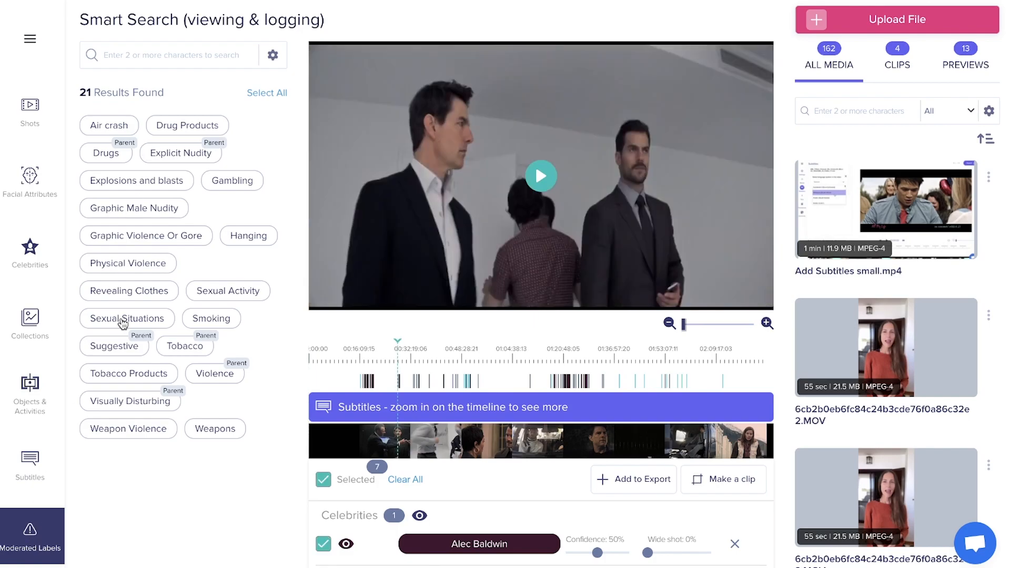
mouse_move(131, 435)
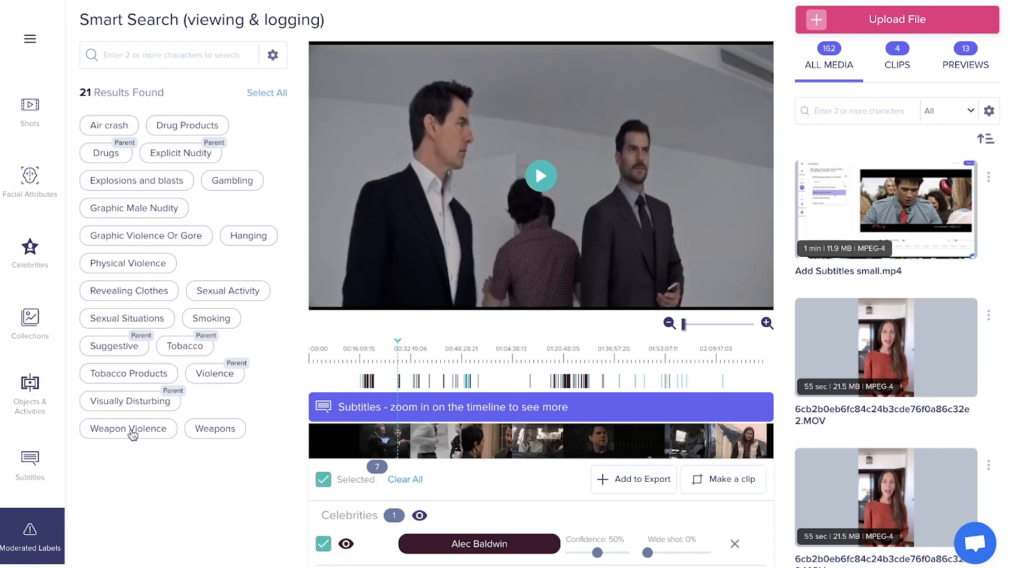
click(128, 428)
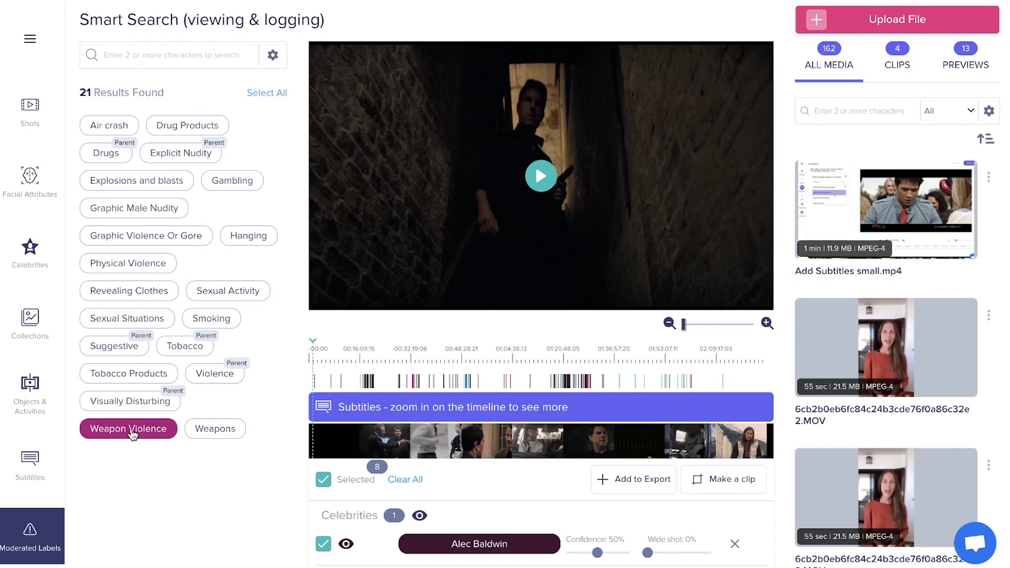
mouse_move(583, 245)
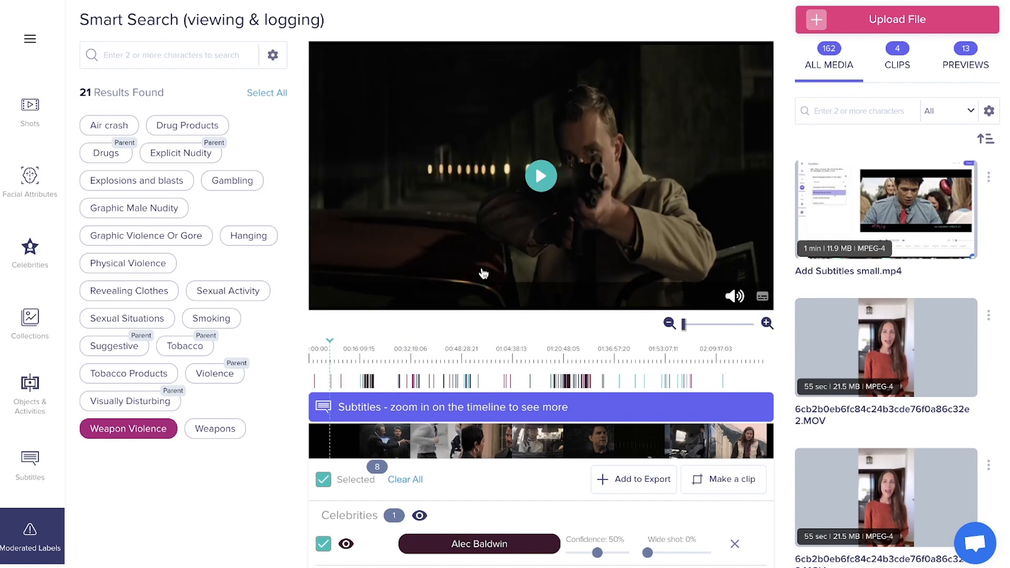
mouse_move(641, 195)
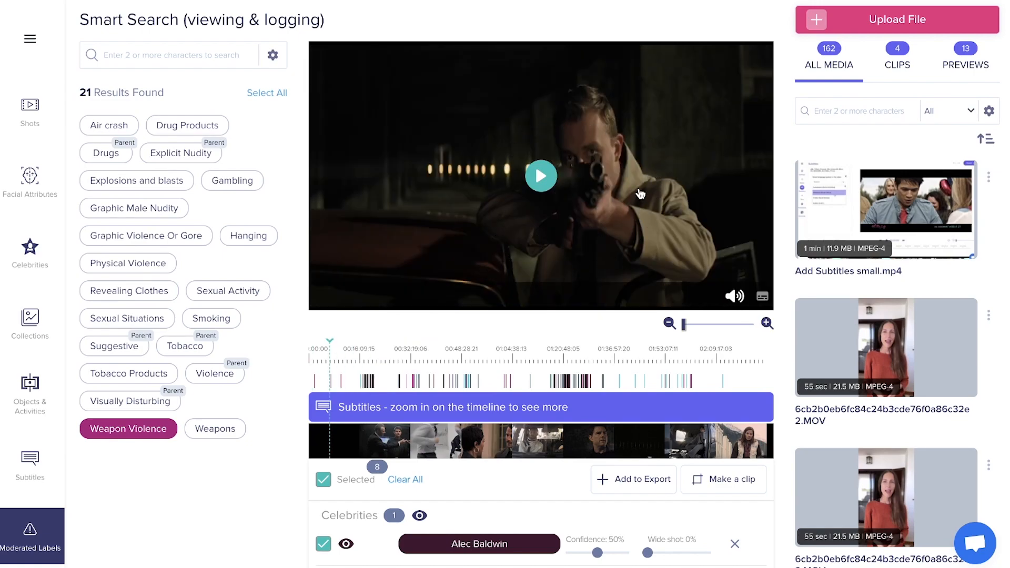
mouse_move(125, 441)
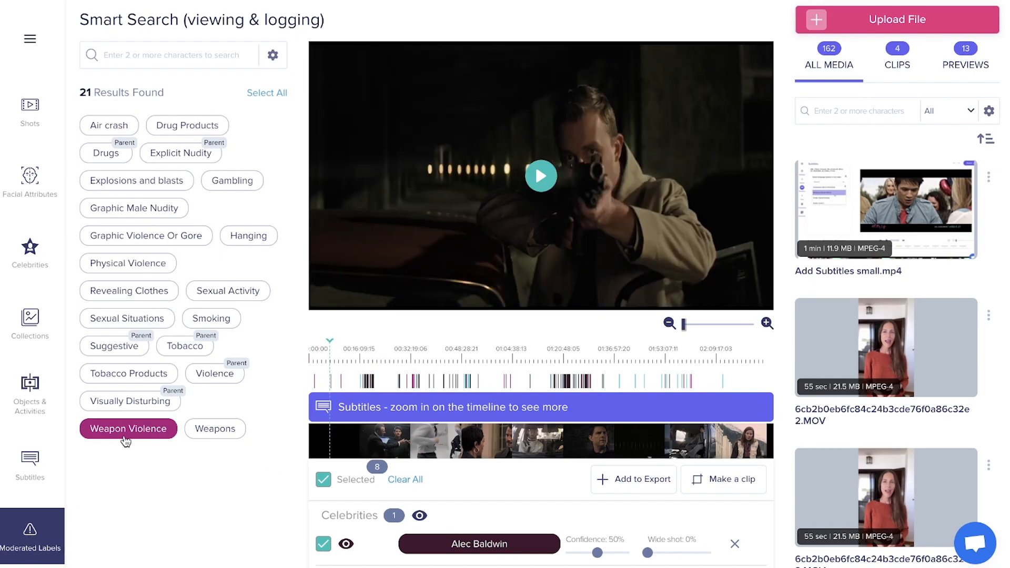
click(128, 428)
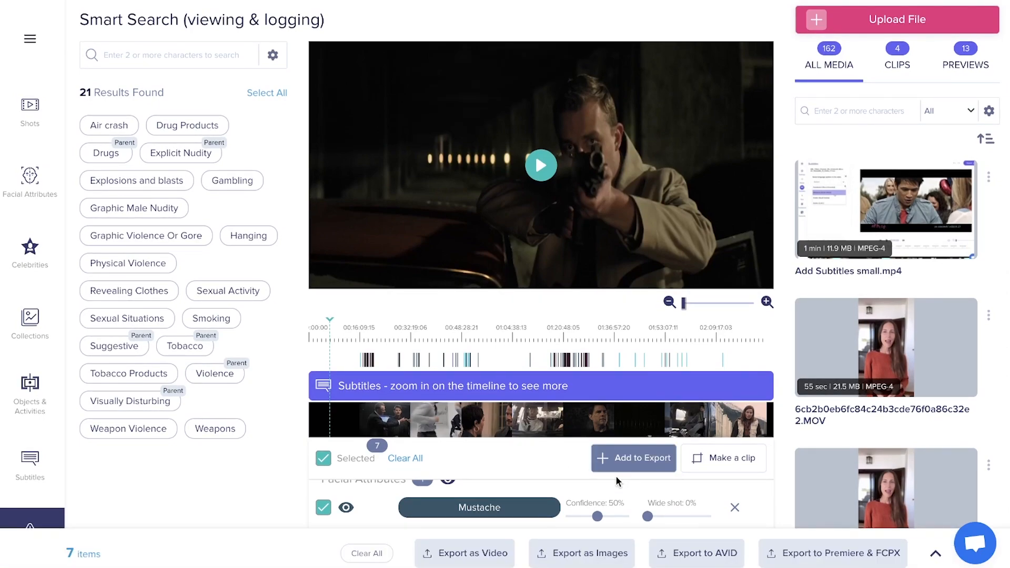
Step: Export the seven tray moments as a Premiere & FCPX EDL with default timeline settings
click(834, 553)
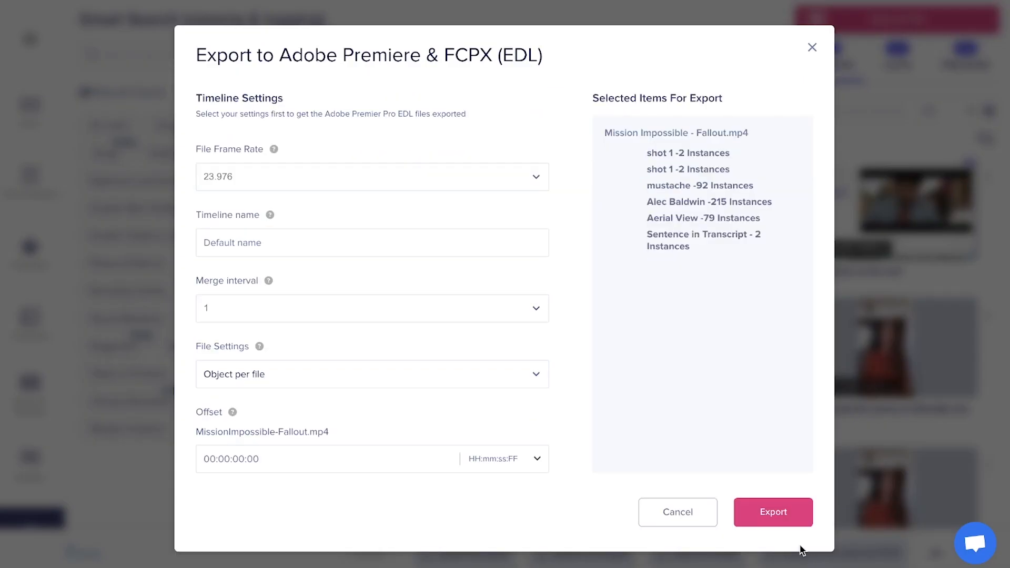
click(373, 177)
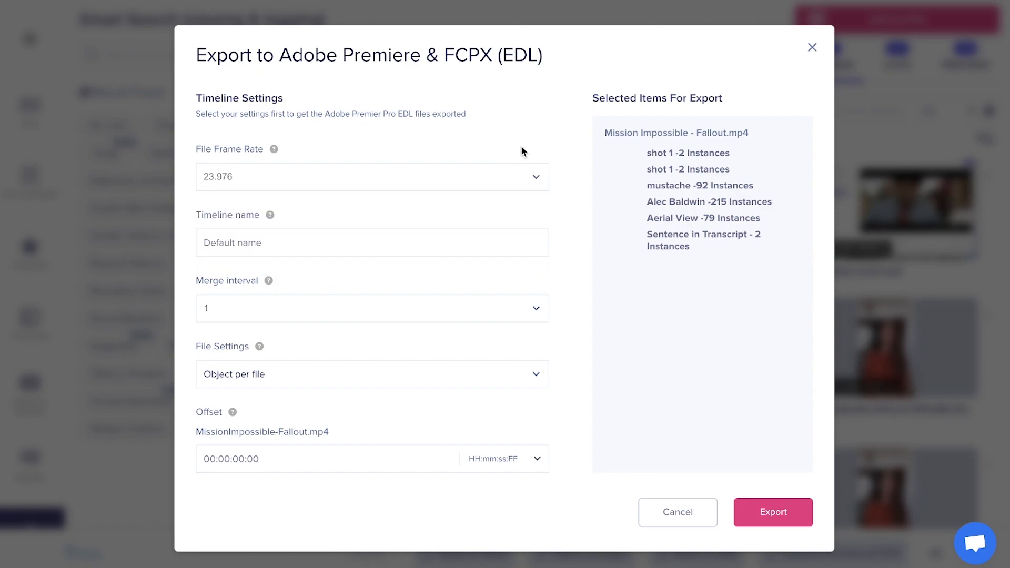
mouse_move(509, 313)
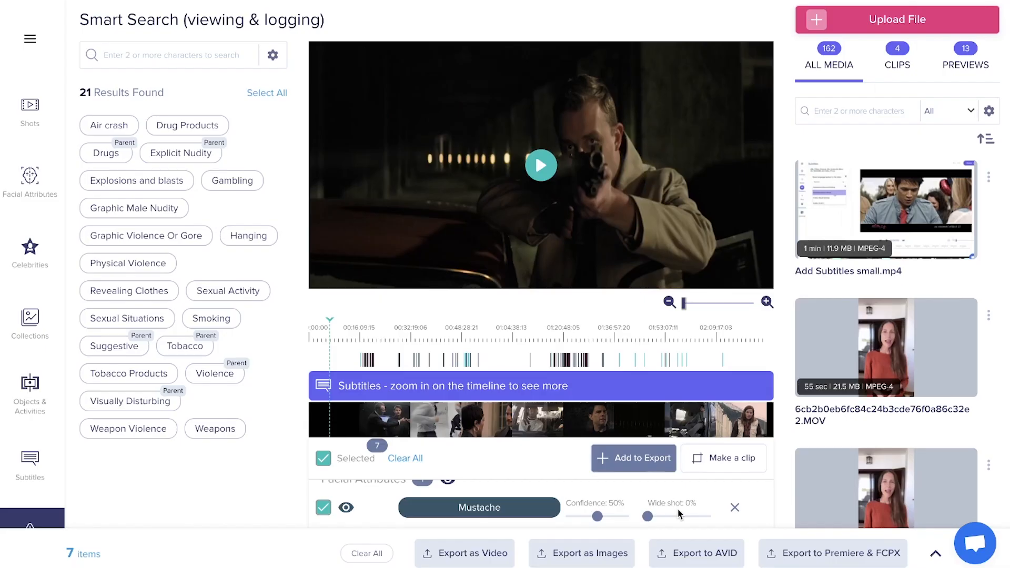
click(696, 553)
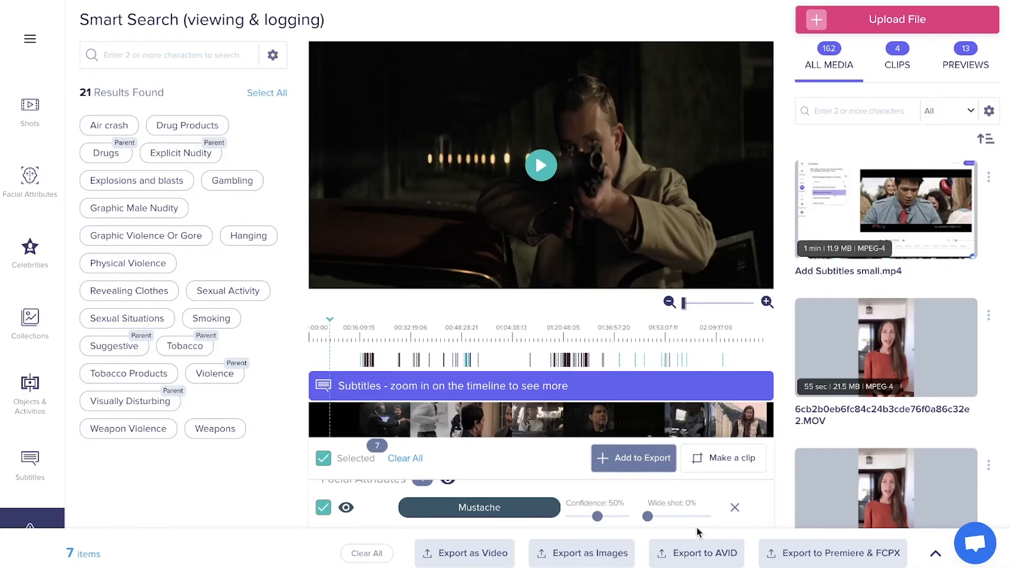
mouse_move(474, 553)
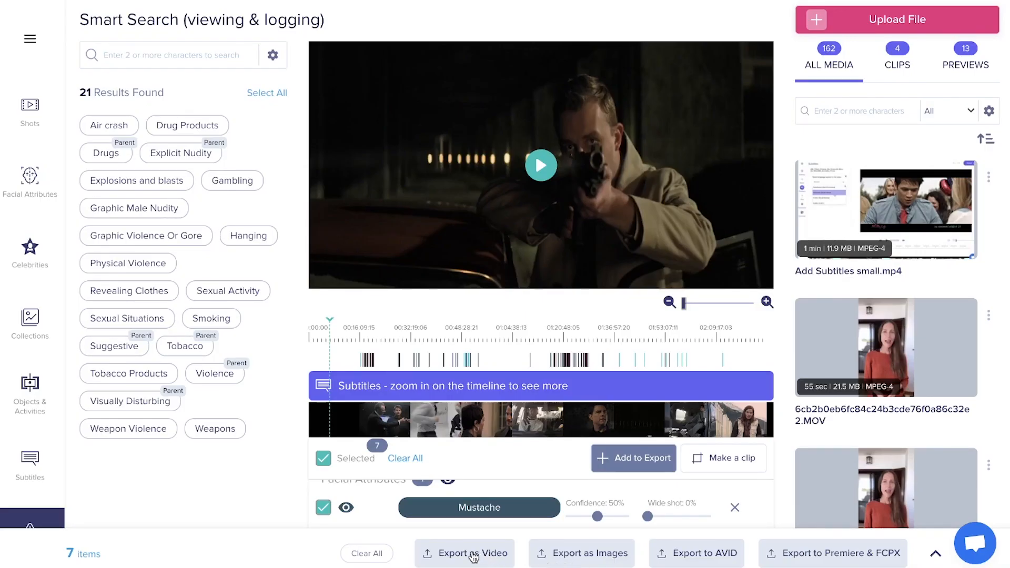
Step: Preview the seven moments as one combined clip and export them as a single video
click(464, 552)
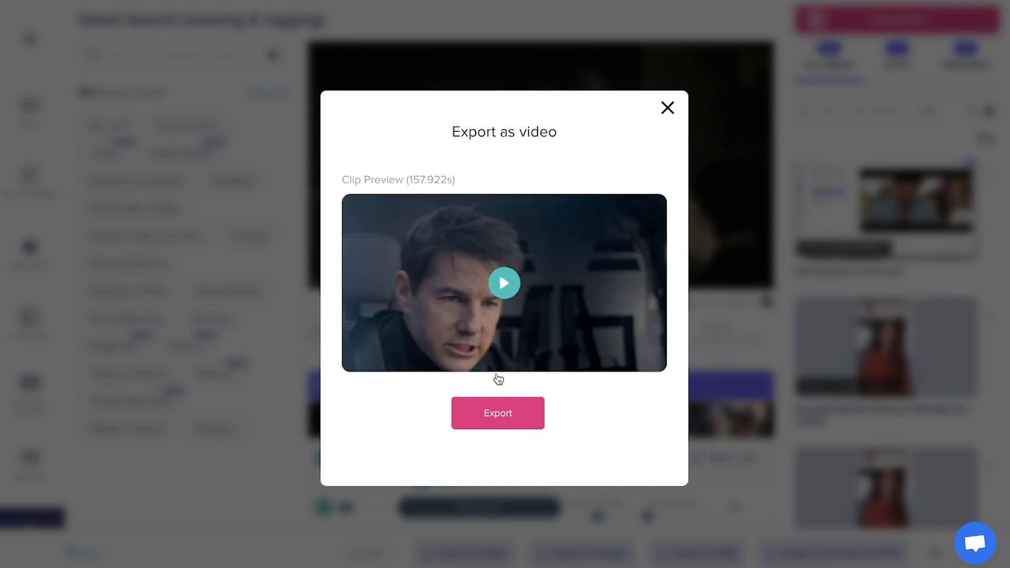
click(504, 283)
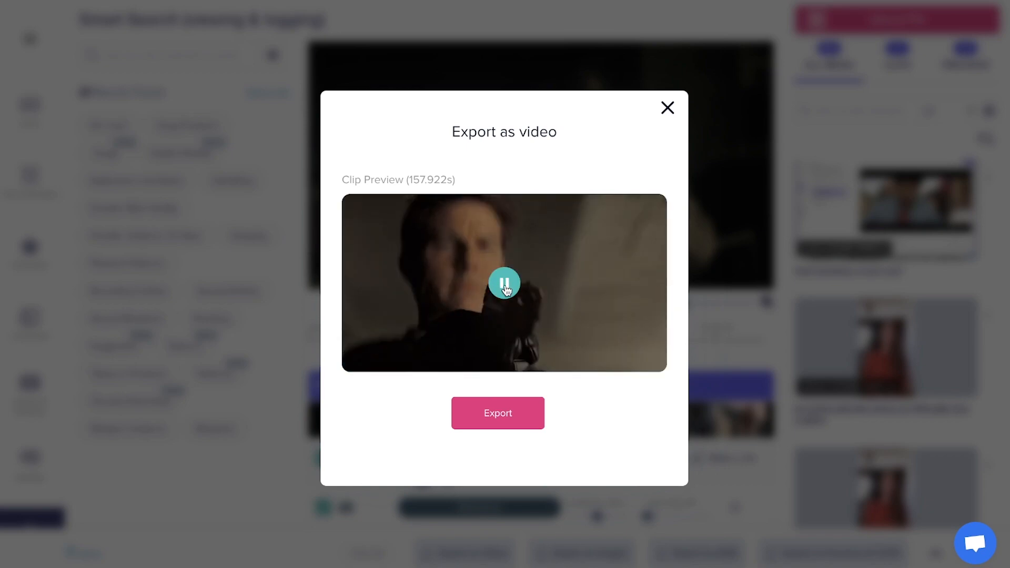
click(504, 283)
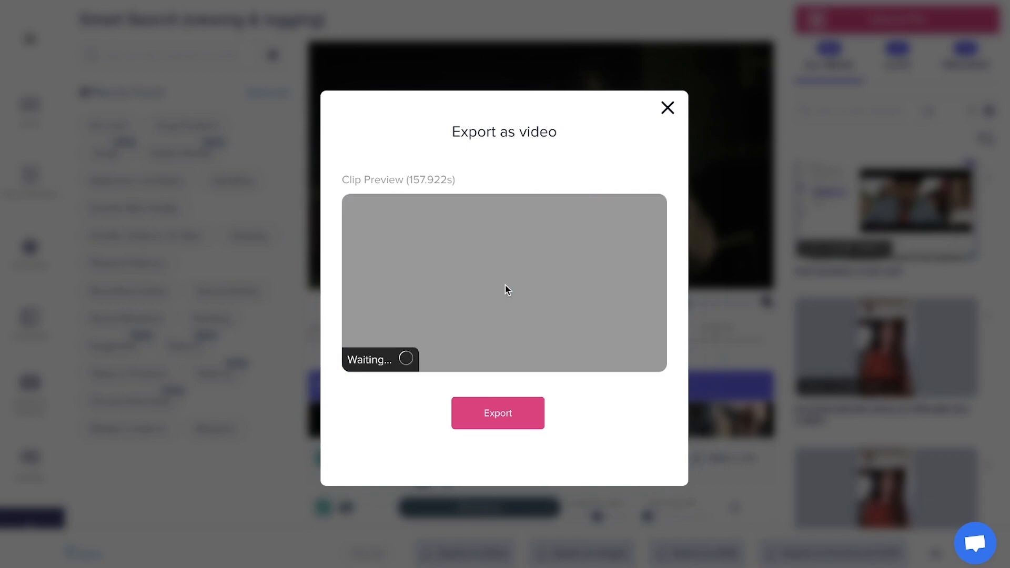
click(667, 107)
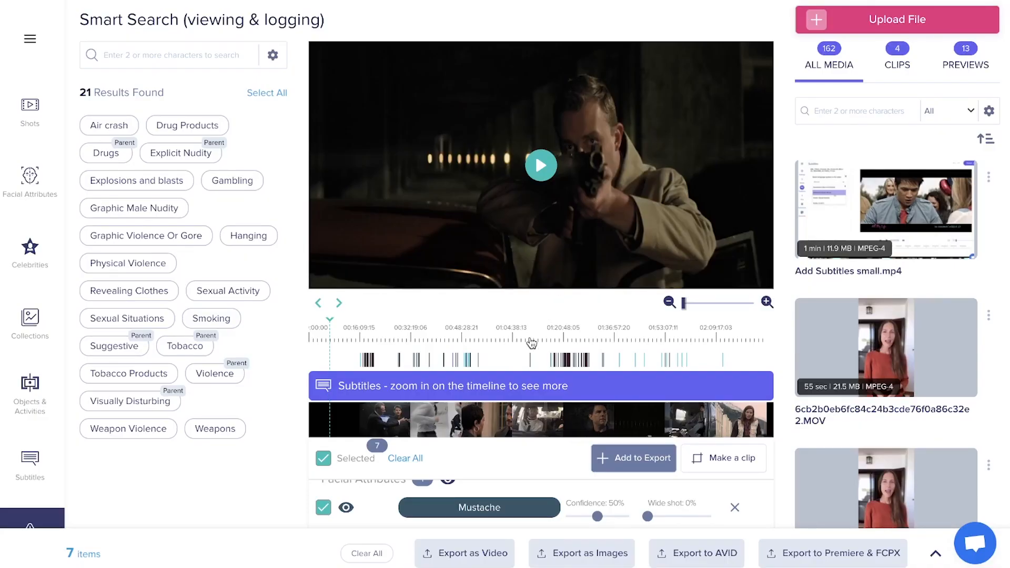
click(581, 552)
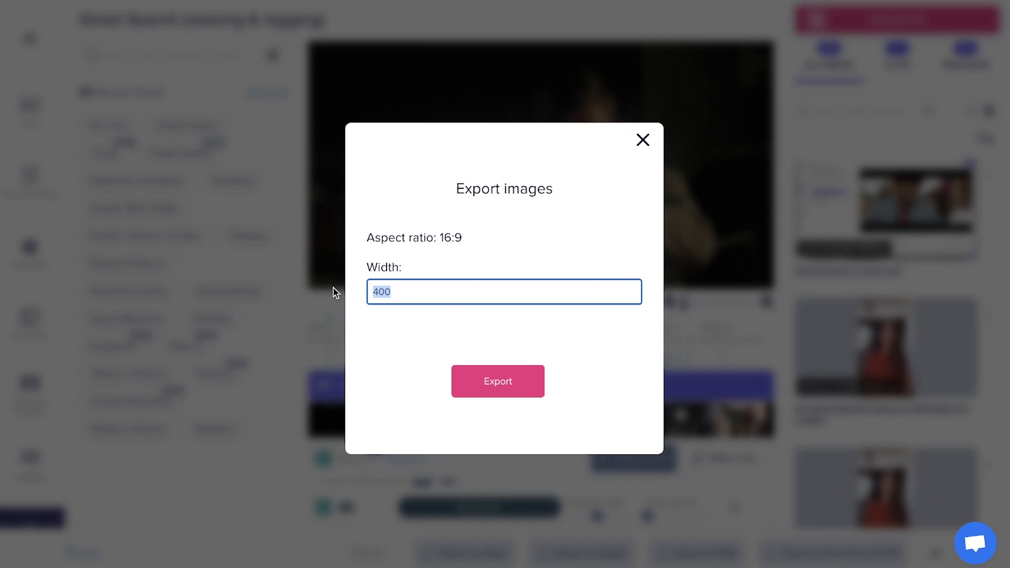
Step: Export the selected moments as still images with width changed from 400 to 1980
text(1980)
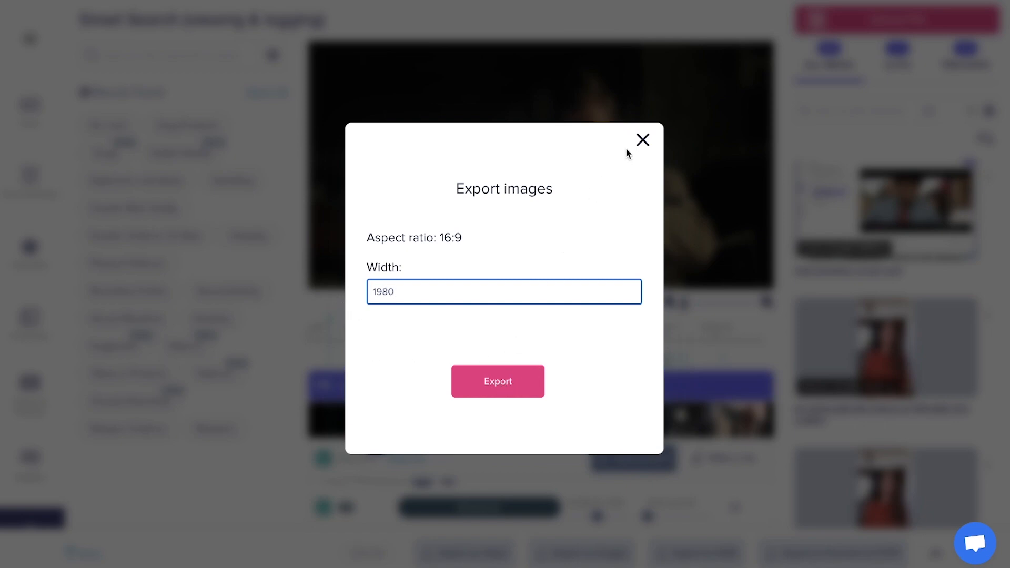
click(642, 140)
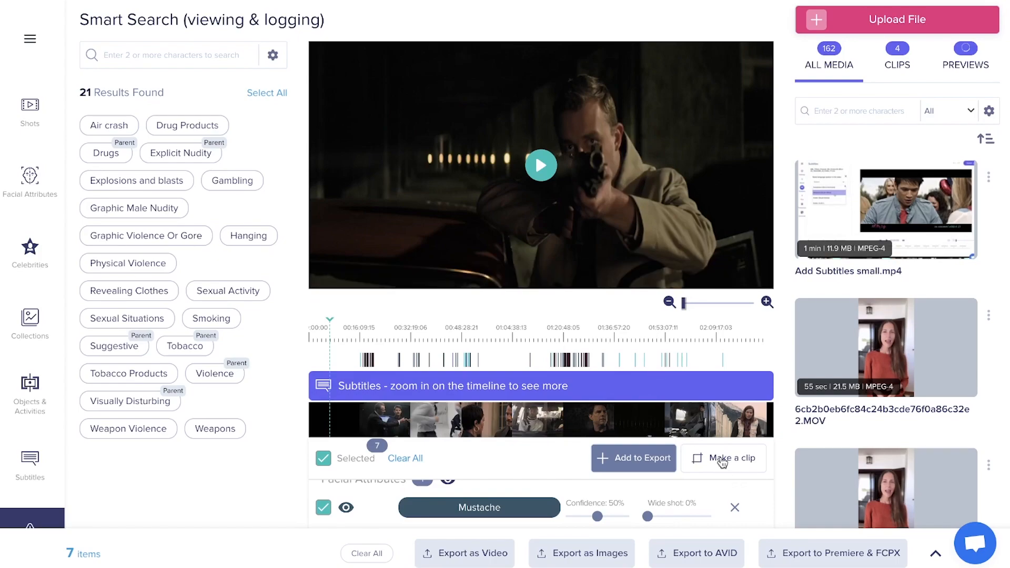
Step: Start a Custom-template AI clip with shot length widened to 1–10 seconds
click(723, 458)
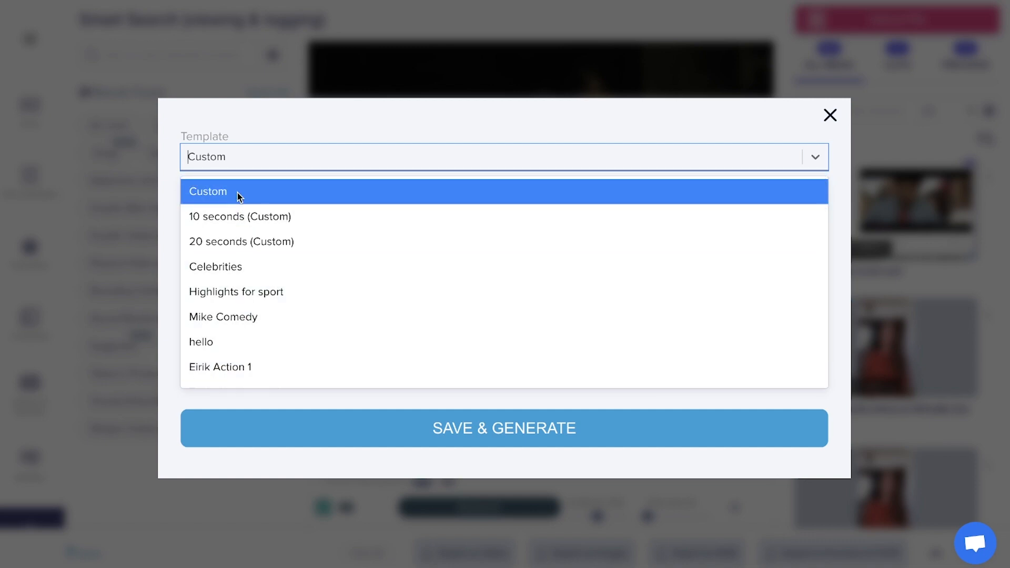
click(207, 191)
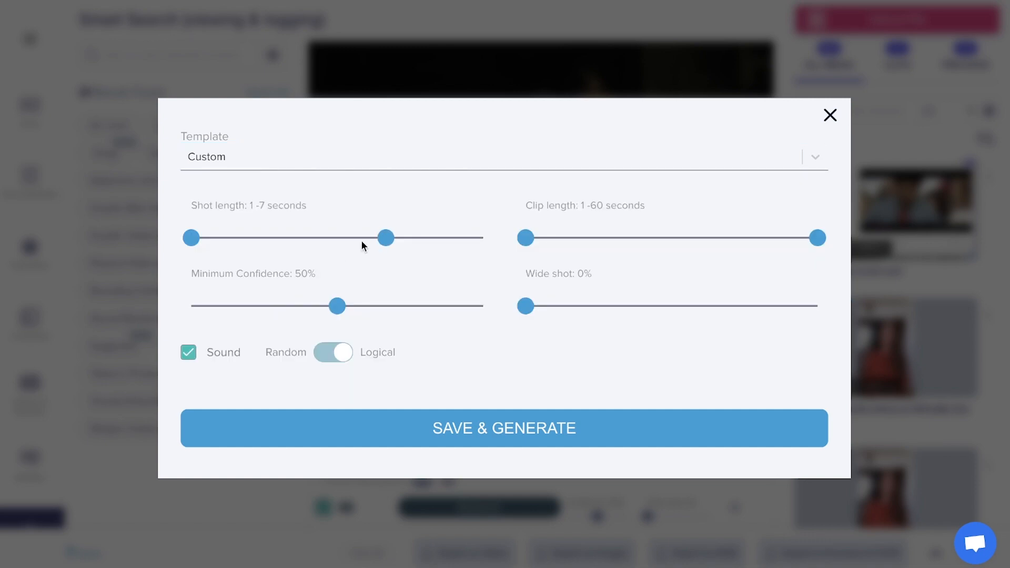
drag(385, 238, 482, 237)
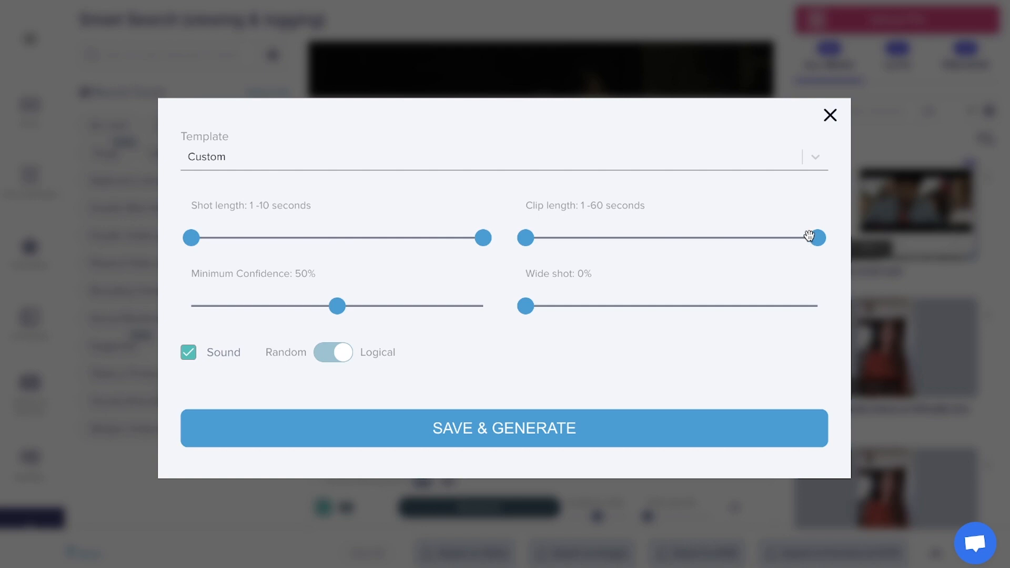
drag(813, 236, 817, 237)
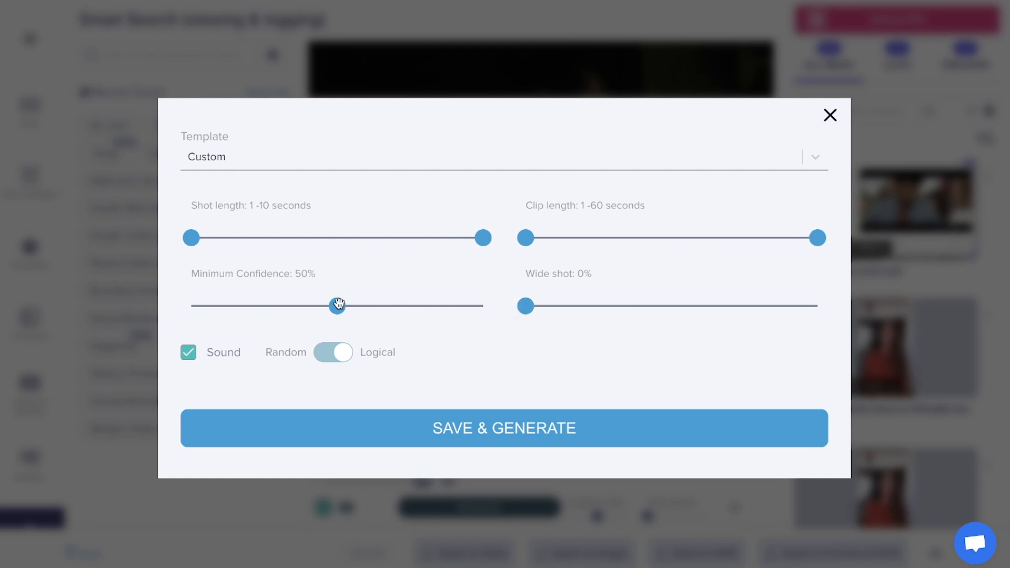
Step: Set minimum confidence 76% and wide shot share 18%, then save and generate the clip
click(333, 352)
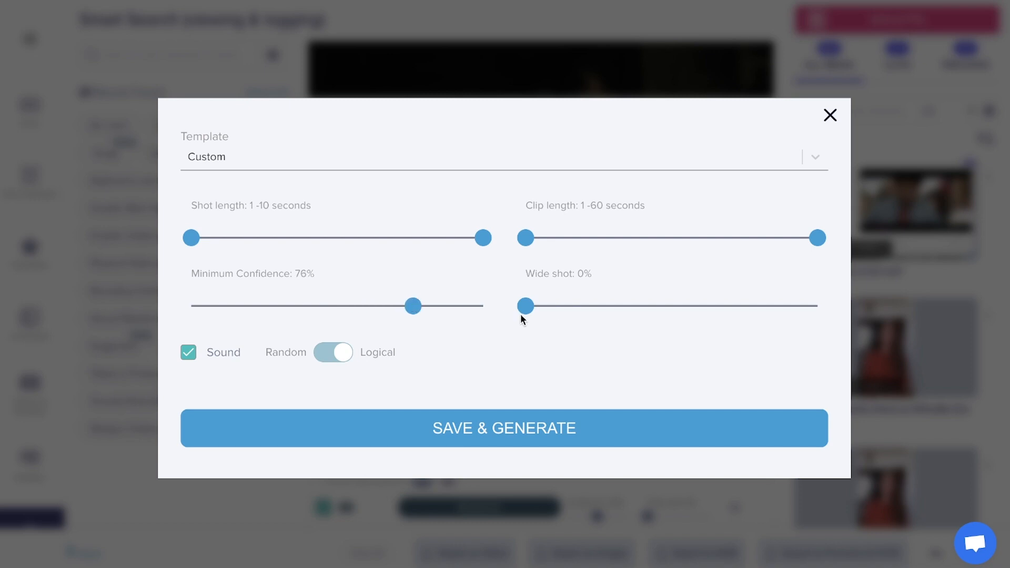
drag(525, 307, 577, 306)
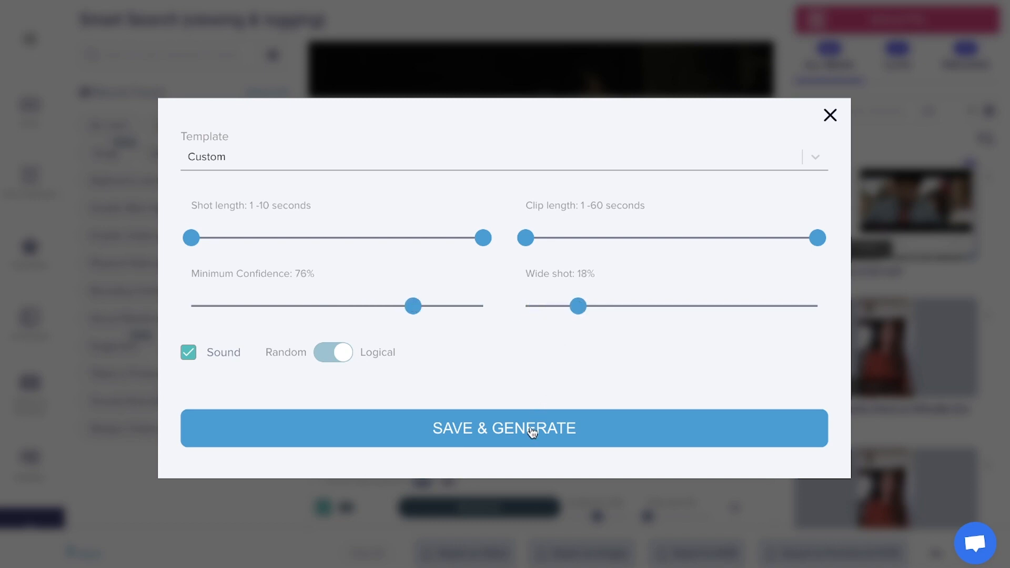
click(504, 428)
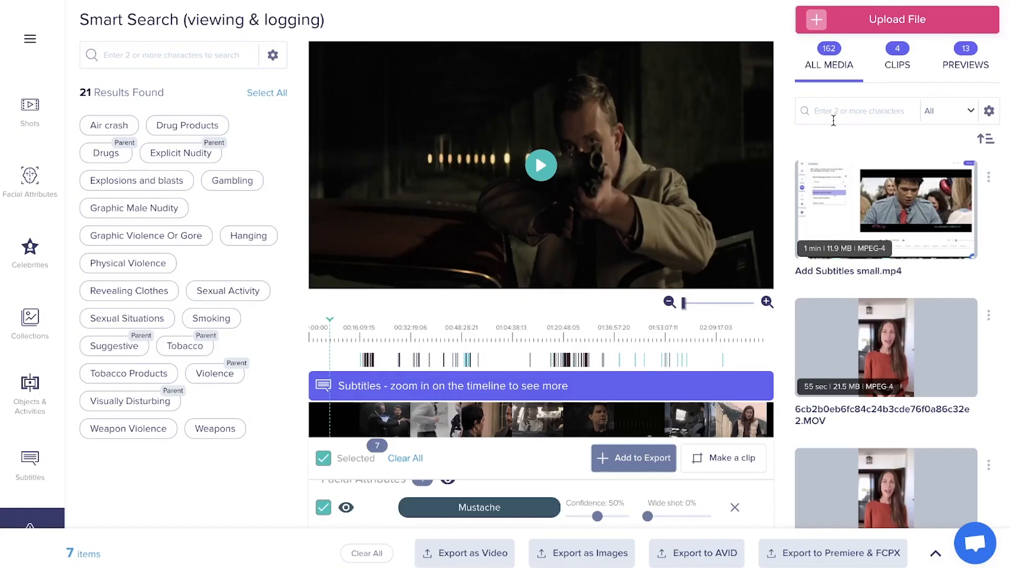
Step: Open the newest generated preview, Clip V4, from the PREVIEWS list and play it briefly
click(966, 64)
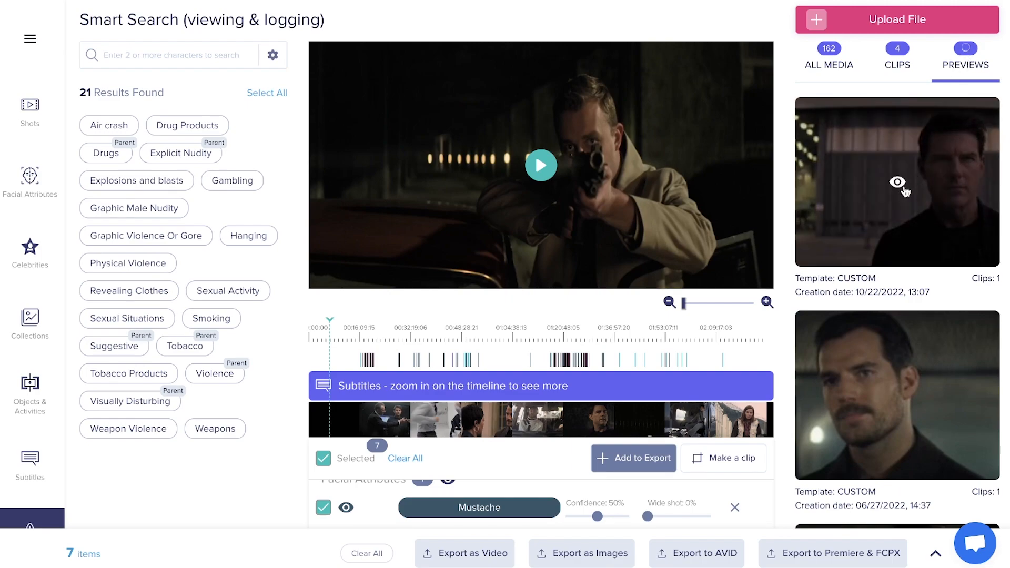
click(897, 182)
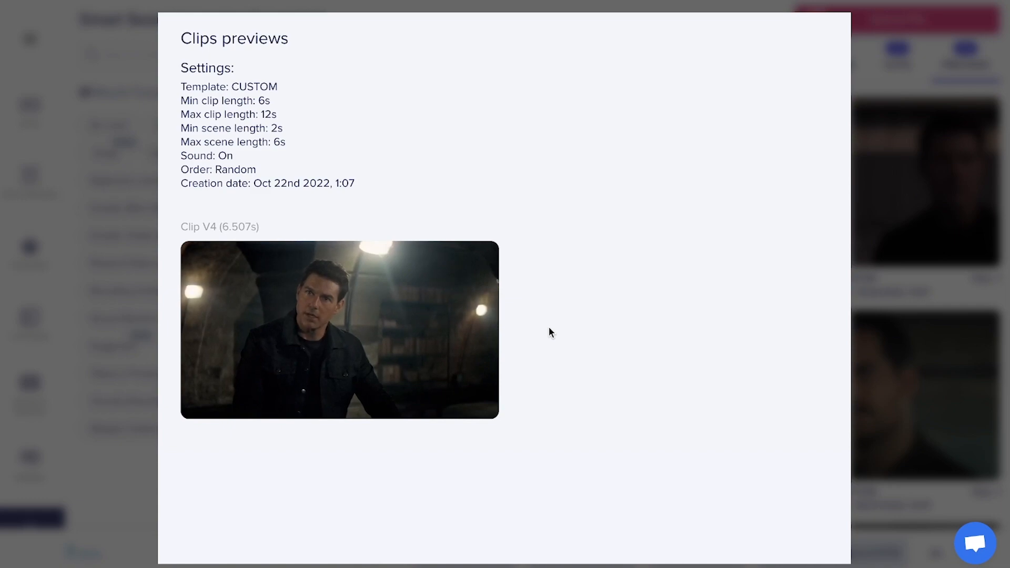
click(340, 329)
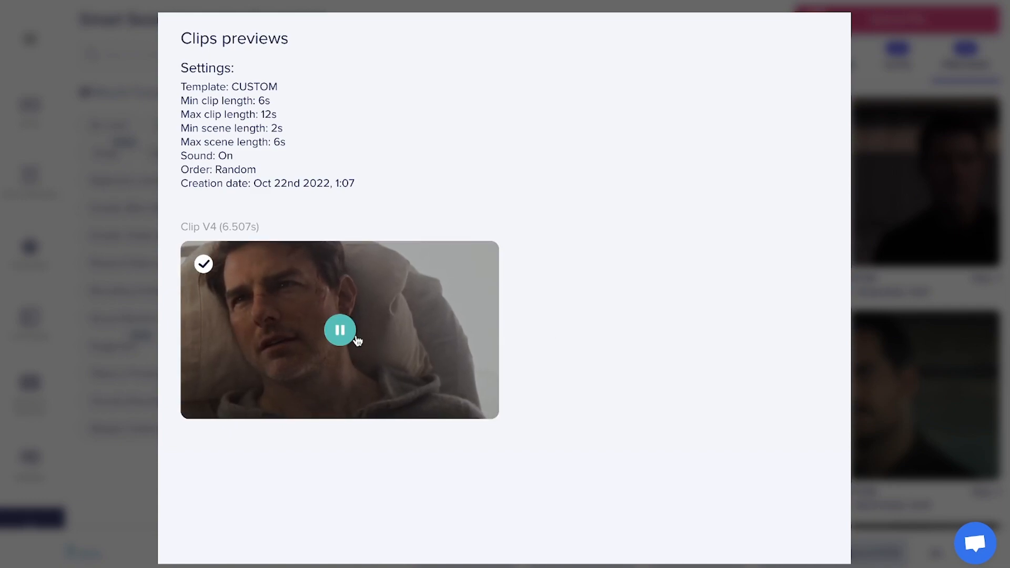
click(340, 331)
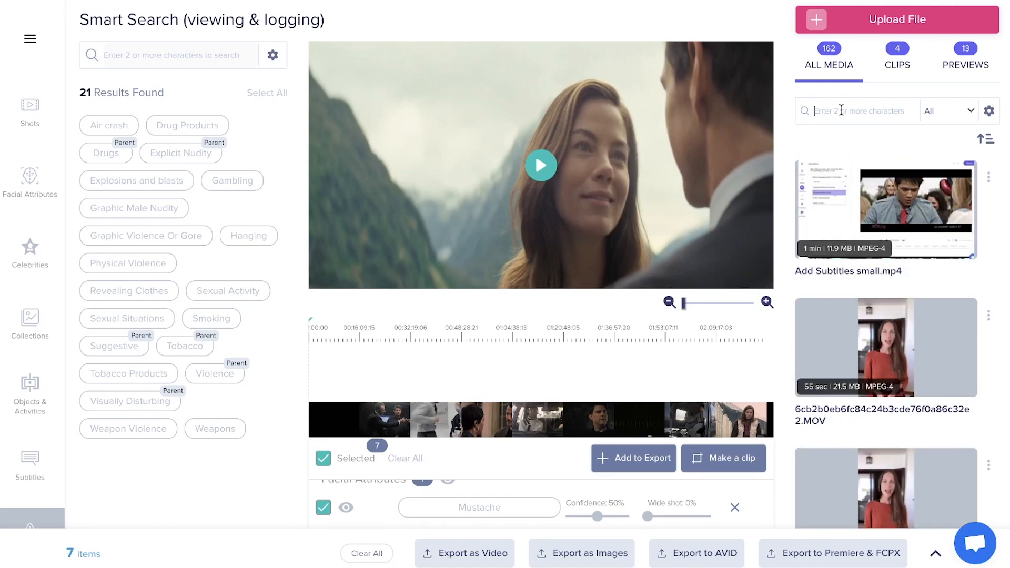
text(tom)
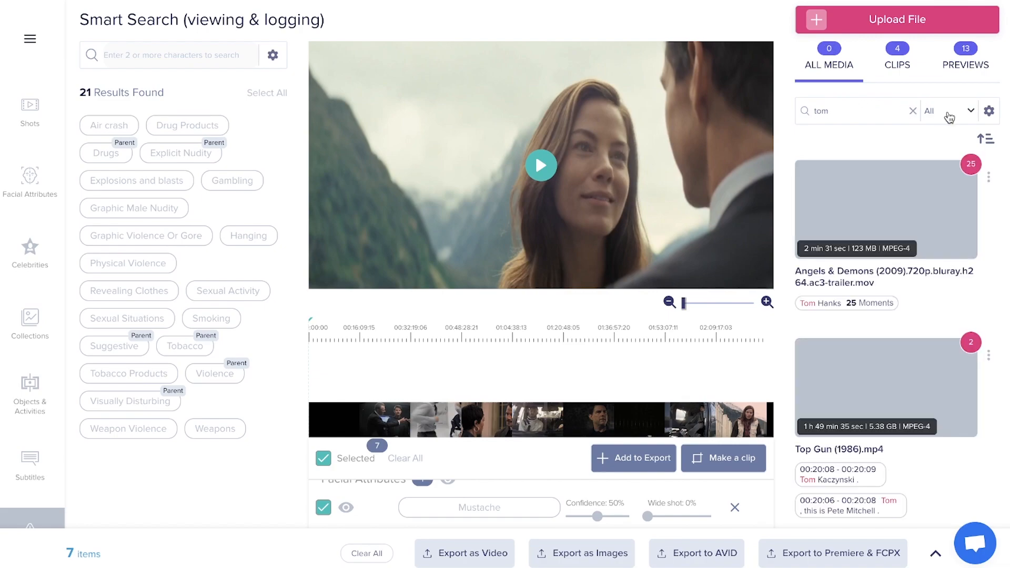
click(967, 111)
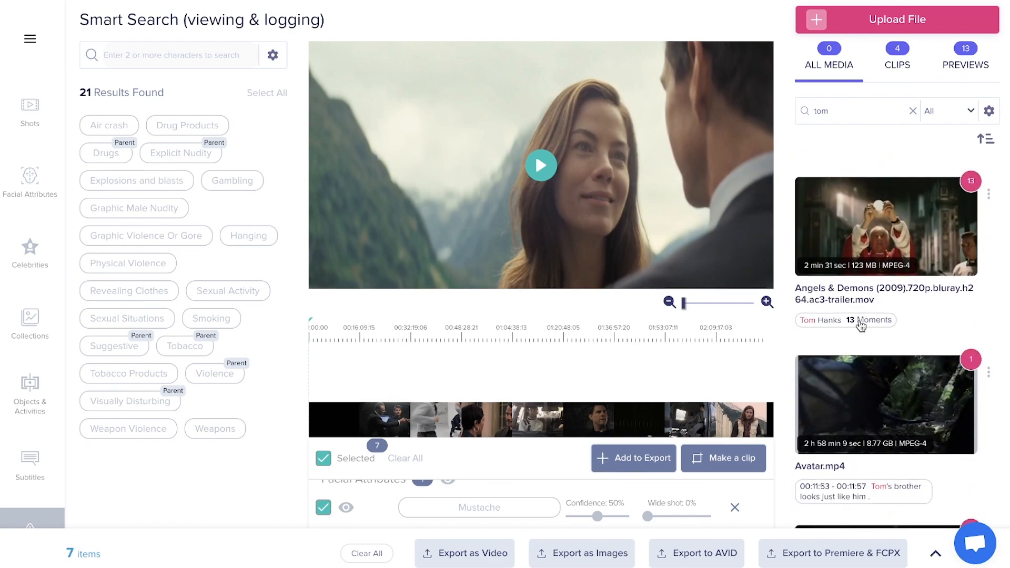
scroll(down, 3)
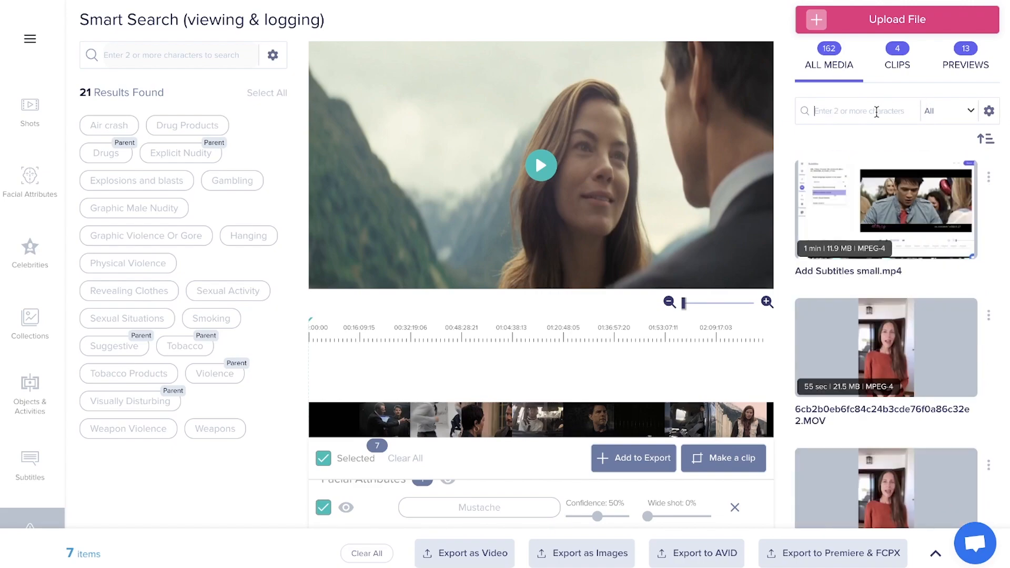
Step: Search the archive for 'birthday' restricted to Transcript matches, listing Avatar and Atomic Blonde
text(birthday)
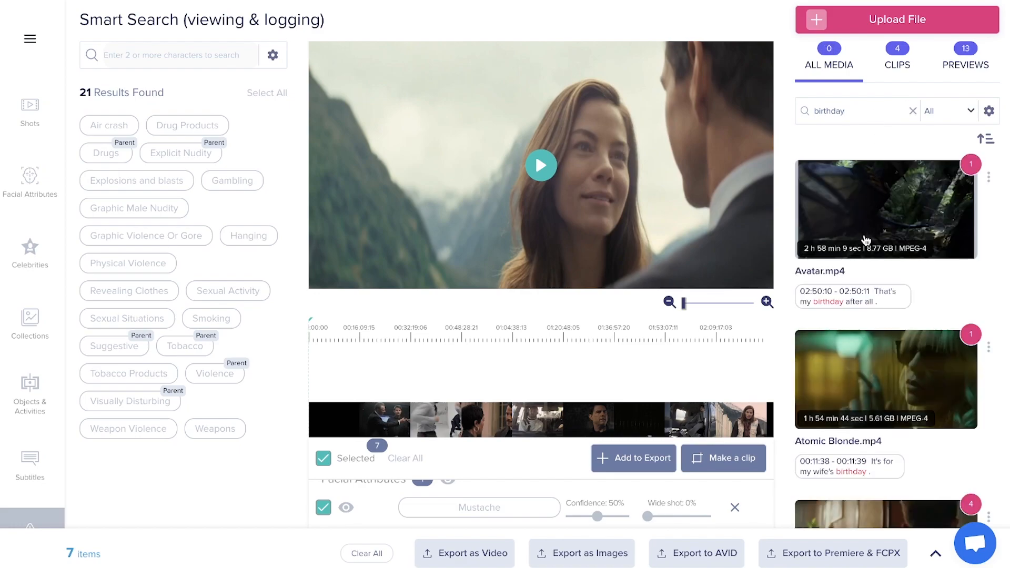
mouse_move(863, 473)
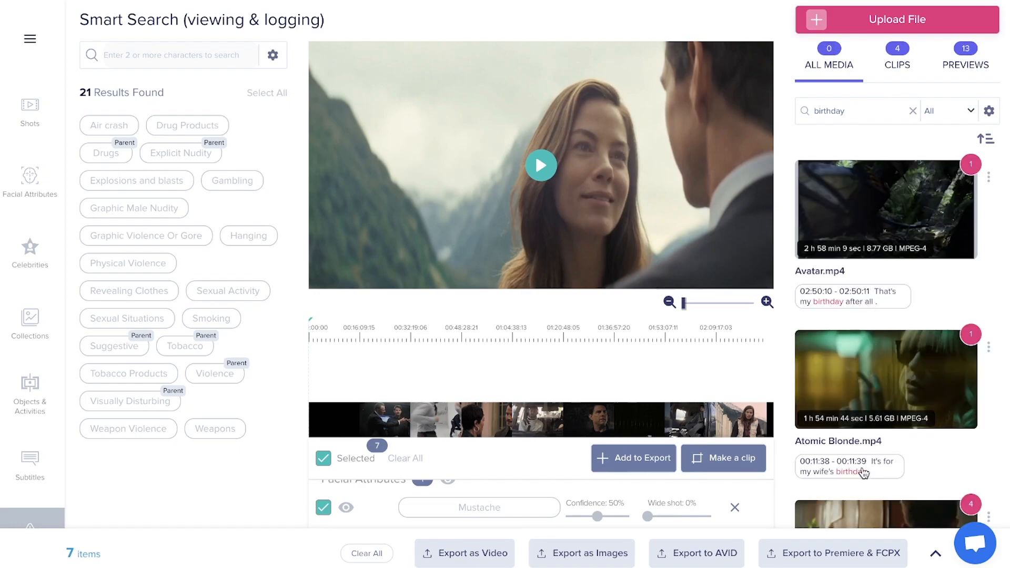
scroll(down, 3)
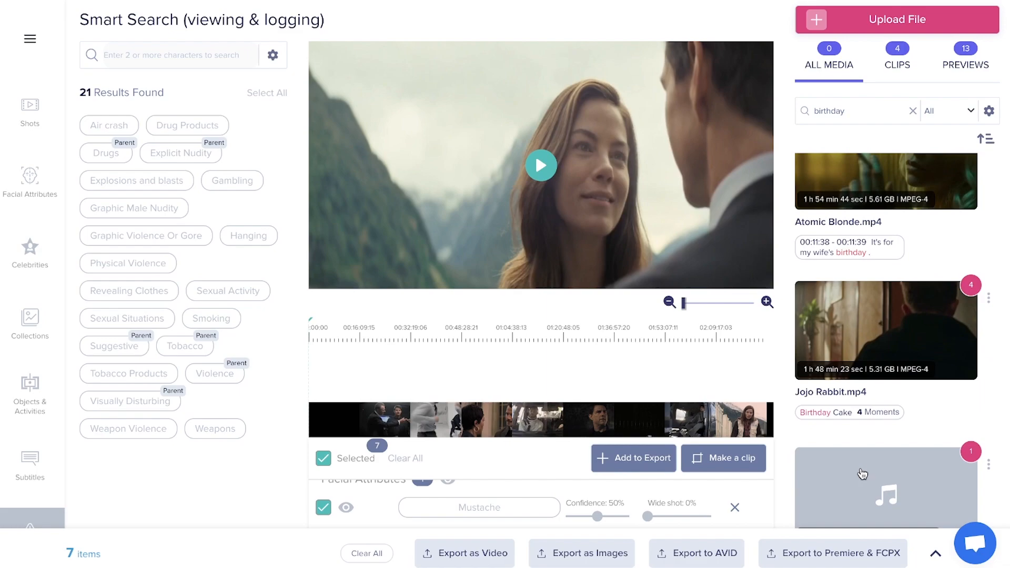
scroll(down, 3)
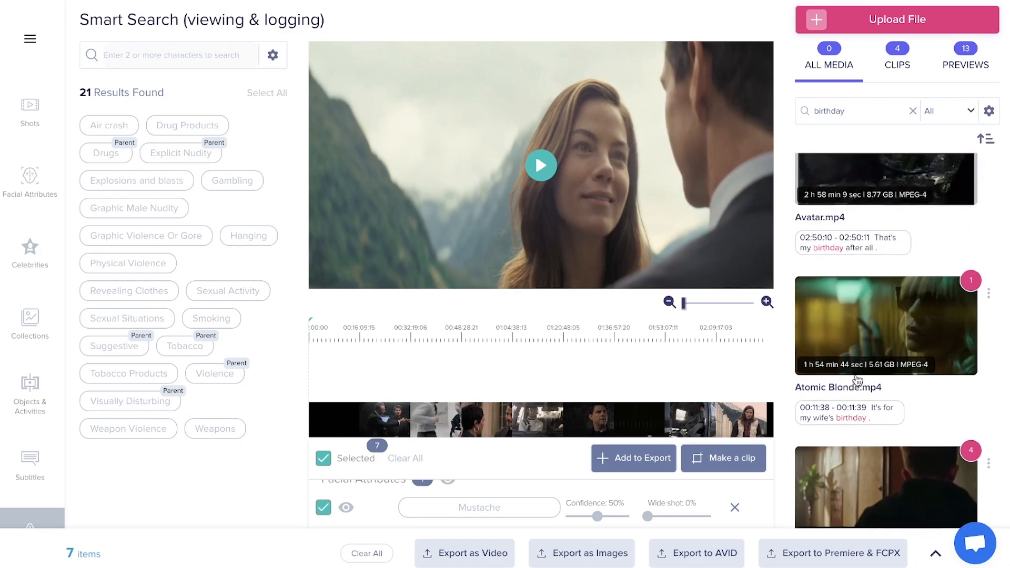
click(948, 110)
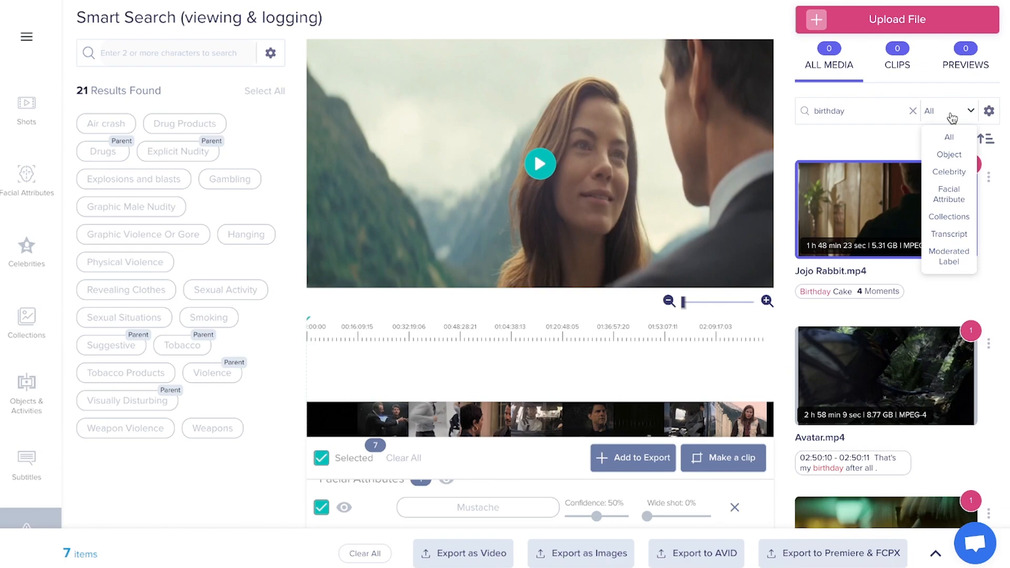
mouse_move(951, 230)
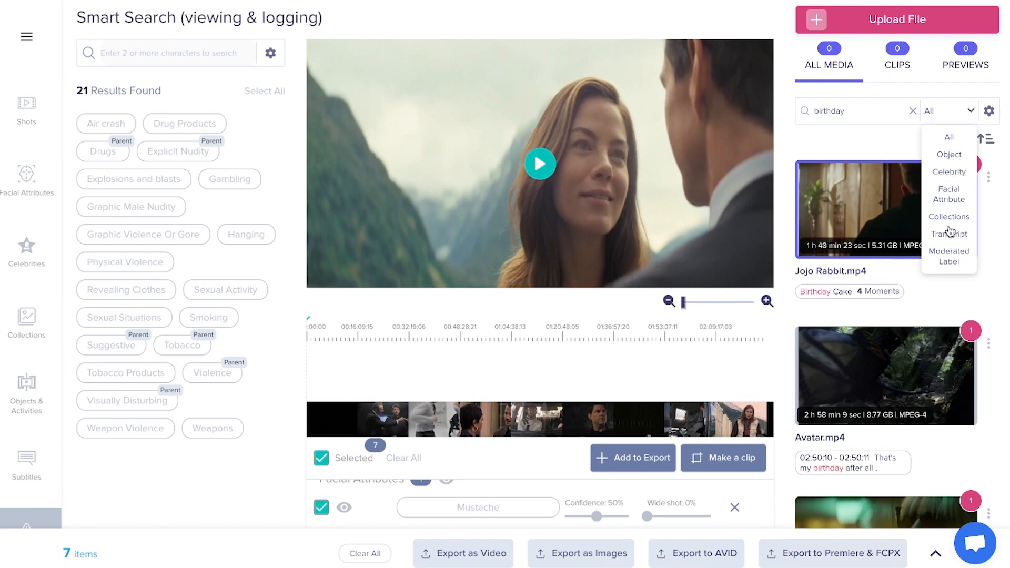
click(948, 234)
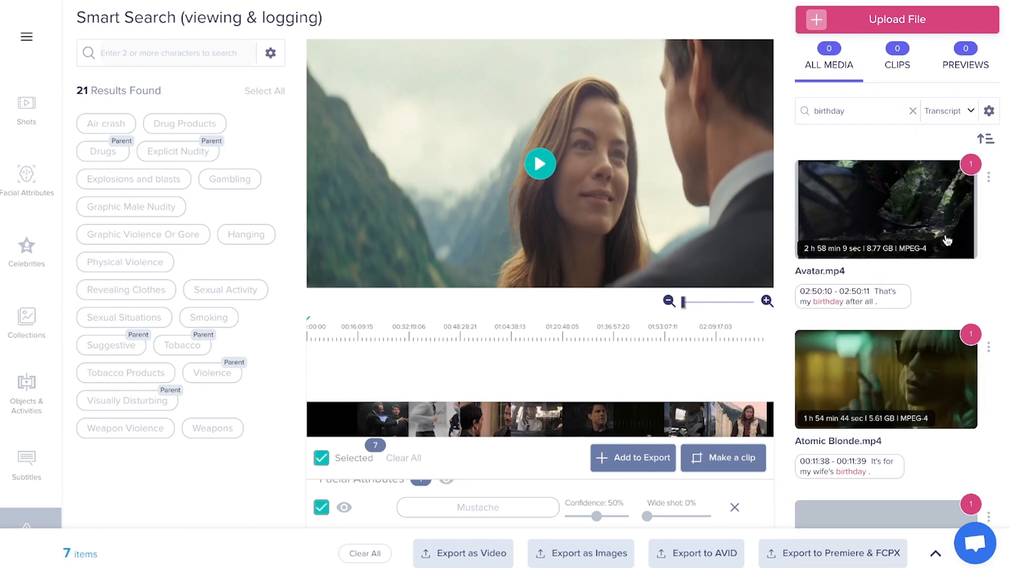
Step: Load Avatar.mp4 at the 02:50:10 'That's my birthday after all' transcript line
click(29, 464)
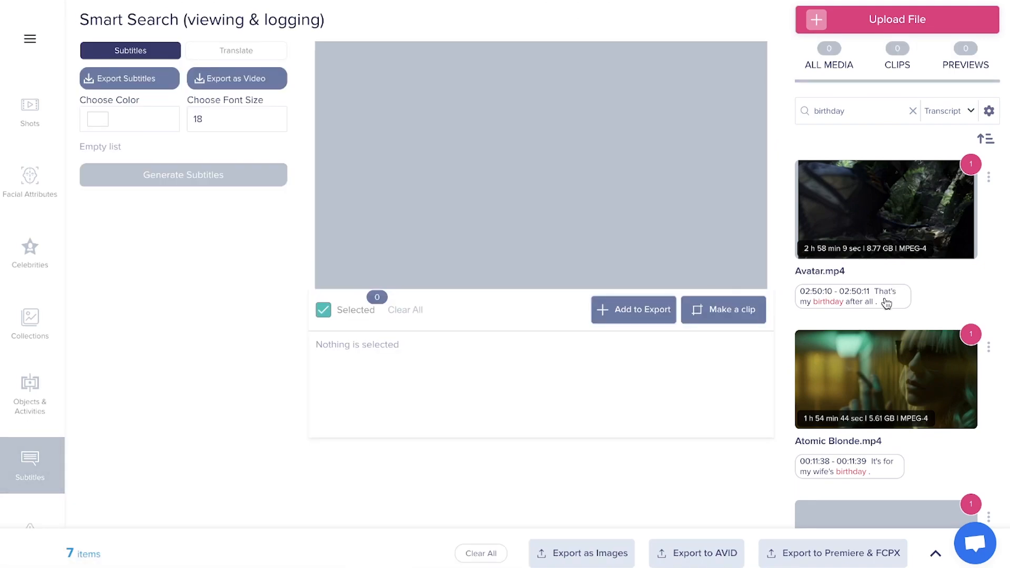
click(885, 209)
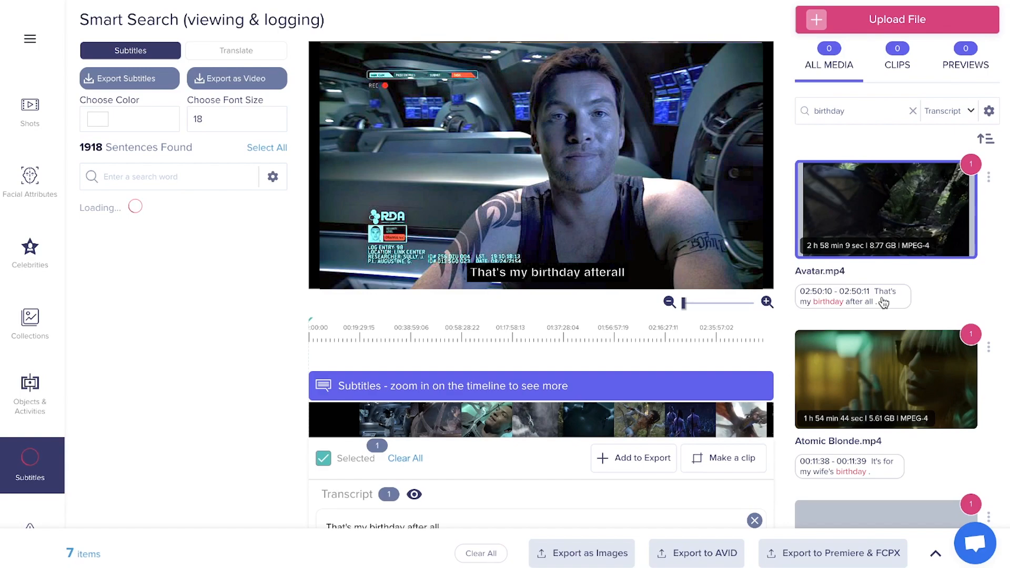
click(414, 495)
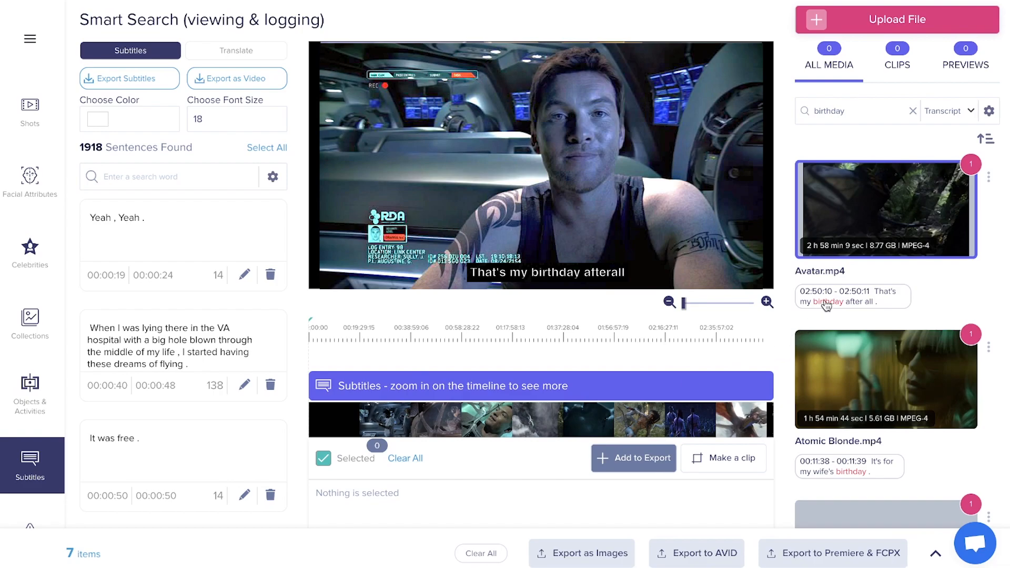
click(852, 296)
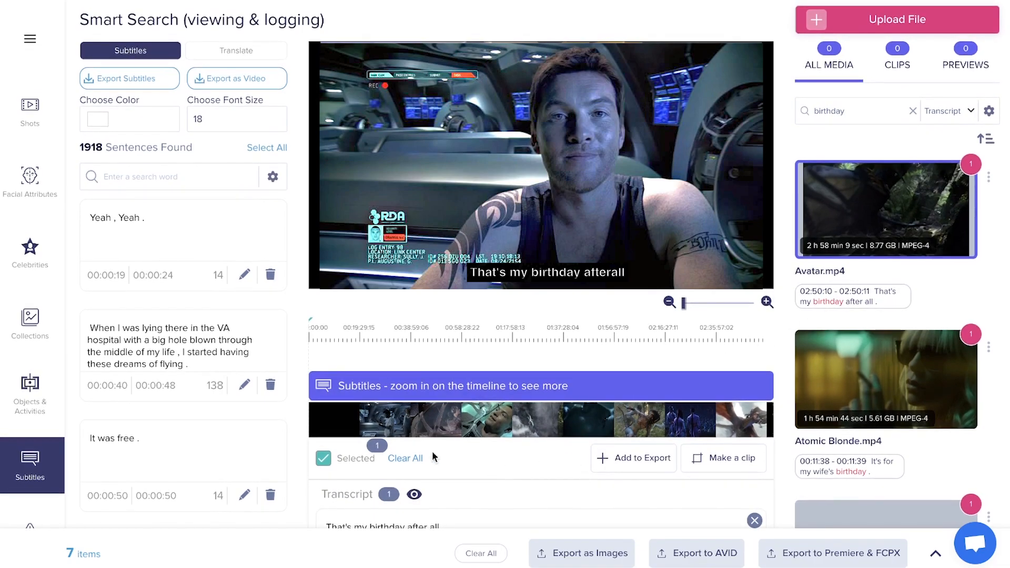